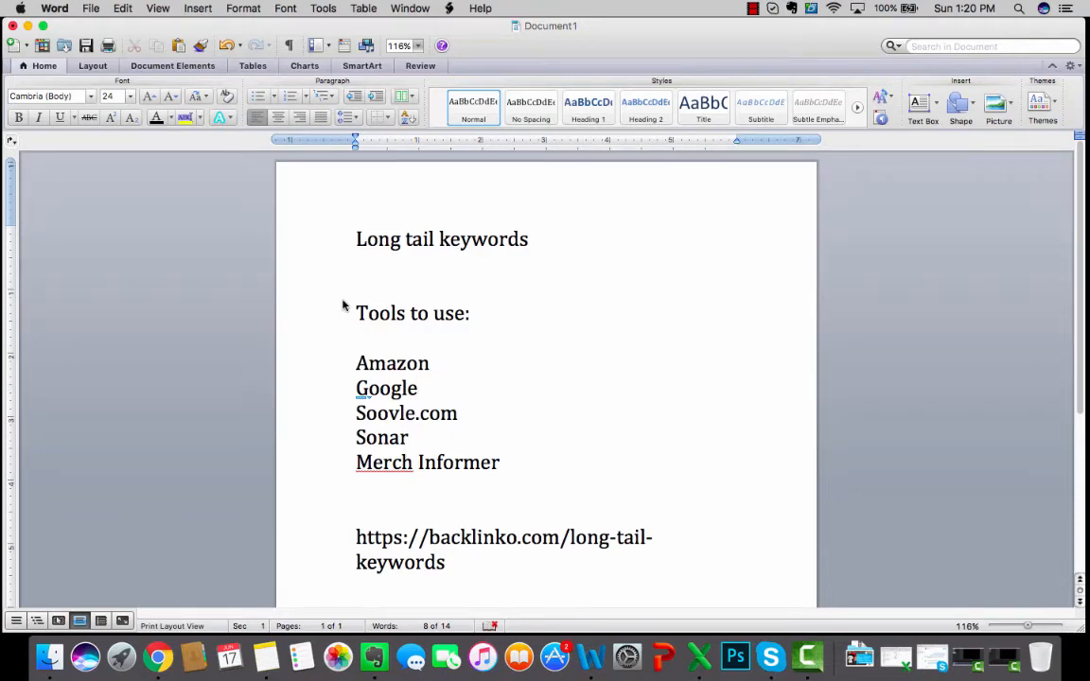
Bring Amazon to the front and enter 'bowling' to list suggestions like bowling shoes men.
left_click(418, 388)
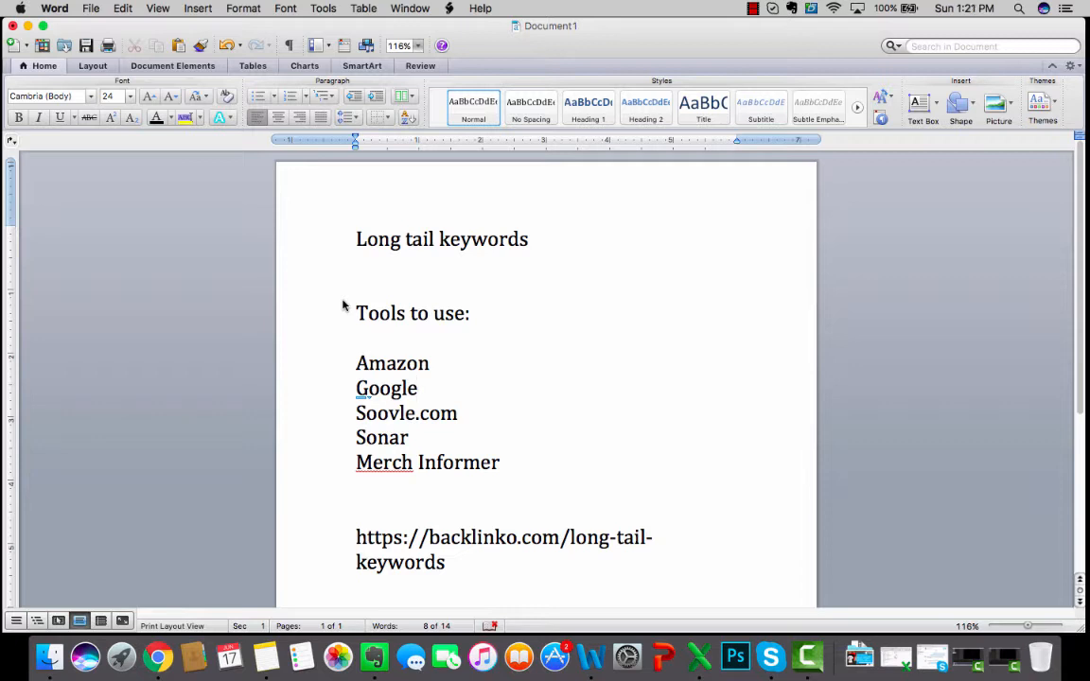
left_click(416, 389)
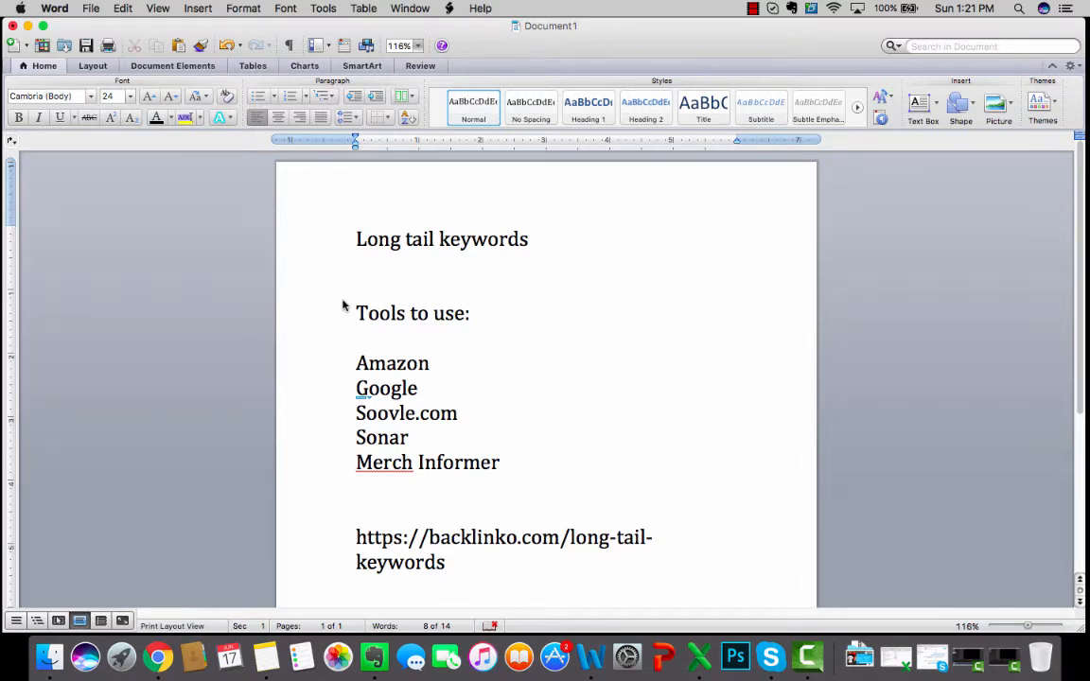
left_click(417, 388)
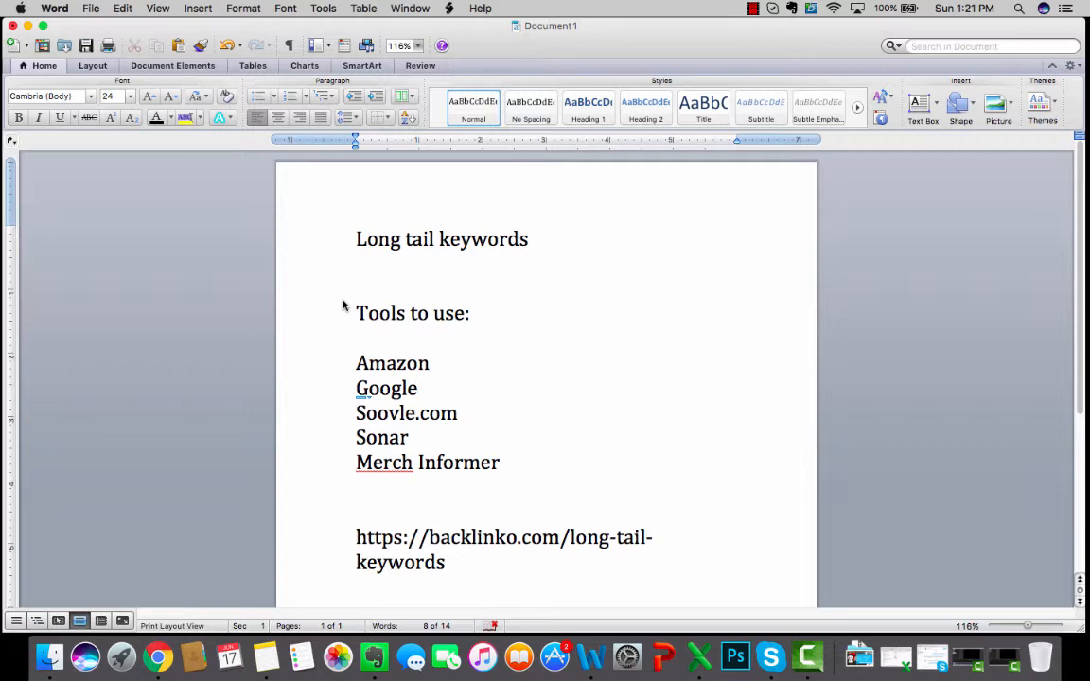
left_click(417, 388)
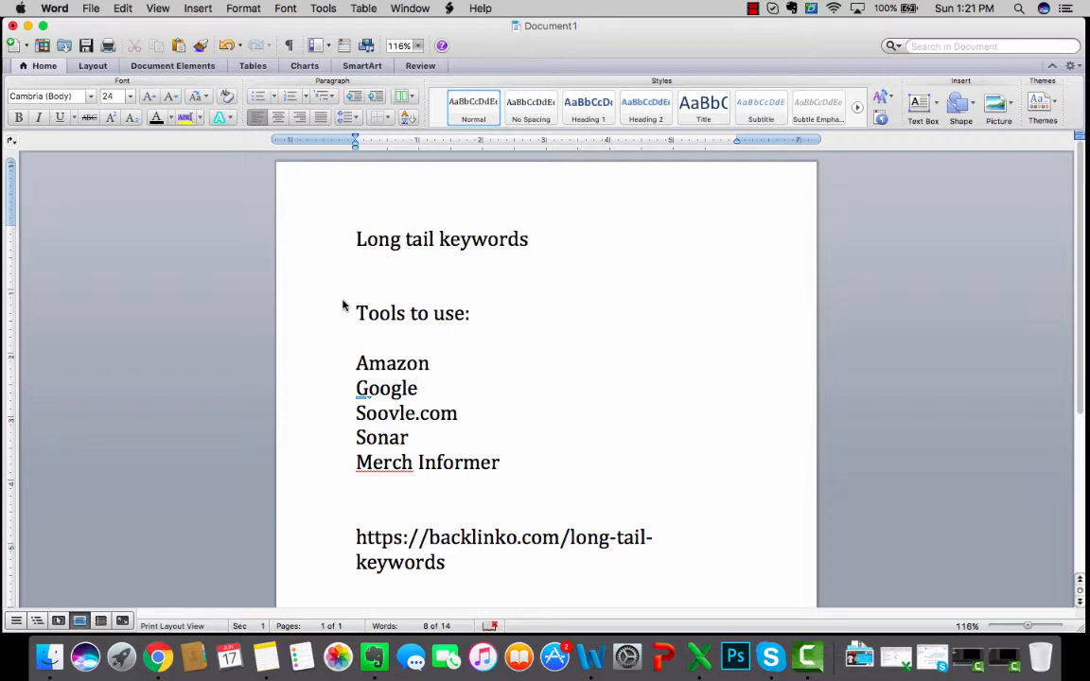
left_click(417, 388)
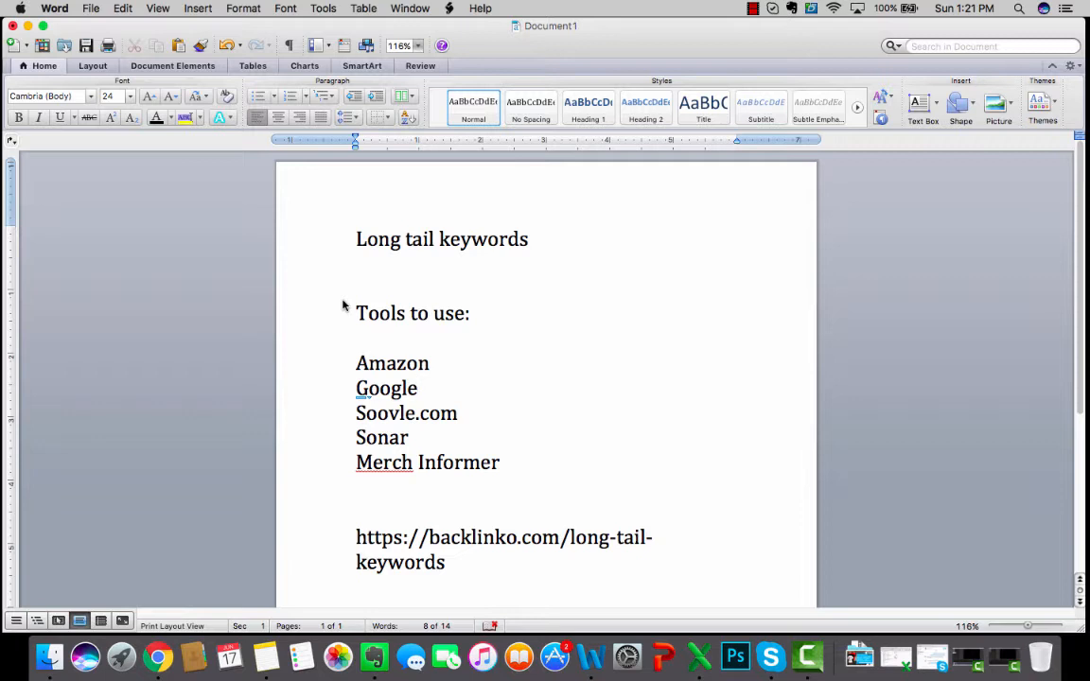
left_click(418, 388)
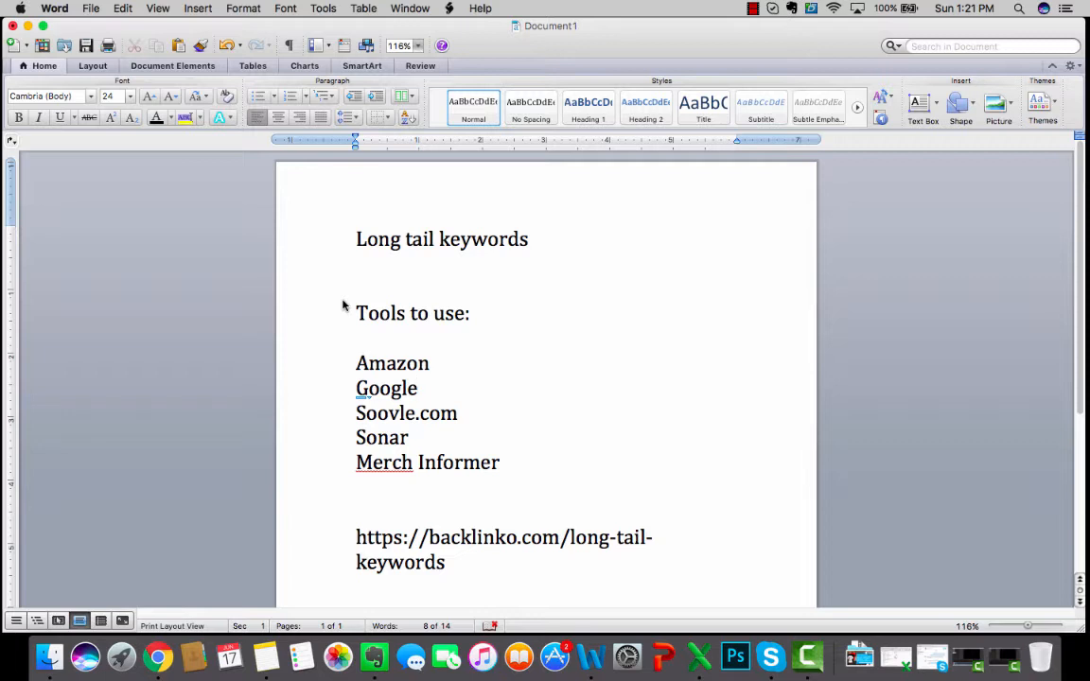
left_click(417, 388)
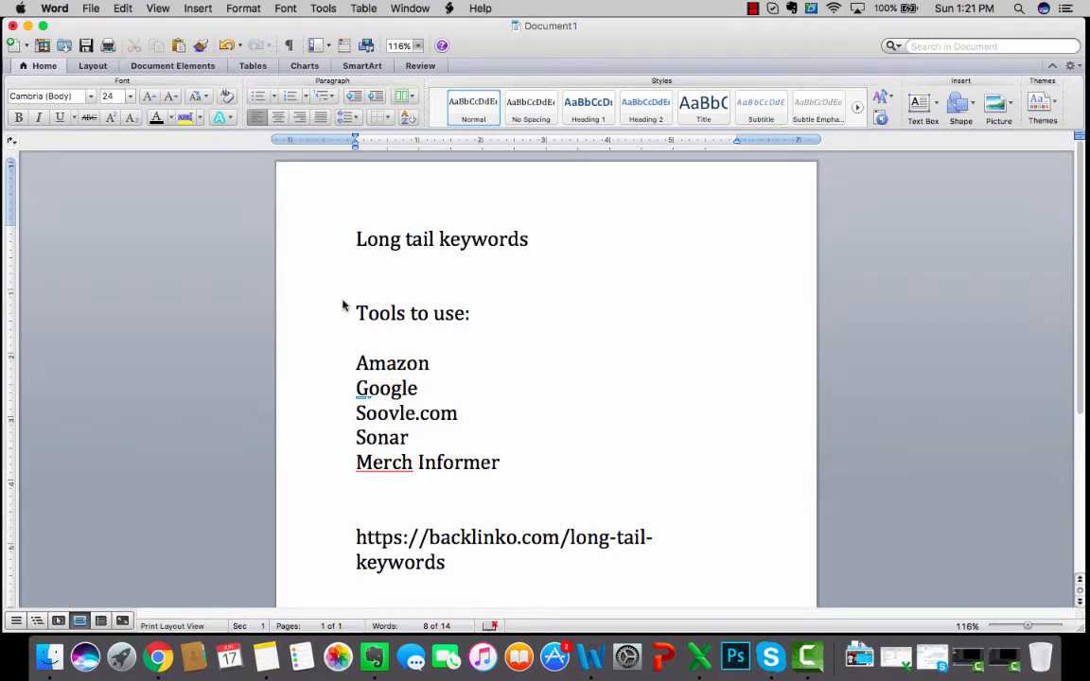
left_click(417, 388)
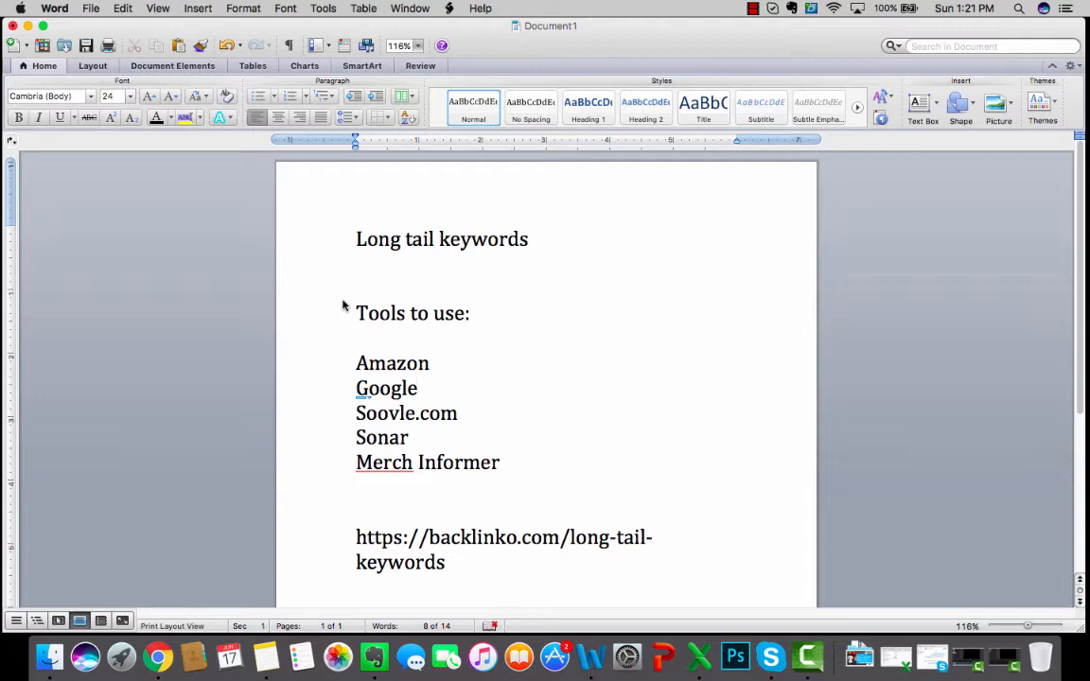
left_click(418, 388)
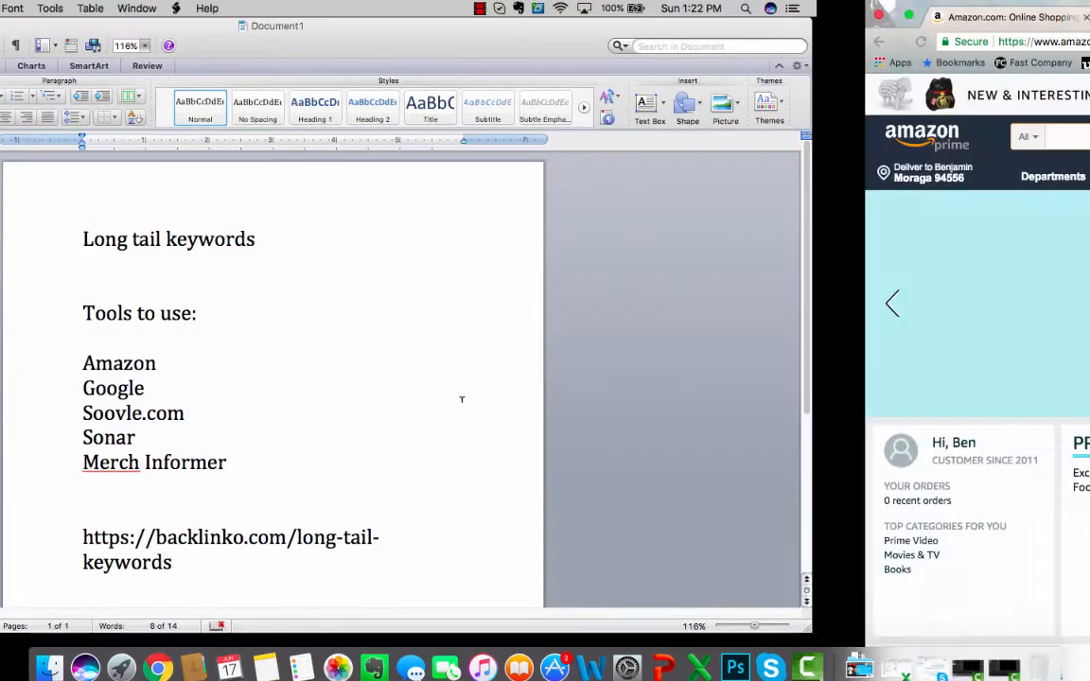
left_click(1004, 16)
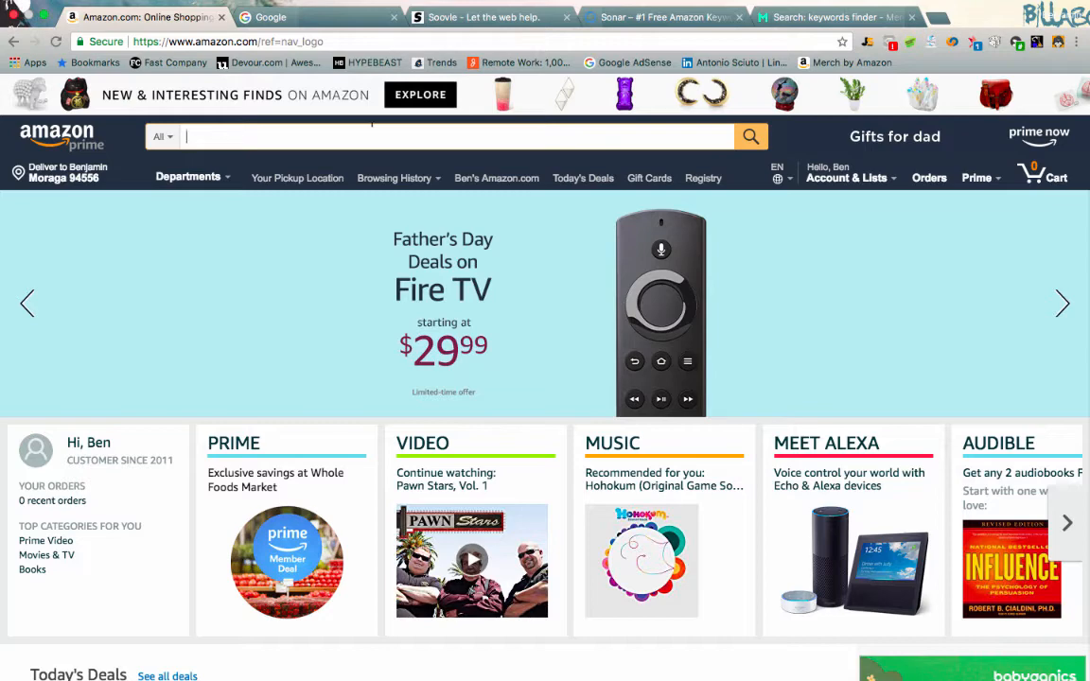
type("bowling")
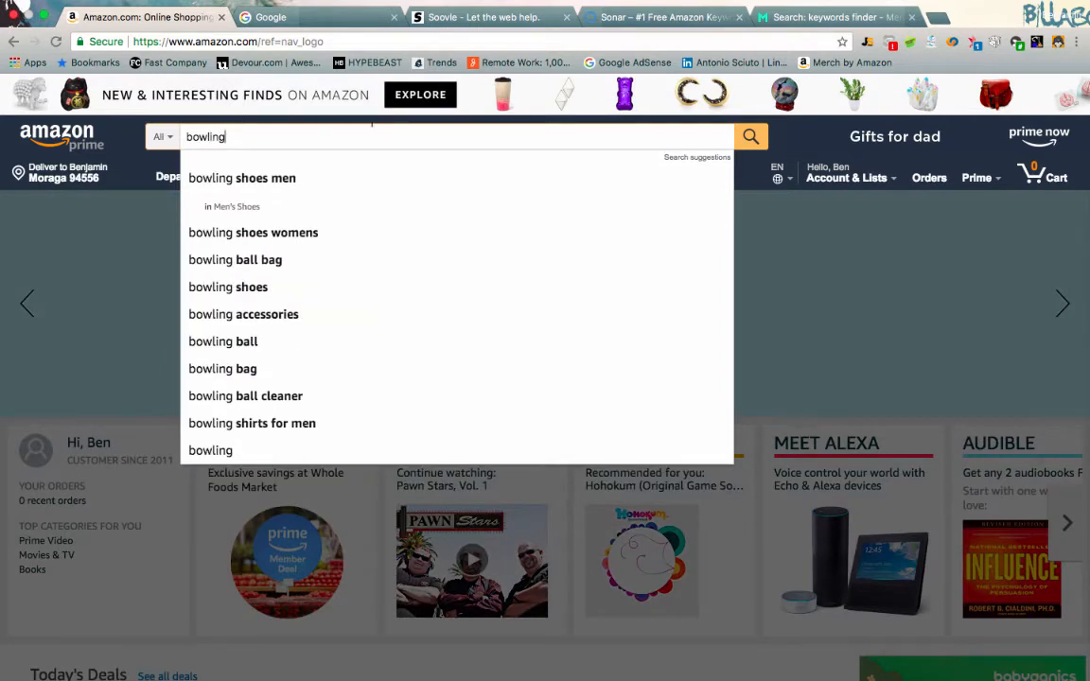
mouse_move(147, 152)
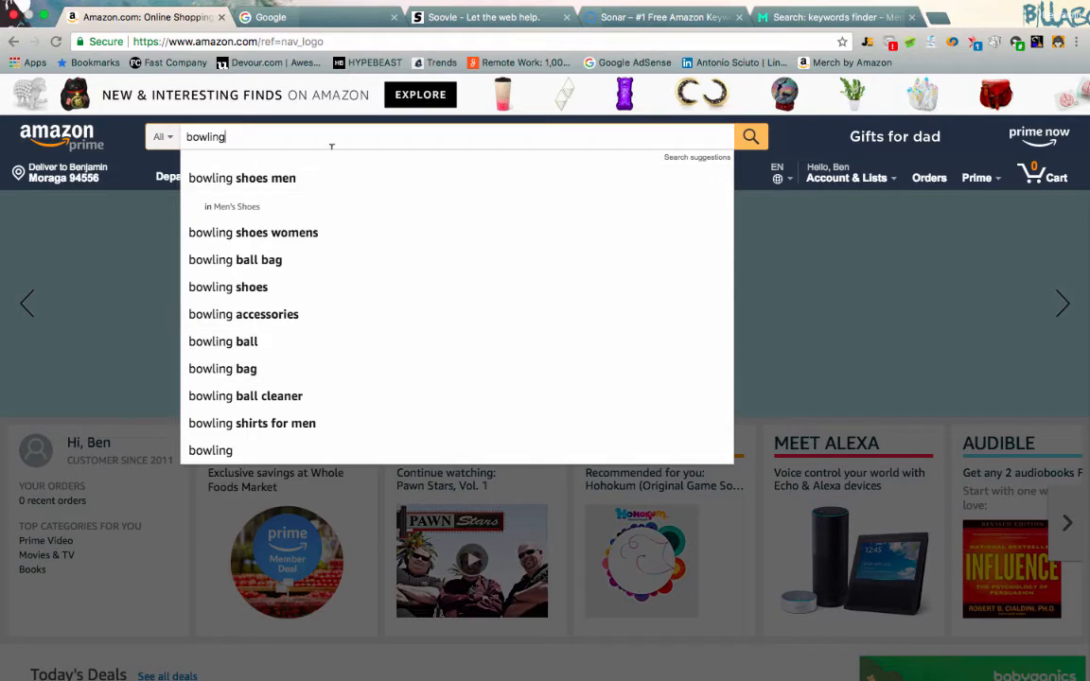
mouse_move(329, 143)
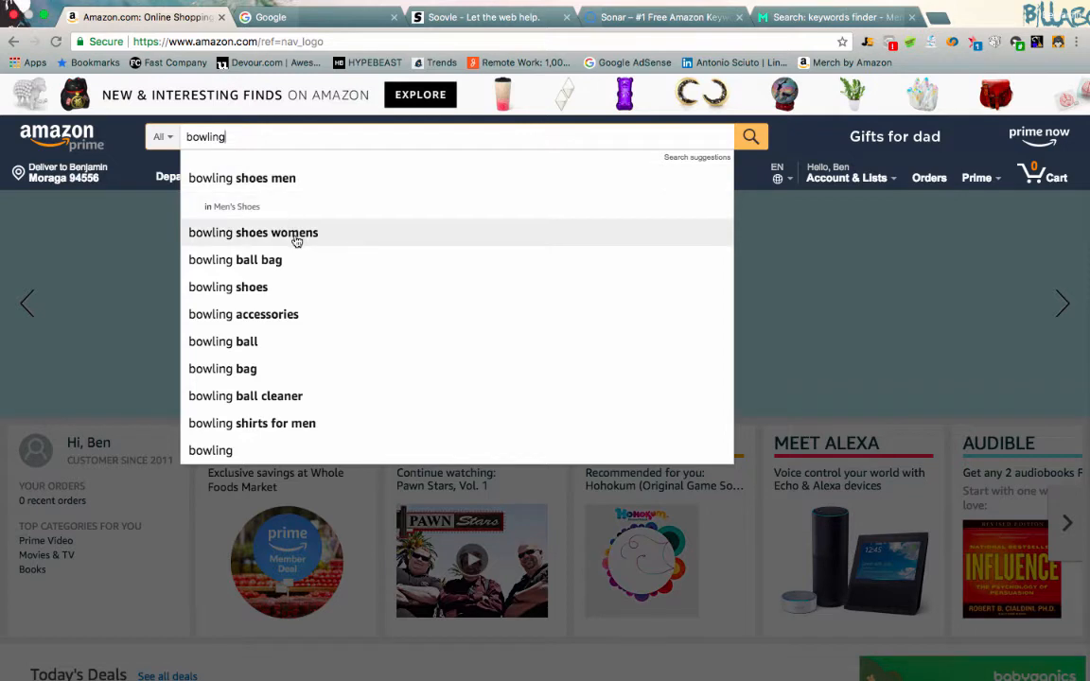
mouse_move(287, 314)
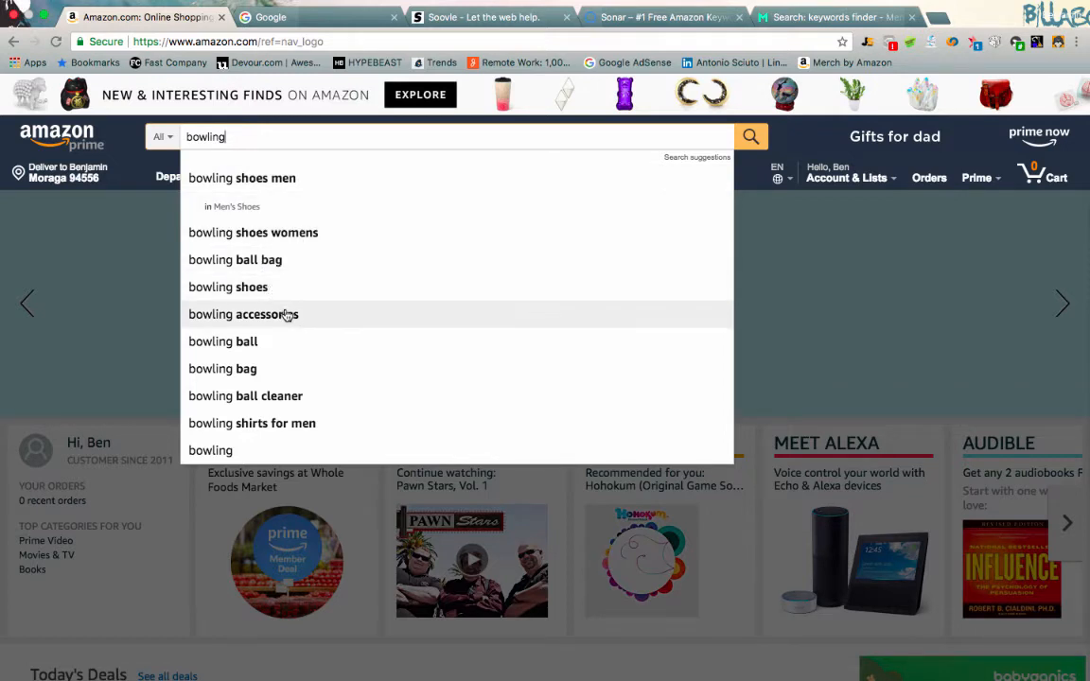
mouse_move(259, 414)
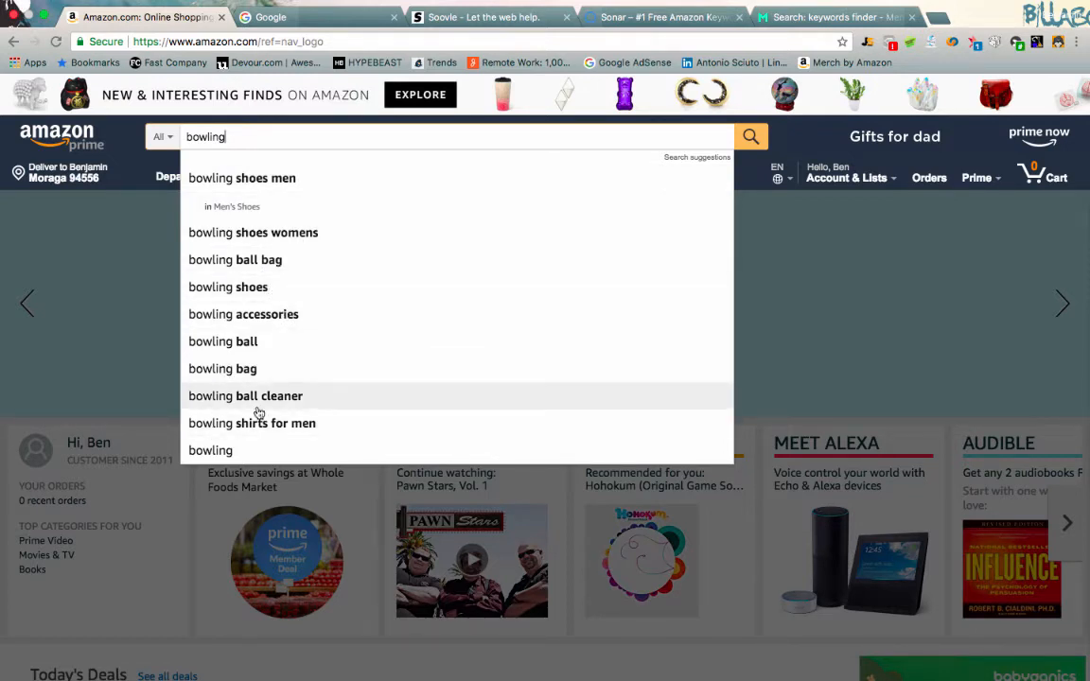
mouse_move(252, 423)
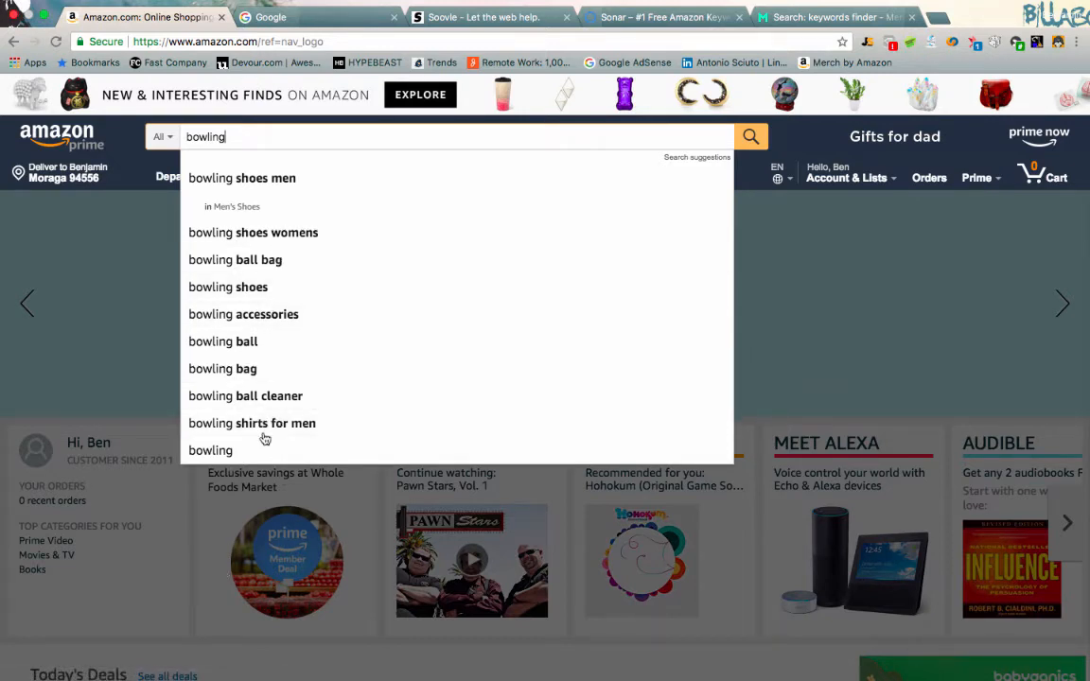
mouse_move(303, 369)
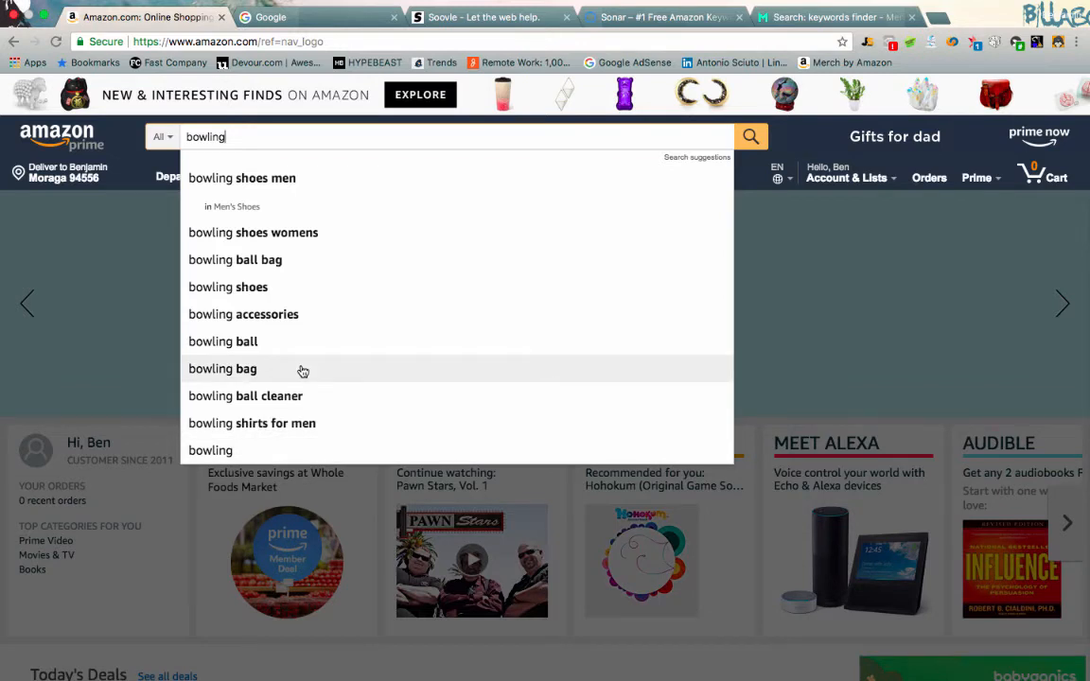
mouse_move(234, 185)
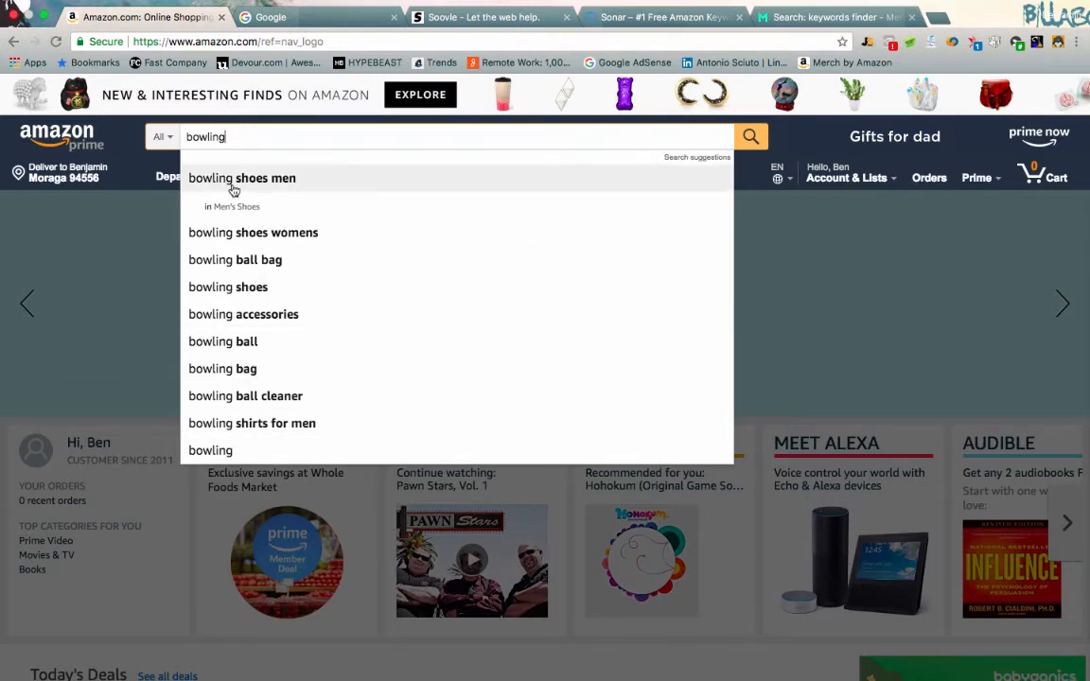
mouse_move(277, 185)
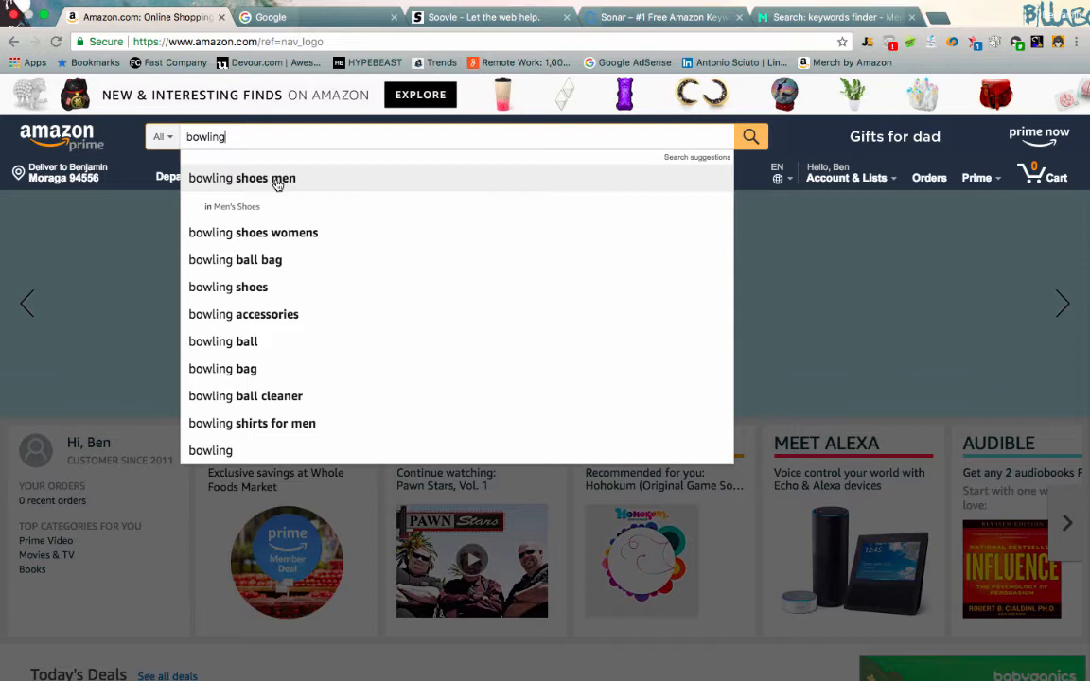
mouse_move(287, 313)
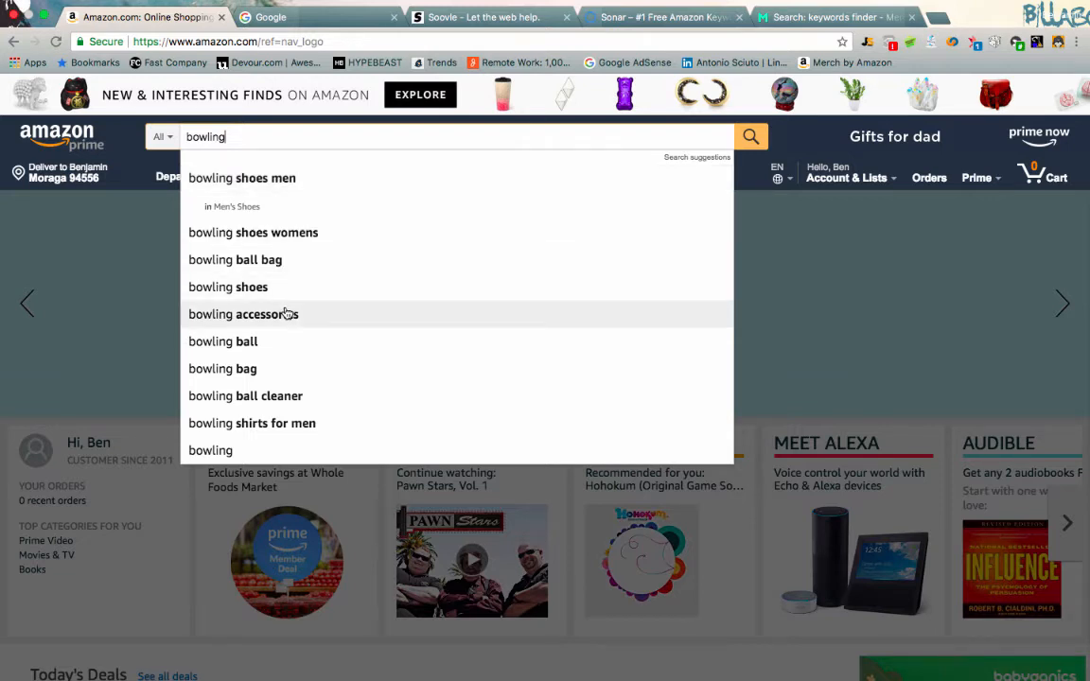
mouse_move(272, 332)
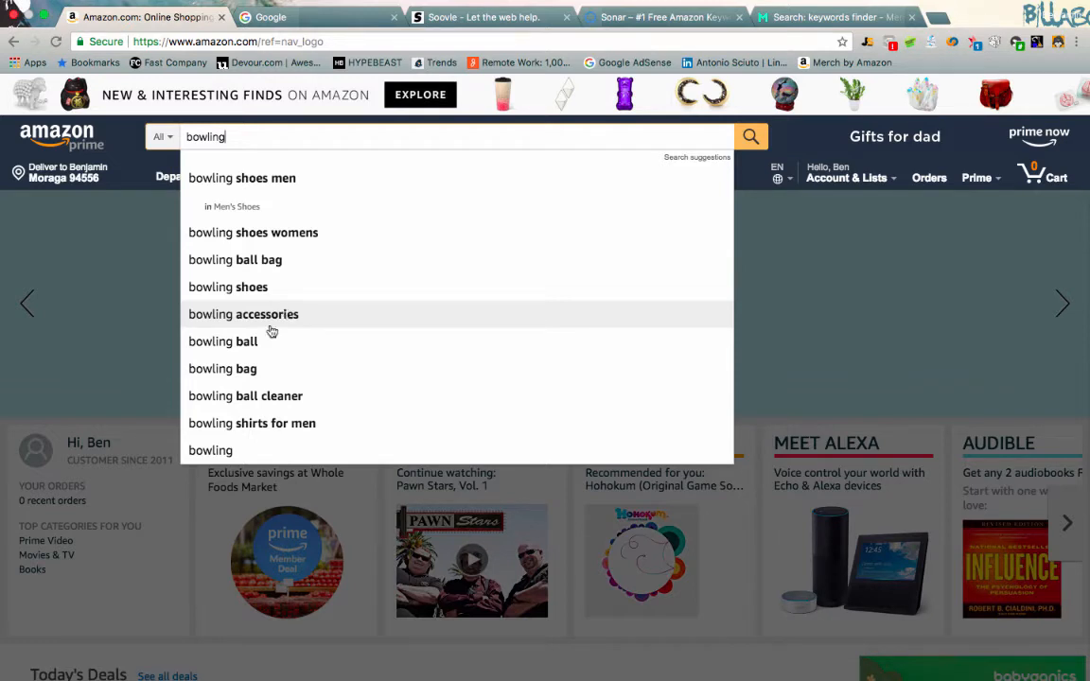
mouse_move(248, 341)
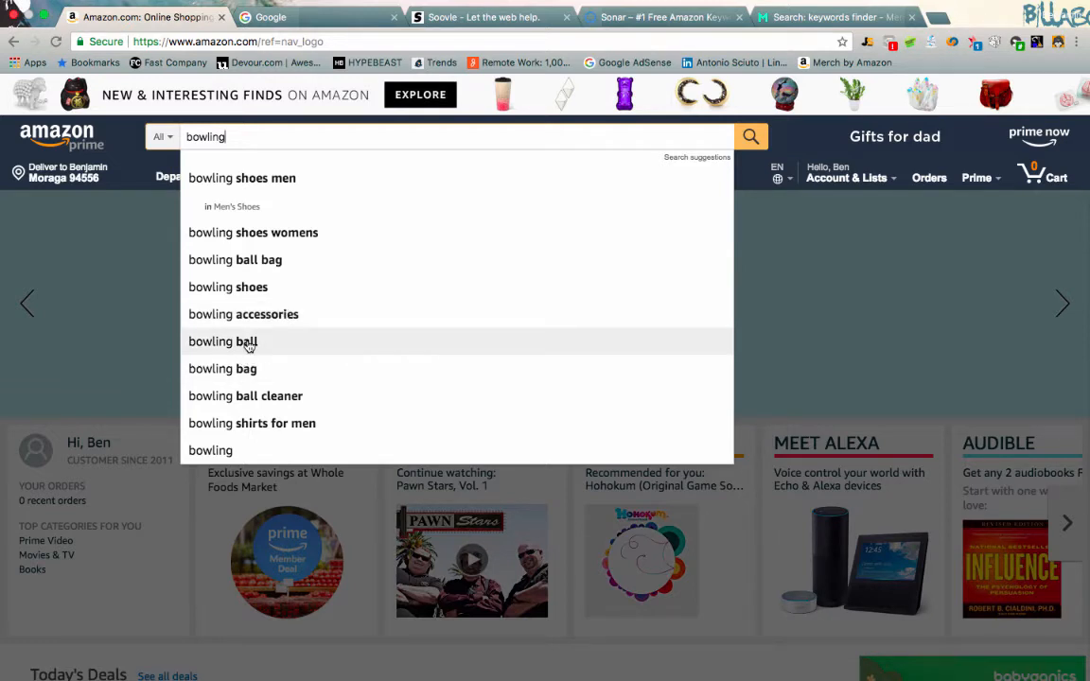
mouse_move(256, 297)
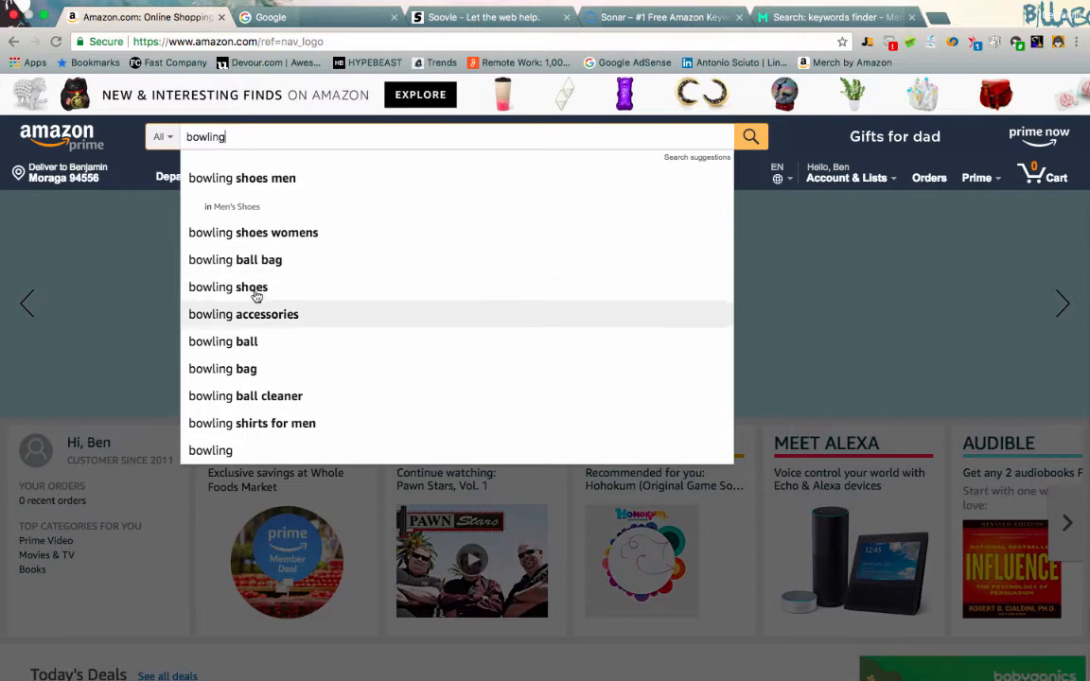
mouse_move(273, 451)
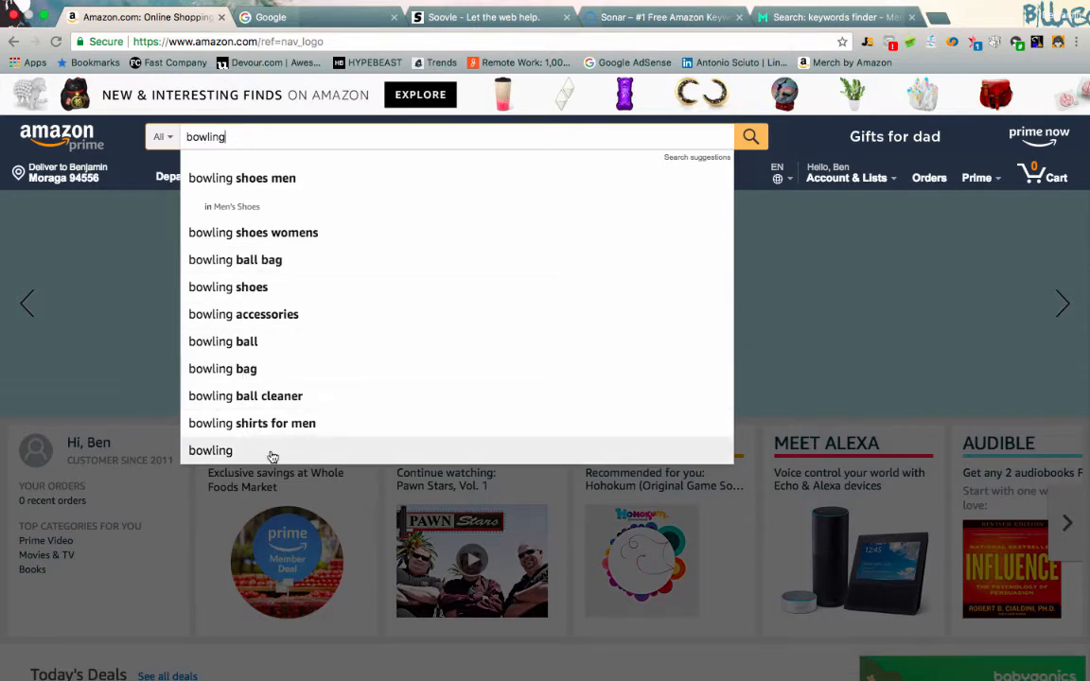
mouse_move(253, 431)
type(" t shirt")
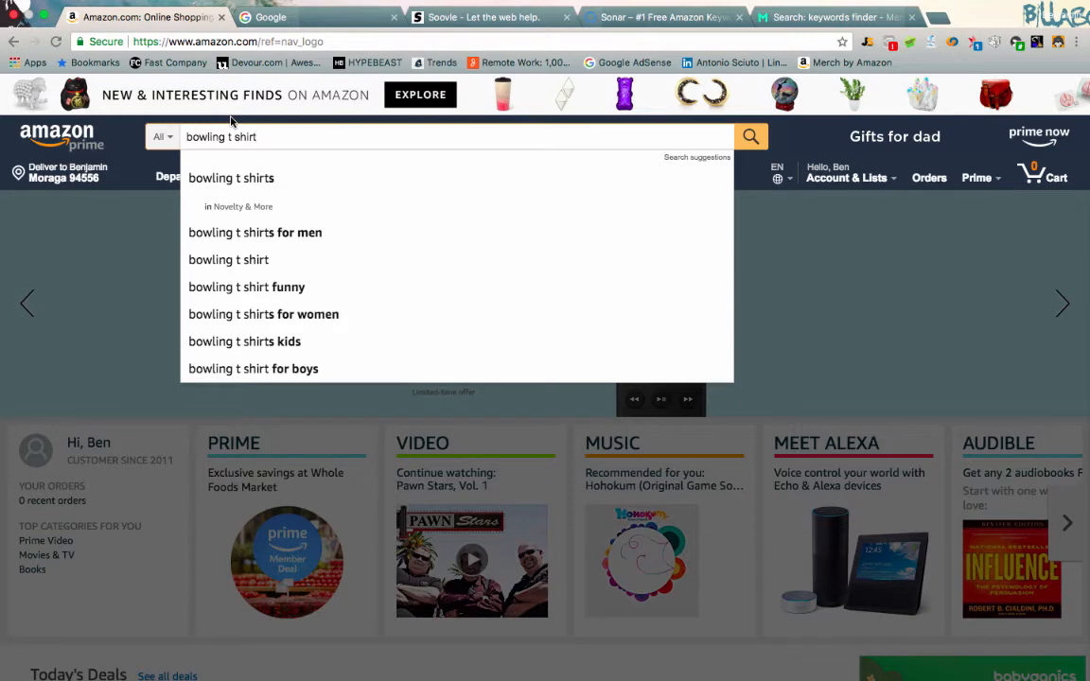
mouse_move(270, 244)
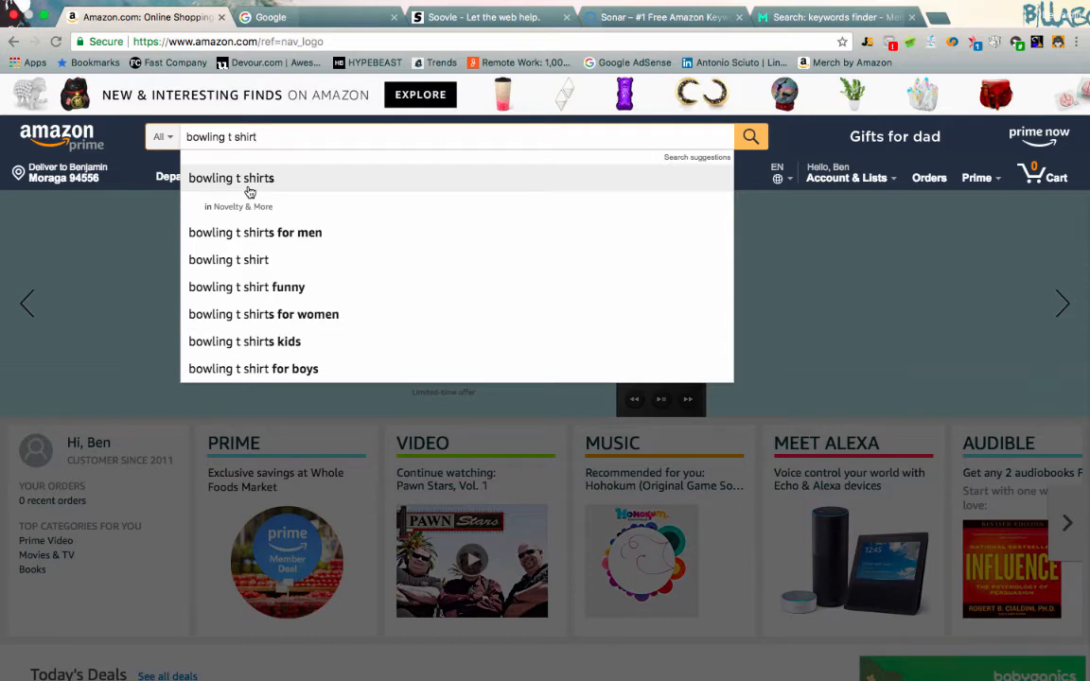
Pick the 'bowling t shirts' suggestion to show over 1,000 Amazon results.
left_click(231, 178)
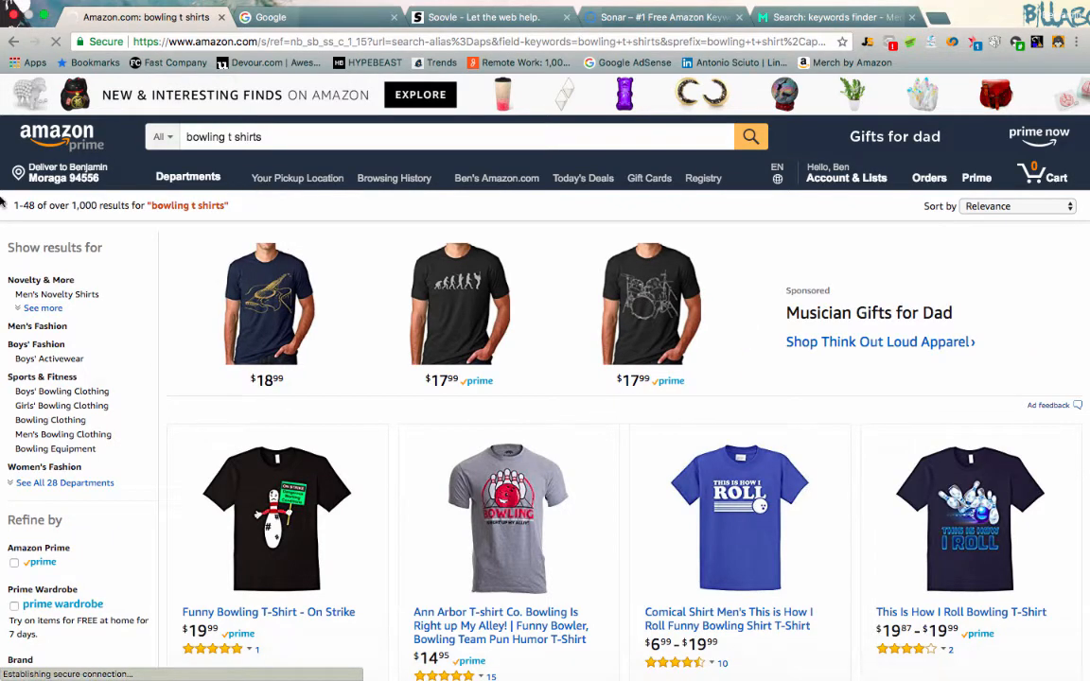
Scroll through the bowling t shirt results, then reopen the search bar suggestions.
scroll("down", 3)
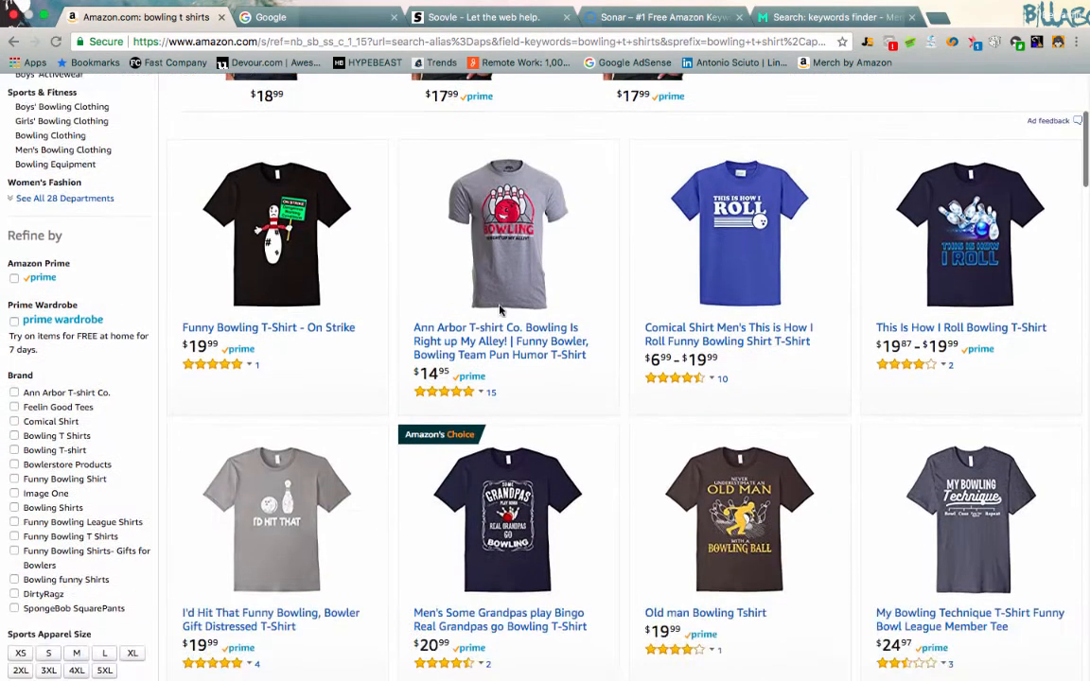
scroll("down", 3)
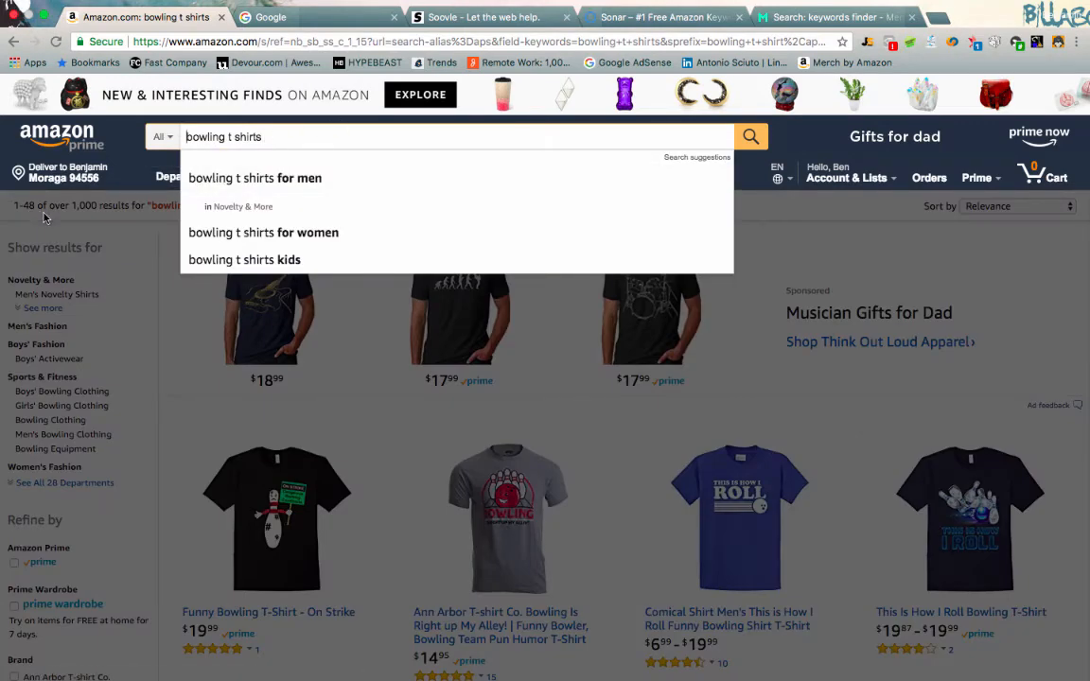
mouse_move(128, 216)
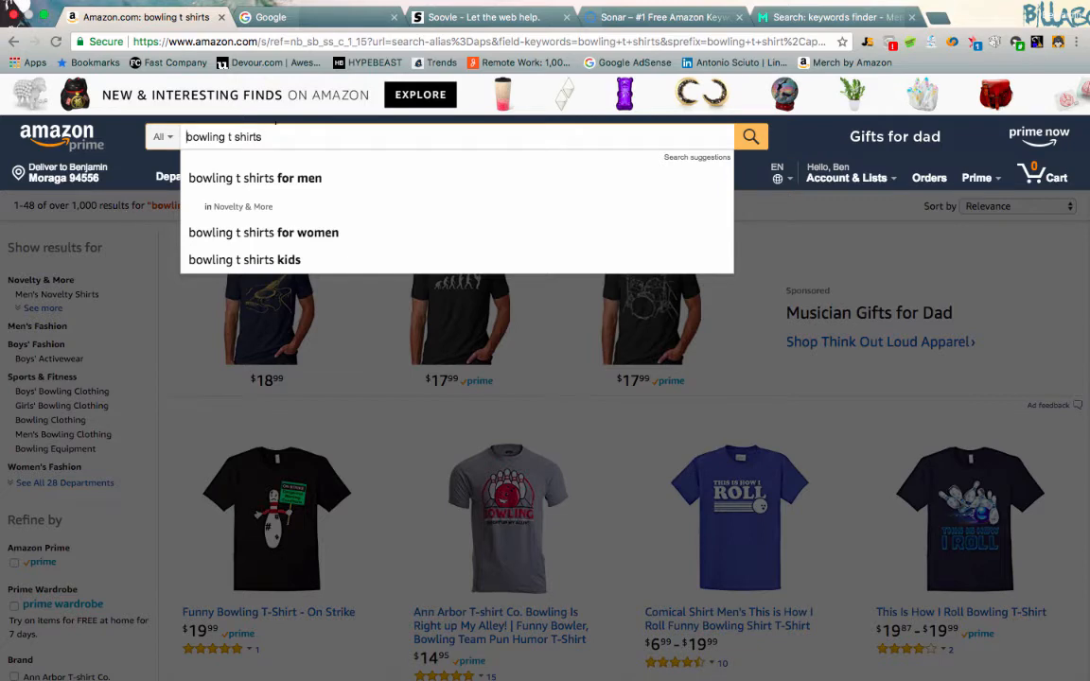
left_click(255, 178)
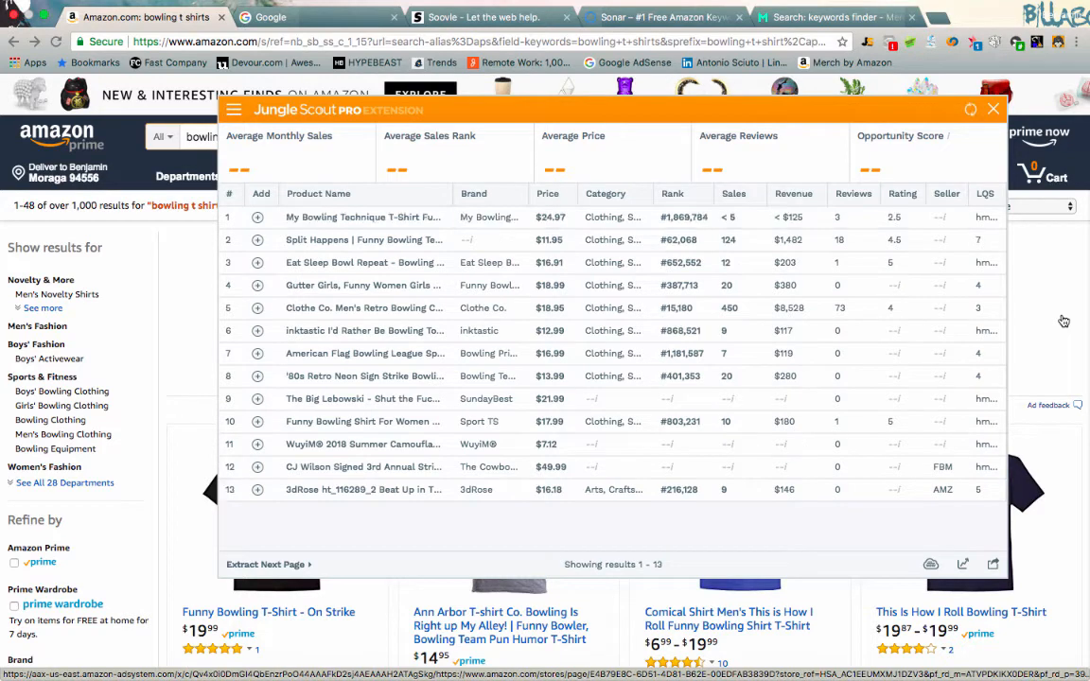
Launch Jungle Scout Pro to load metrics for all 48 bowling t shirt results.
left_click(265, 564)
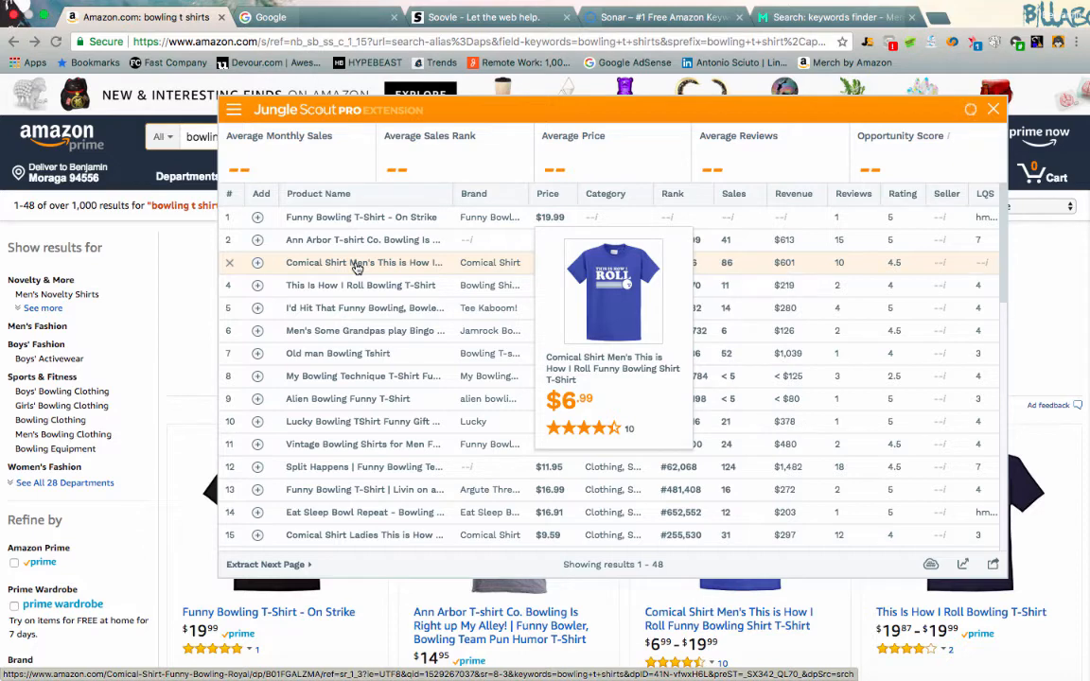
mouse_move(326, 239)
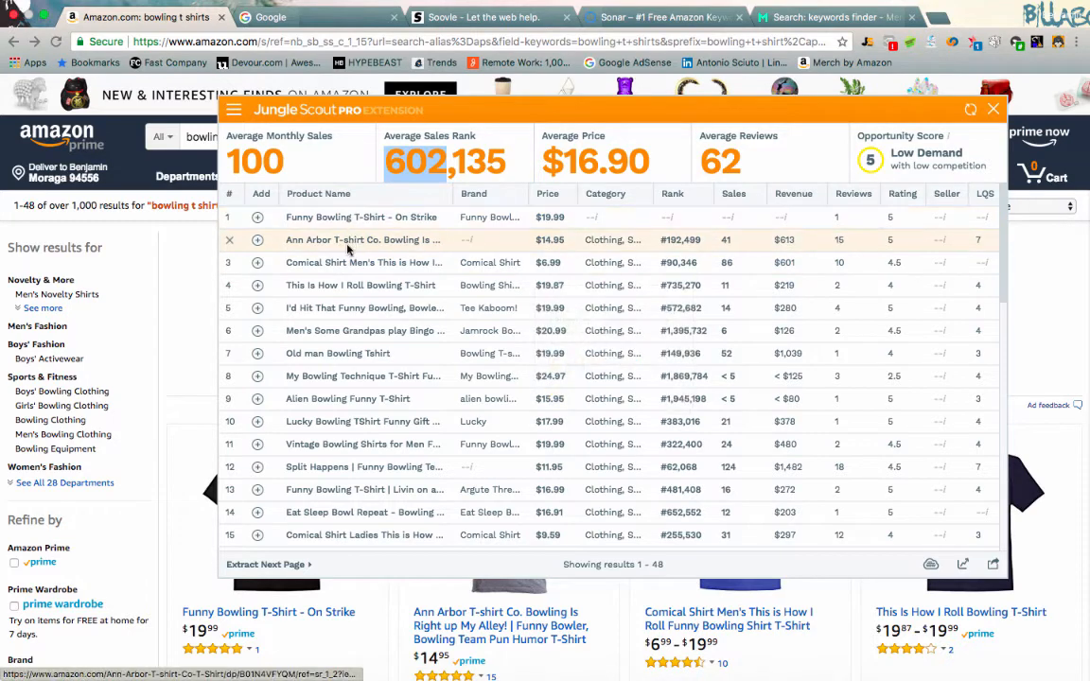
mouse_move(350, 239)
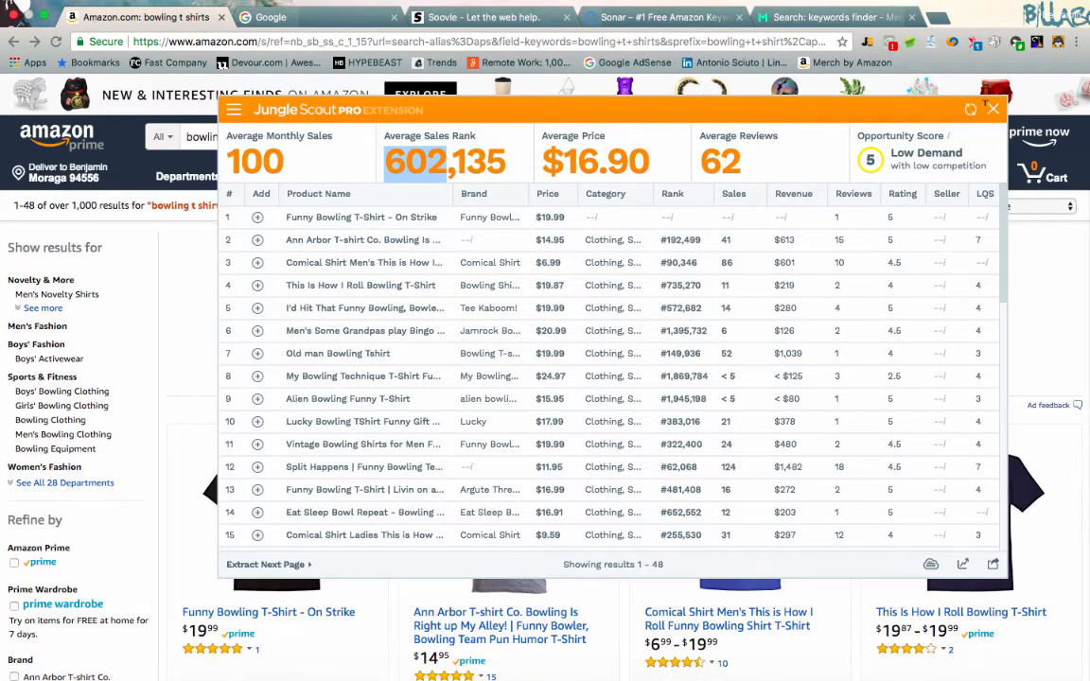
Close Jungle Scout, search 'bowling t shirts for men', and relaunch Jungle Scout on them.
left_click(992, 109)
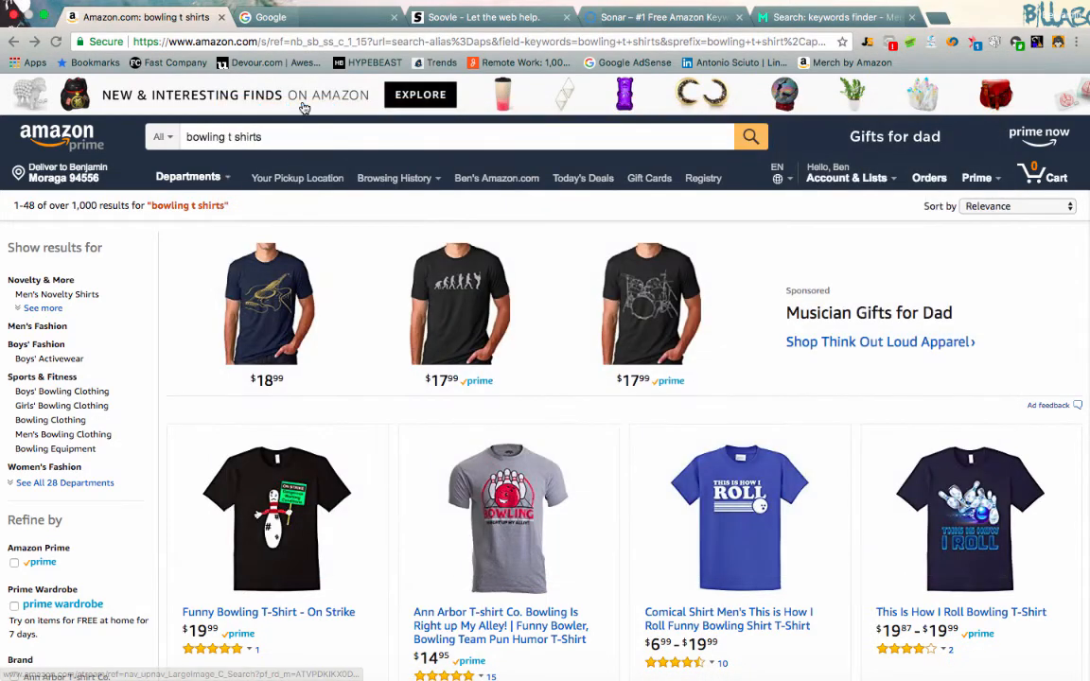
left_click(454, 137)
type(" for men")
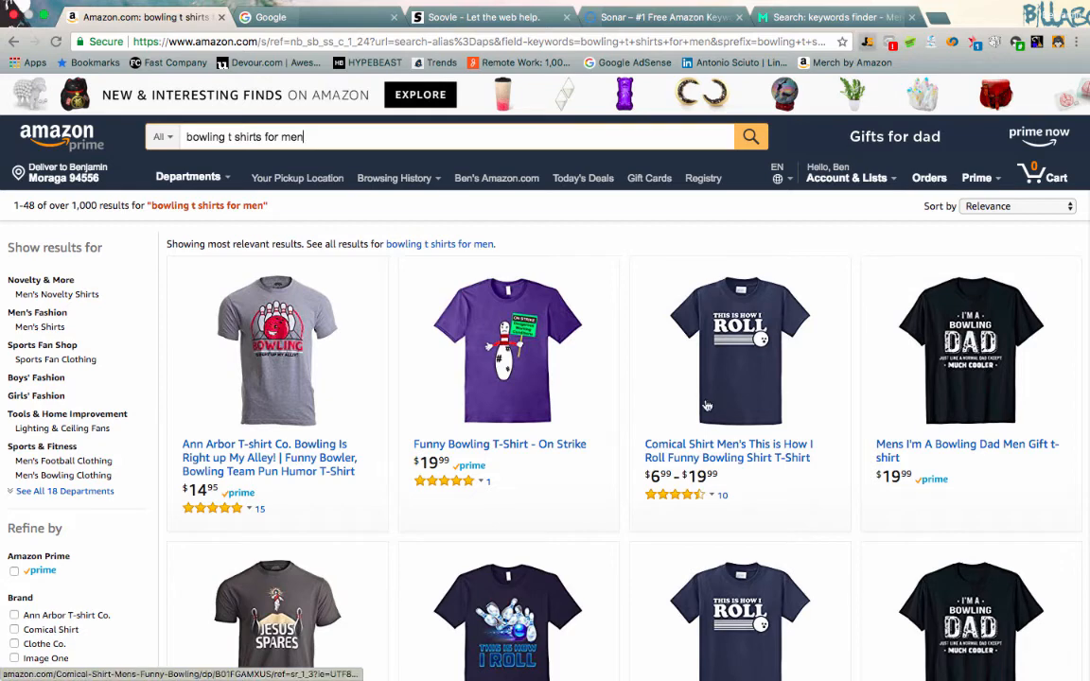
left_click(867, 41)
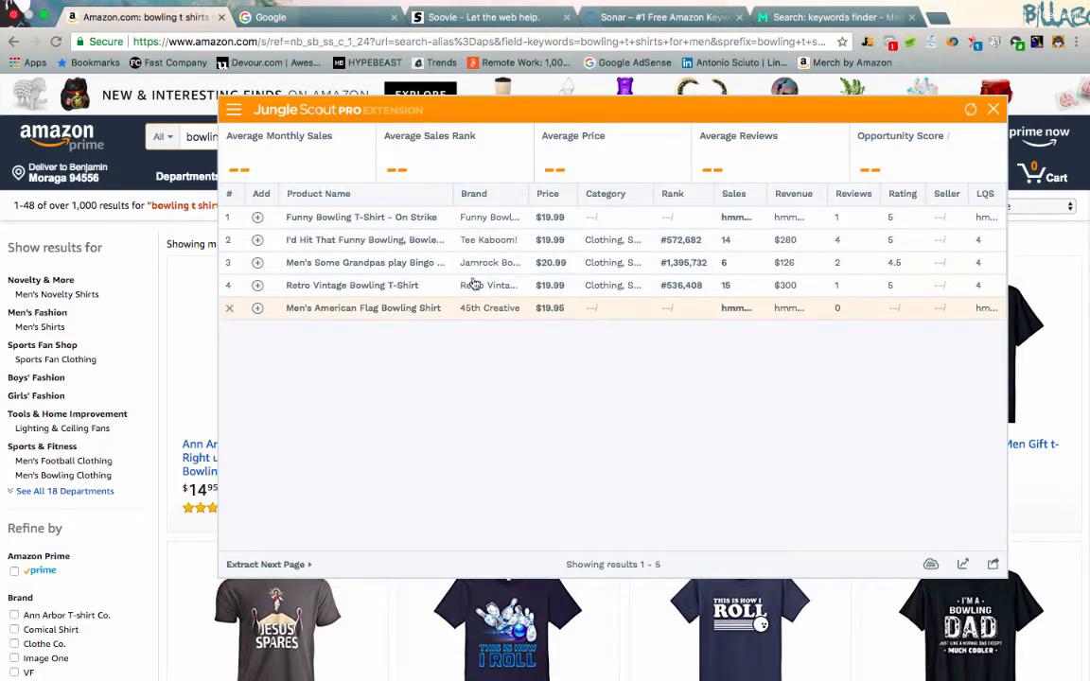
left_click(268, 565)
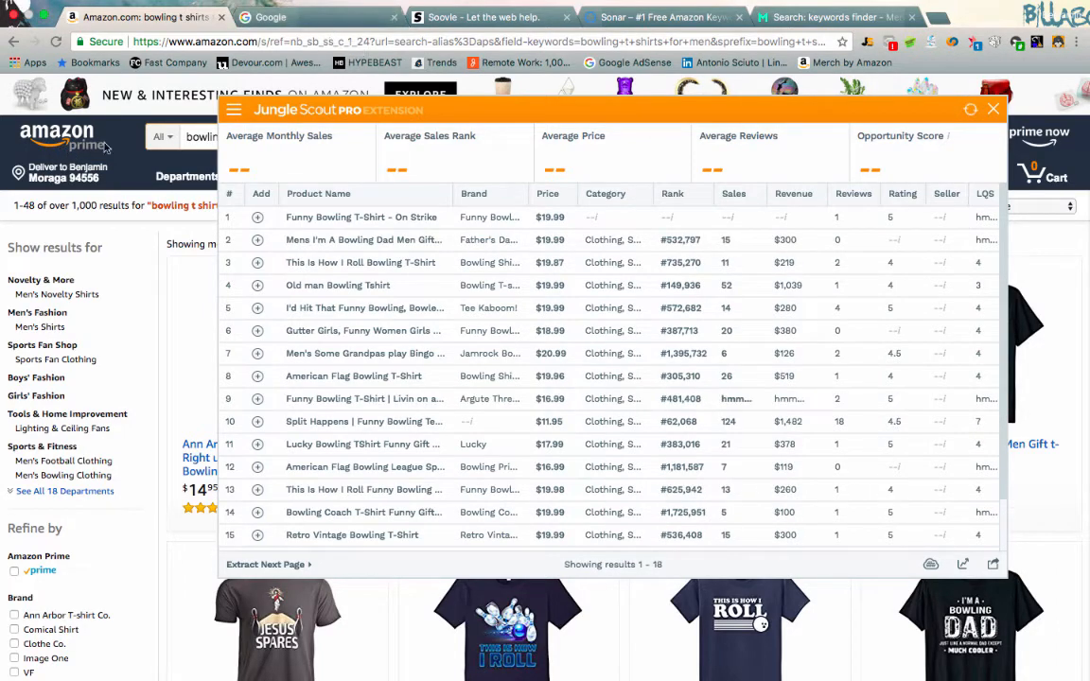
On Google, type 'bowling t shirt' to see suggestions like custom, design and with sayings.
left_click(272, 17)
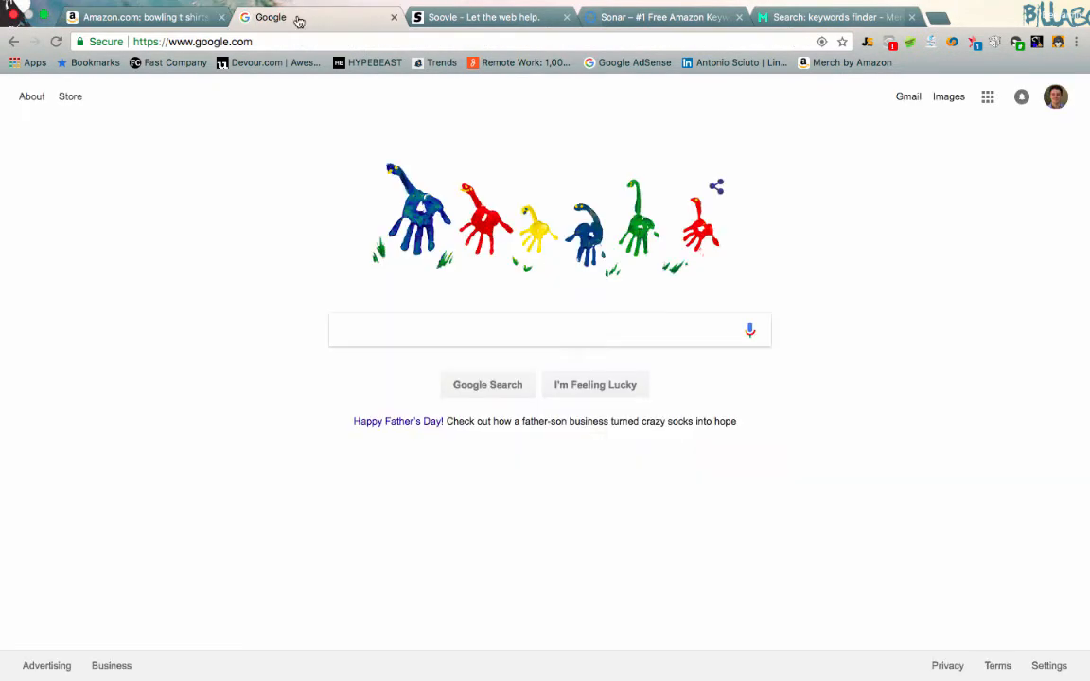
type("bowling t shirt")
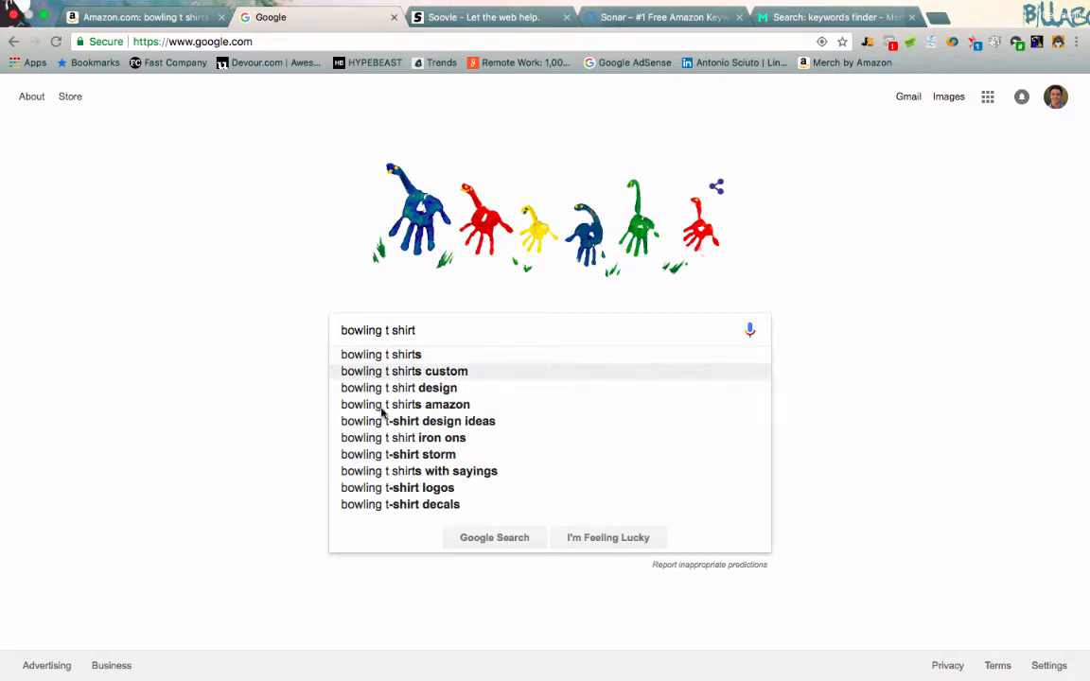
mouse_move(367, 377)
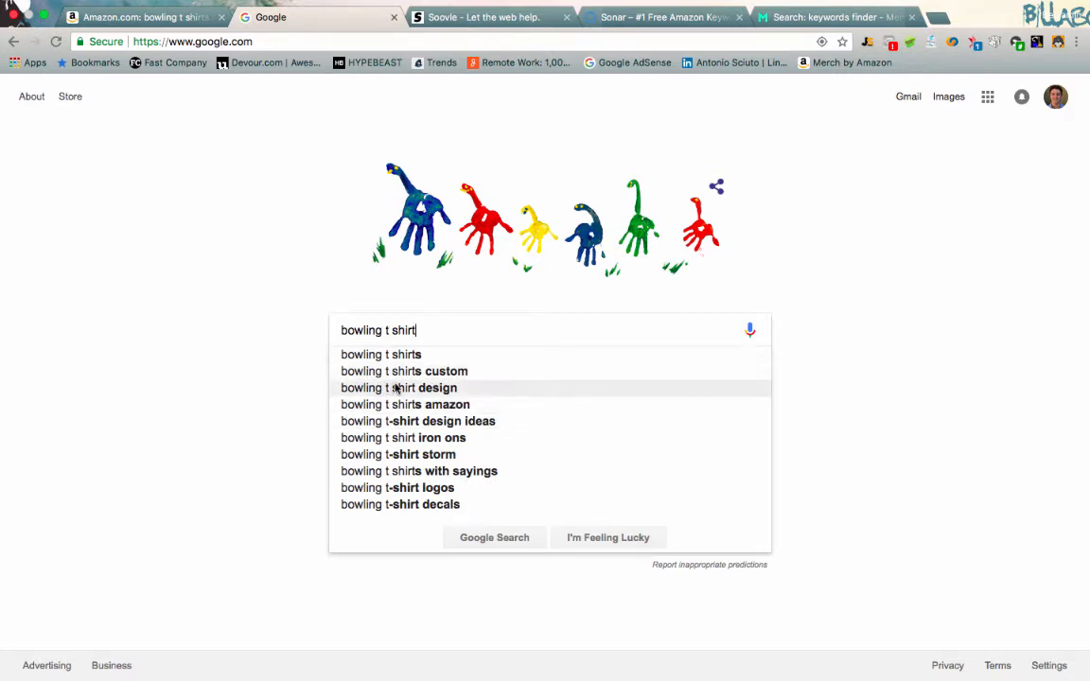
mouse_move(431, 404)
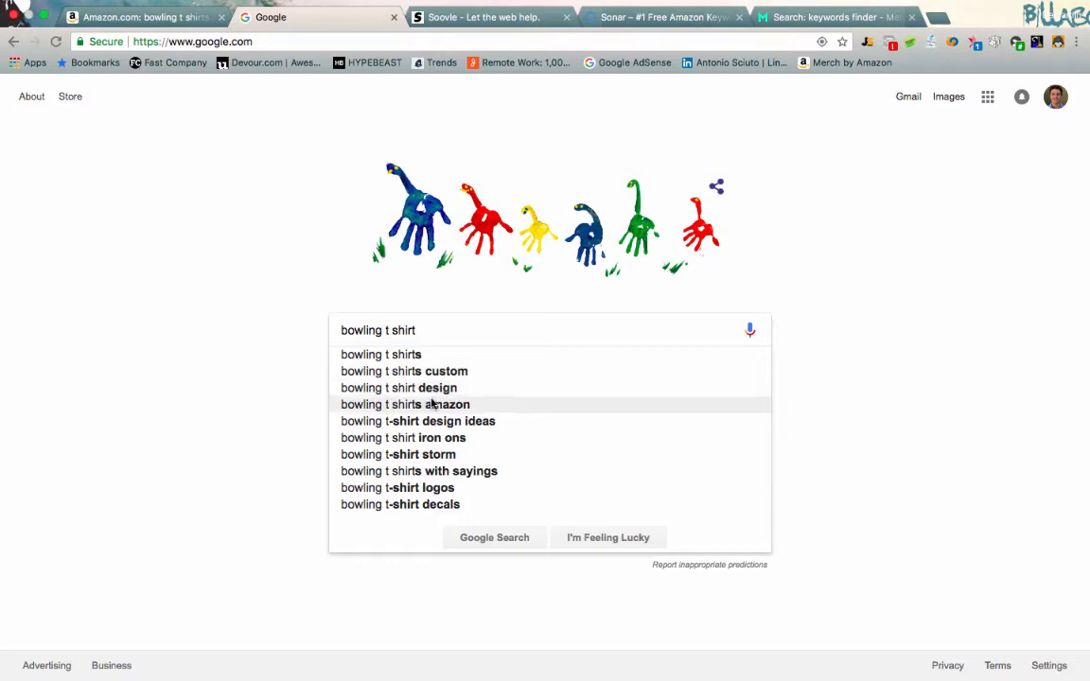
mouse_move(419, 437)
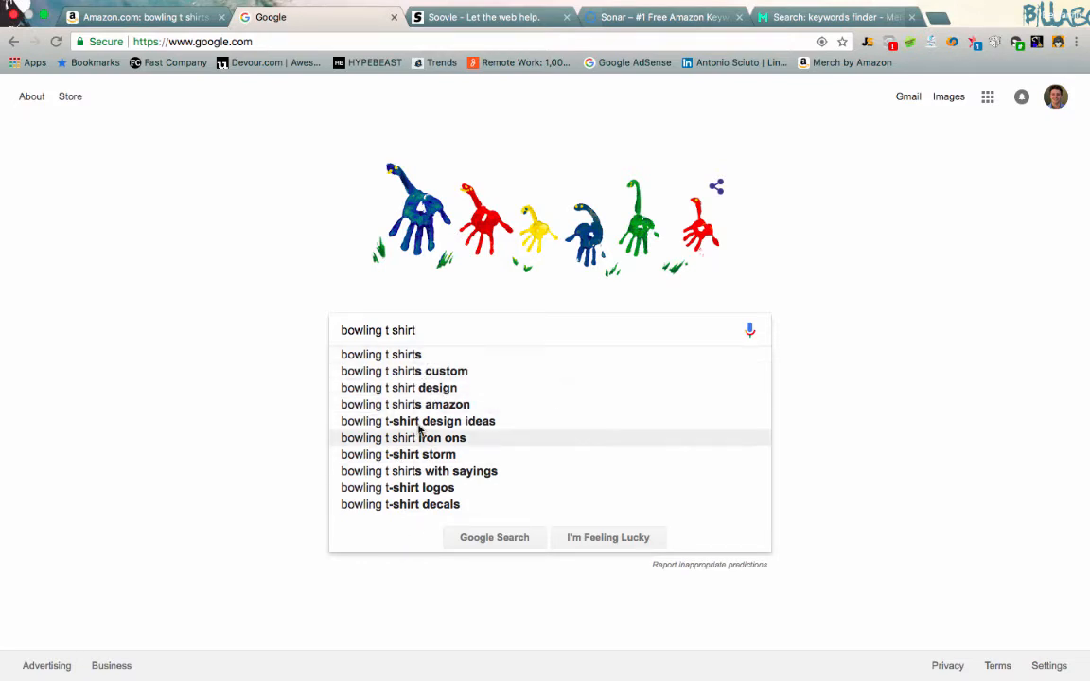
mouse_move(431, 525)
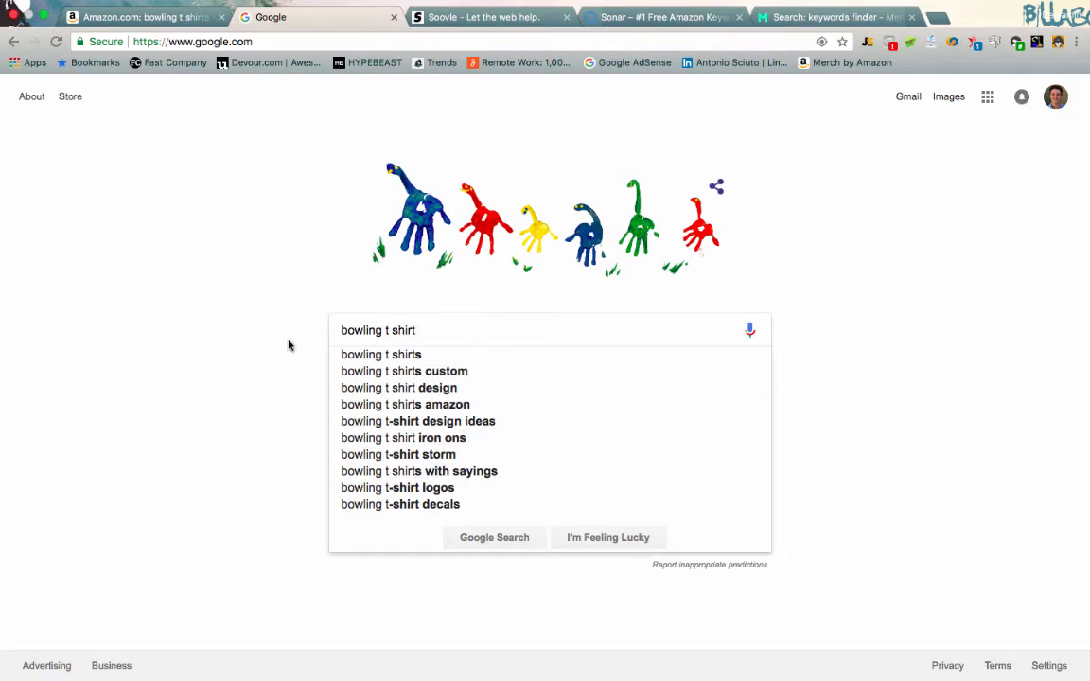
mouse_move(275, 360)
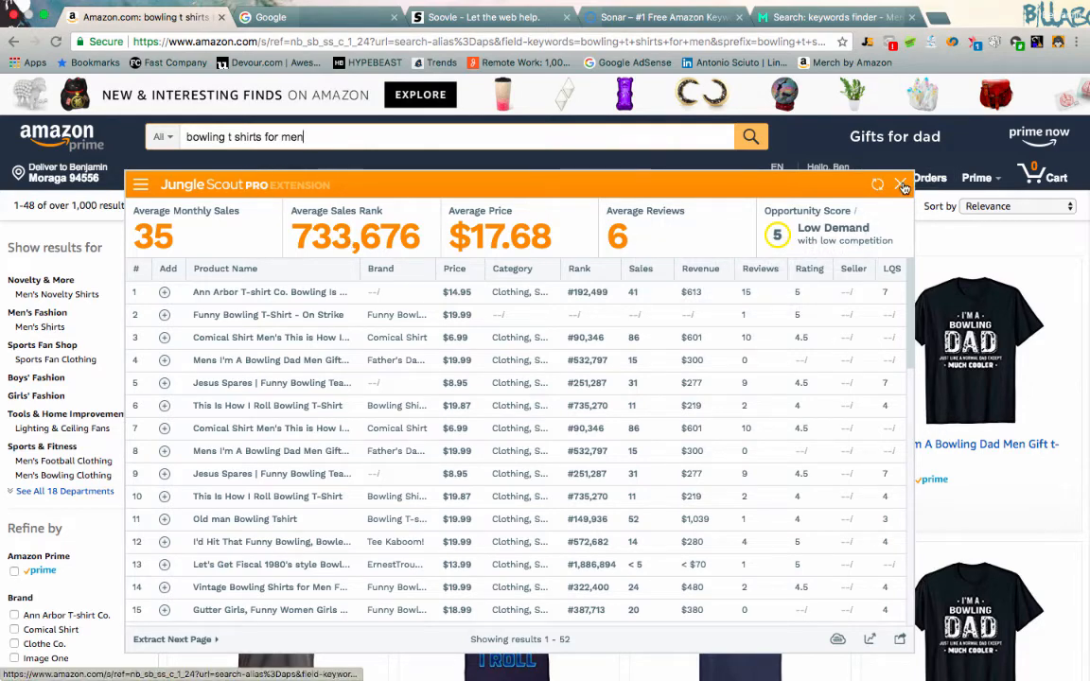
Close the finished men's Jungle Scout analysis showing 35 average monthly sales.
left_click(902, 184)
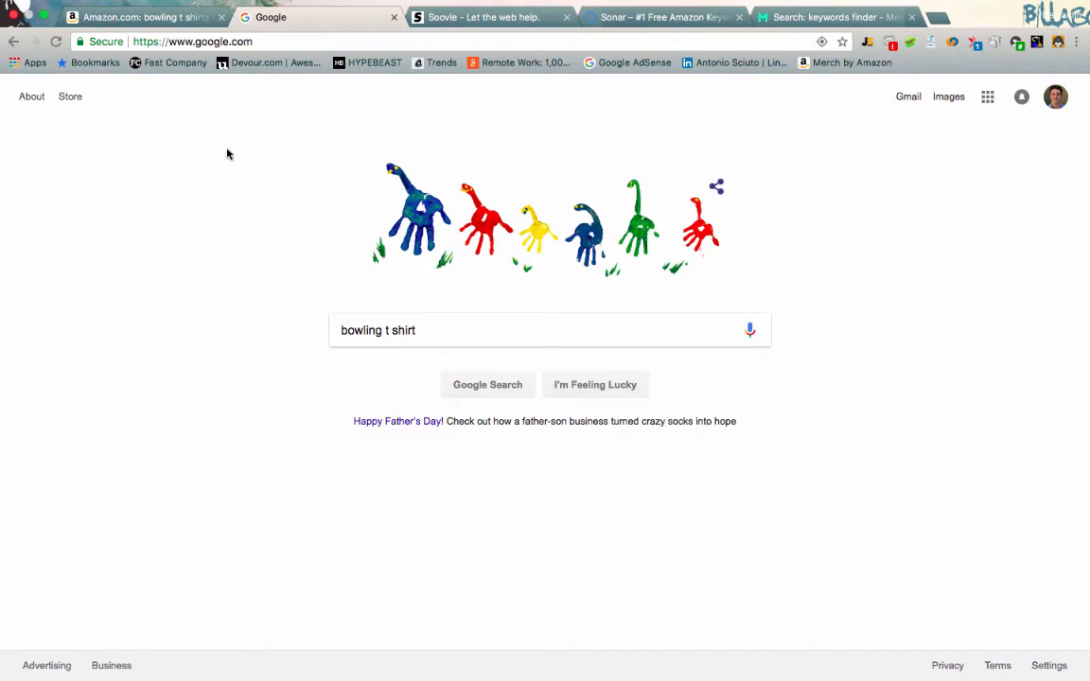
Search Soovle for 'bowling t shirt' and browse suggestions like for men, cheap and funny.
left_click(483, 17)
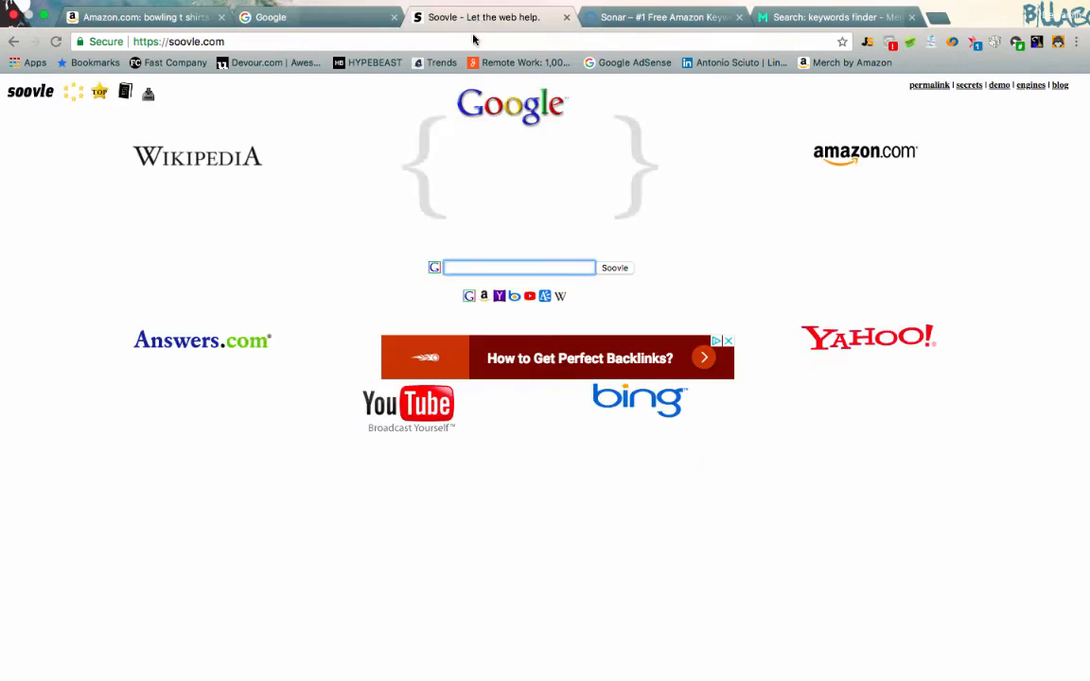
mouse_move(214, 434)
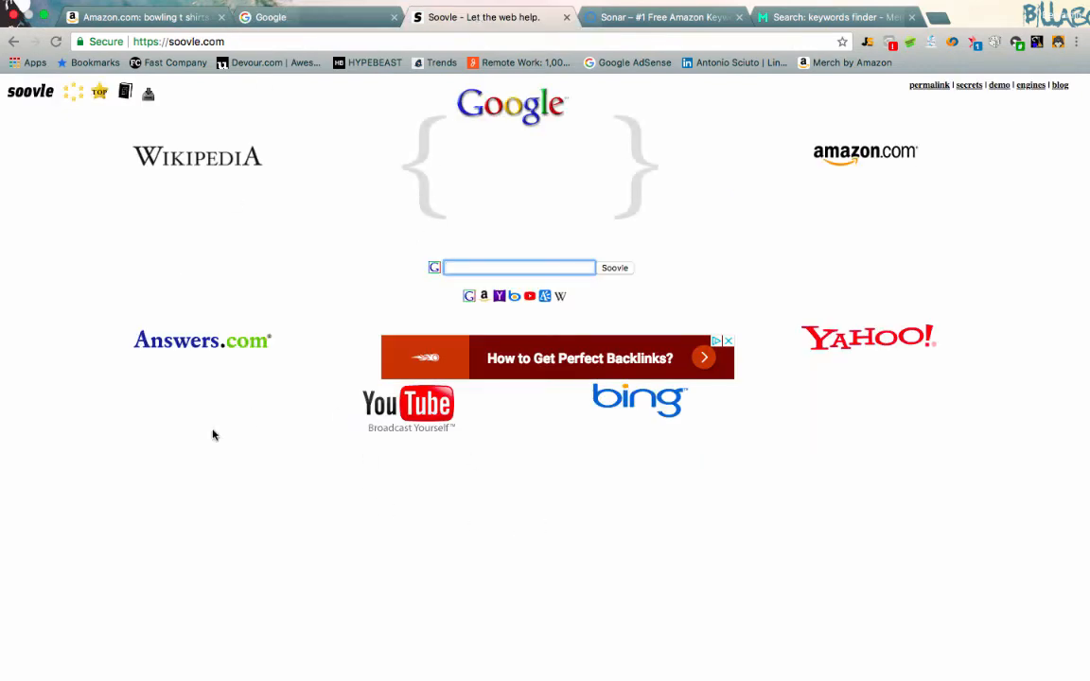
mouse_move(258, 534)
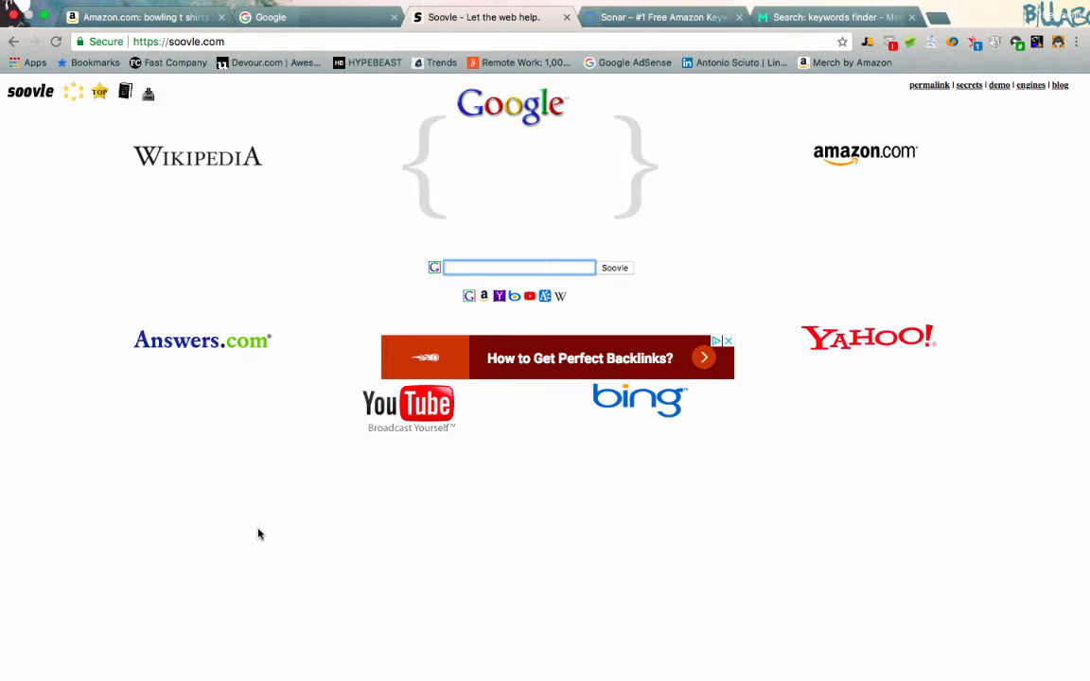
type("bowling")
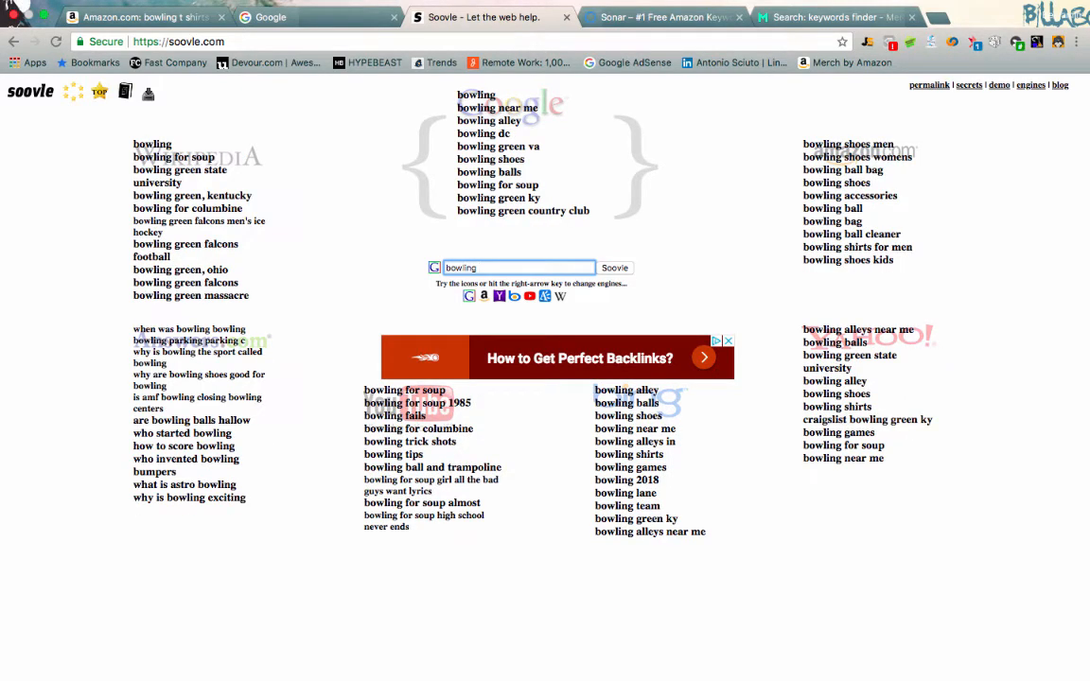
mouse_move(830, 255)
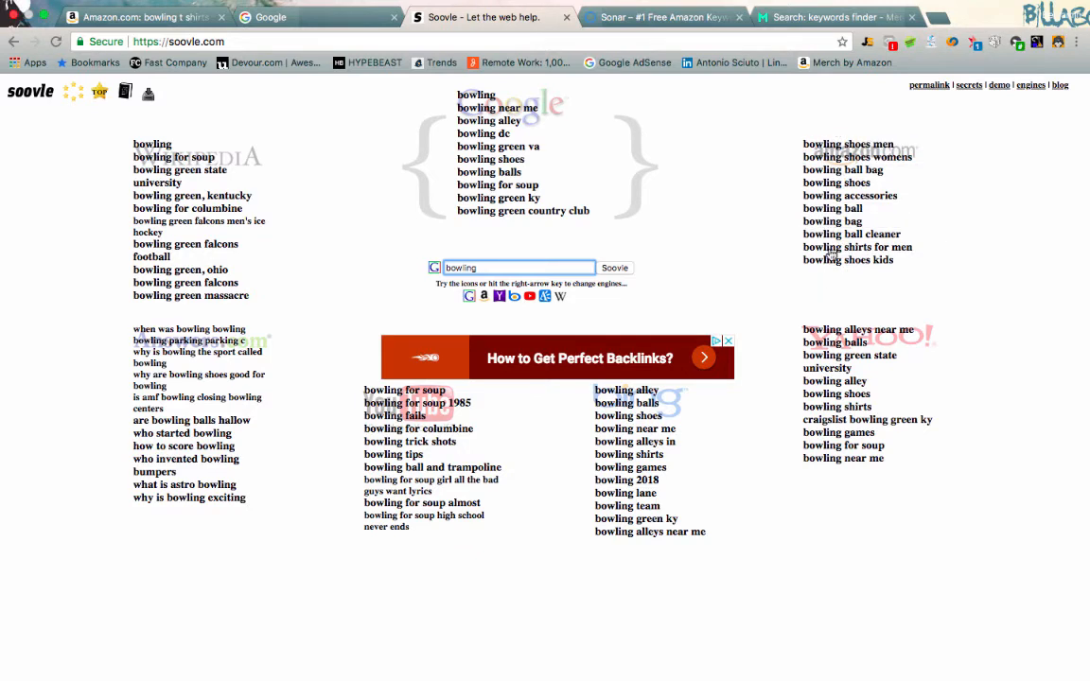
left_click(836, 406)
type(" t shirt")
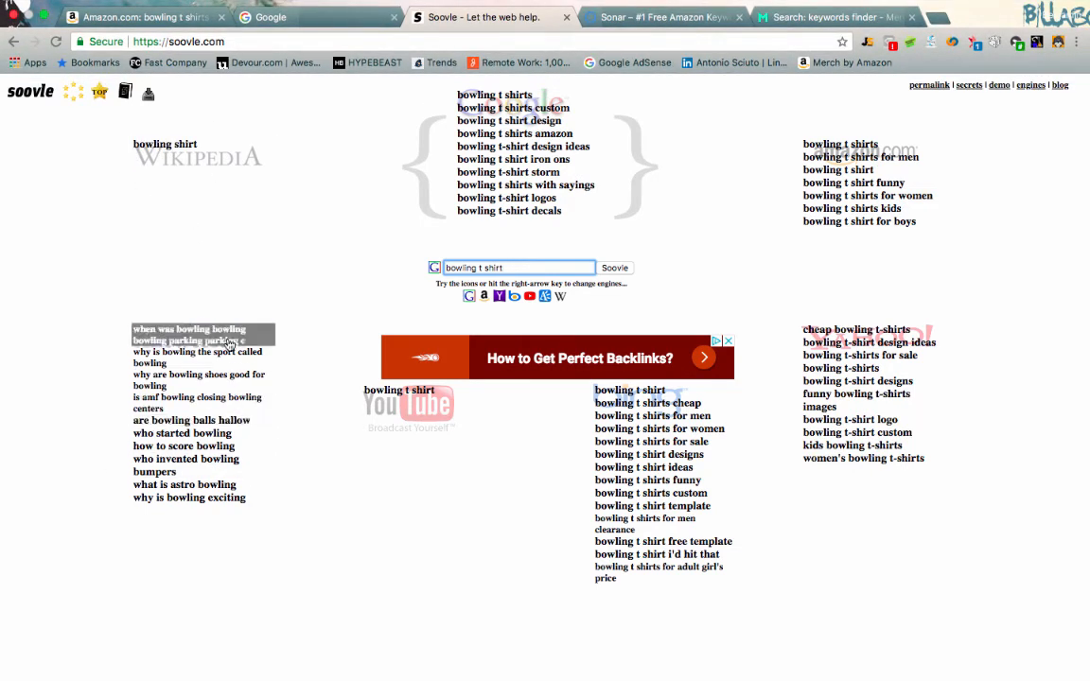
mouse_move(180, 380)
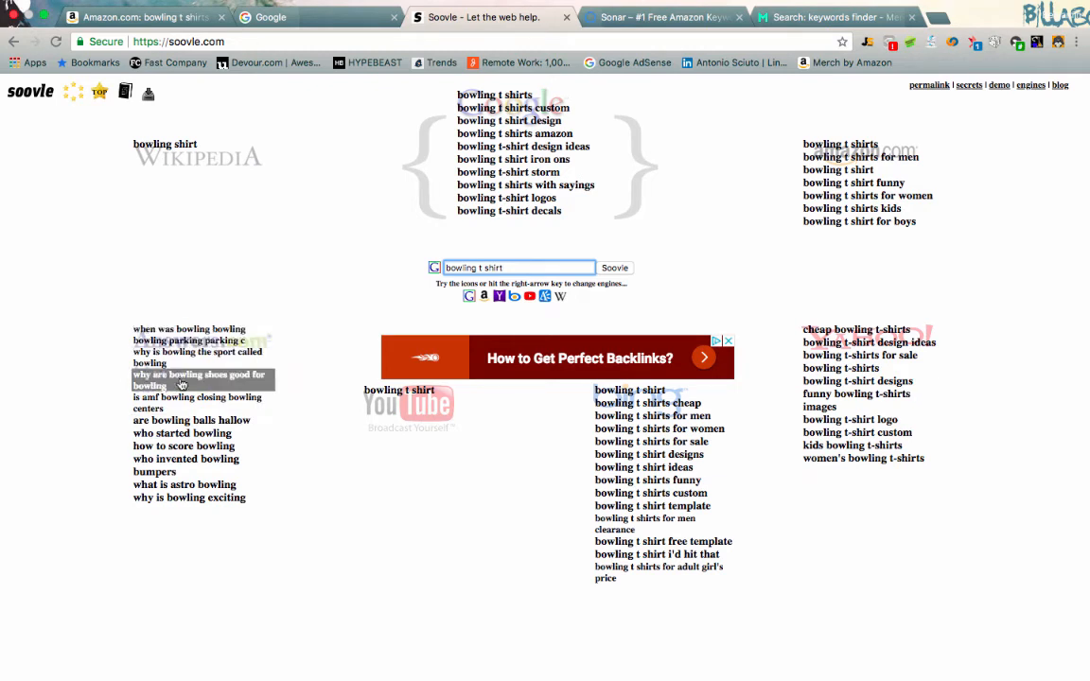
mouse_move(184, 446)
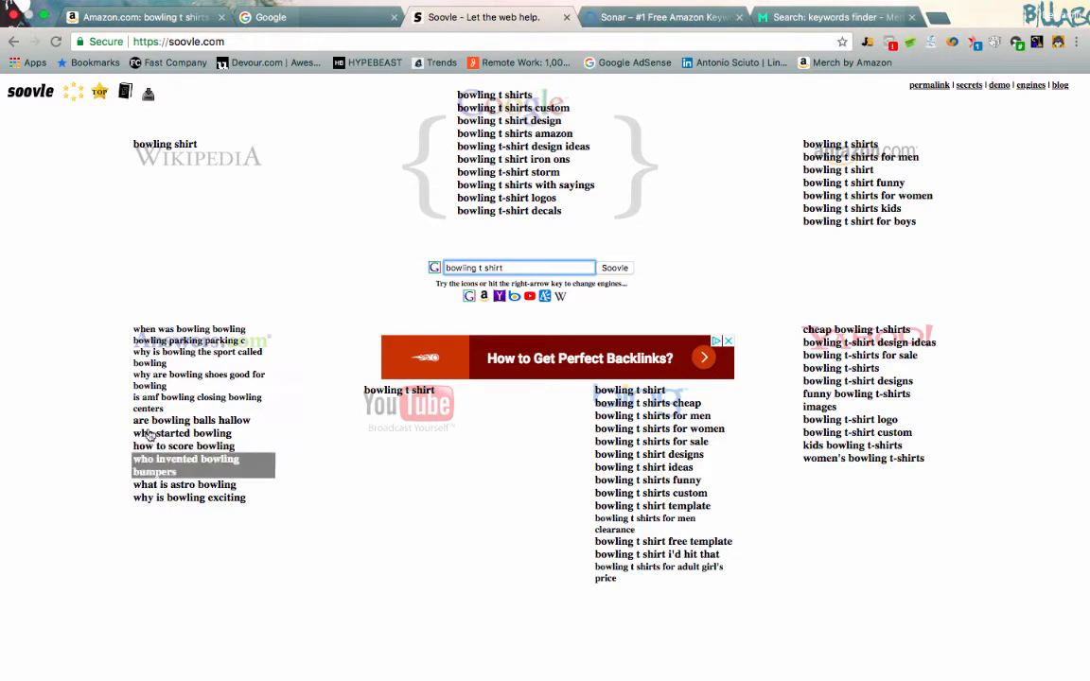
mouse_move(715, 588)
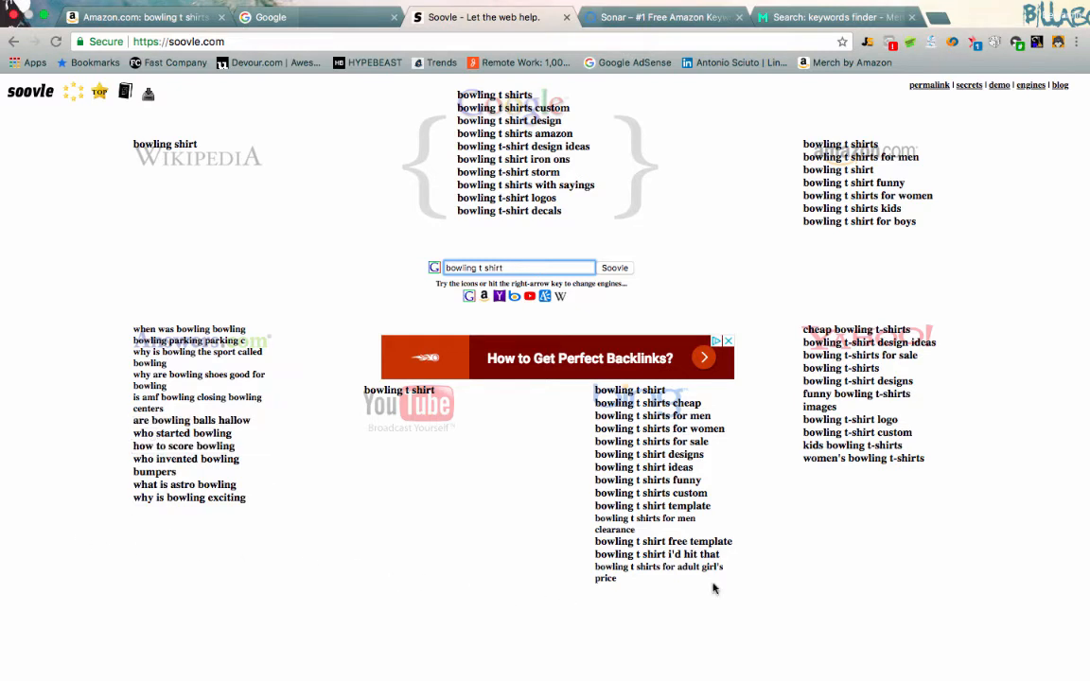
mouse_move(667, 493)
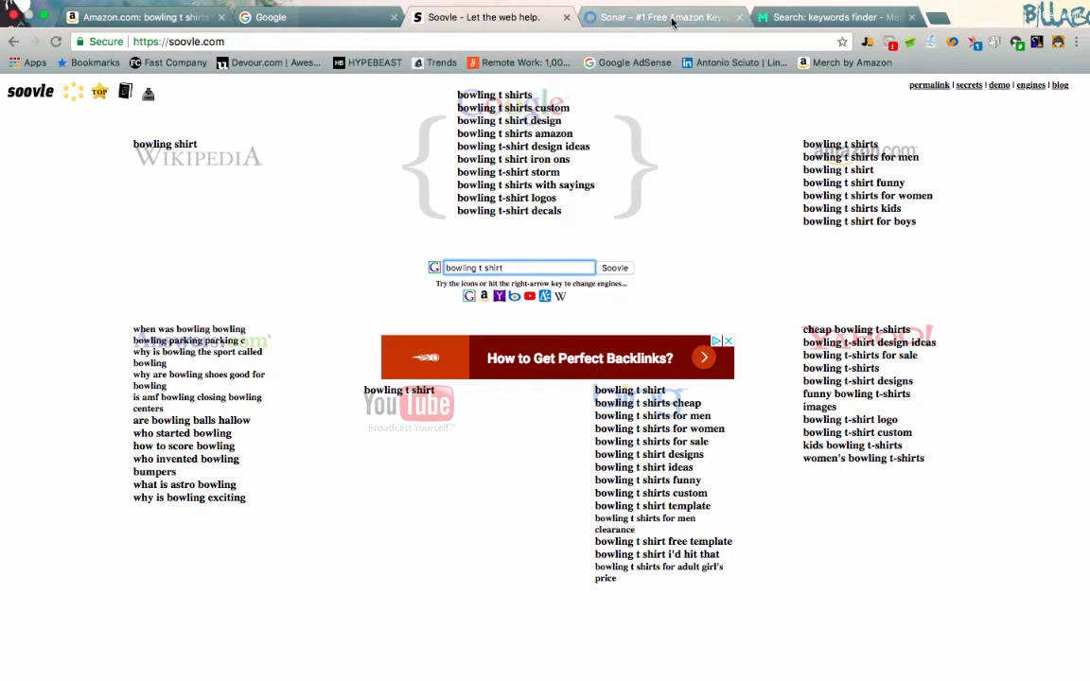
In Sonar, ping 'bowling' and switch to Extended keyword results.
left_click(662, 17)
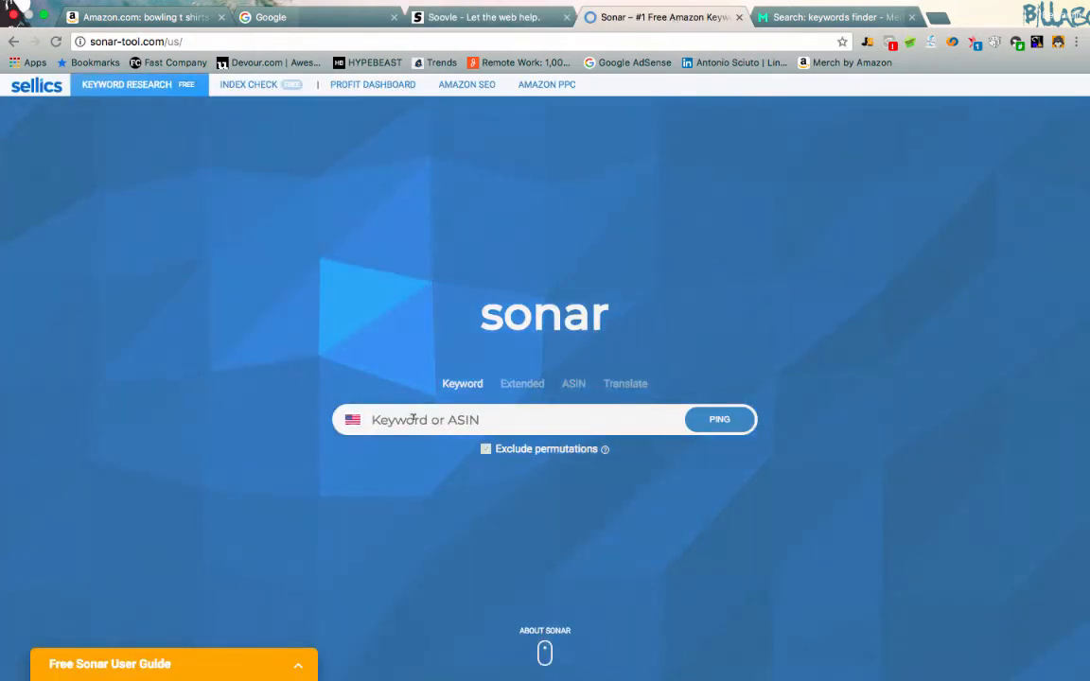
type("bowling")
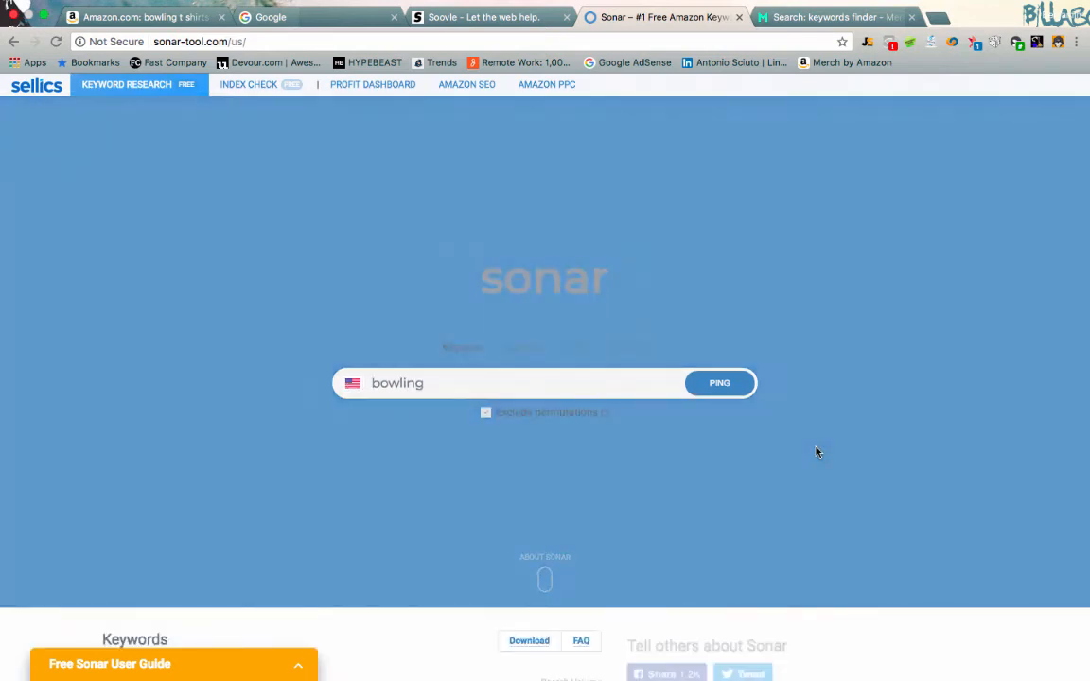
left_click(720, 382)
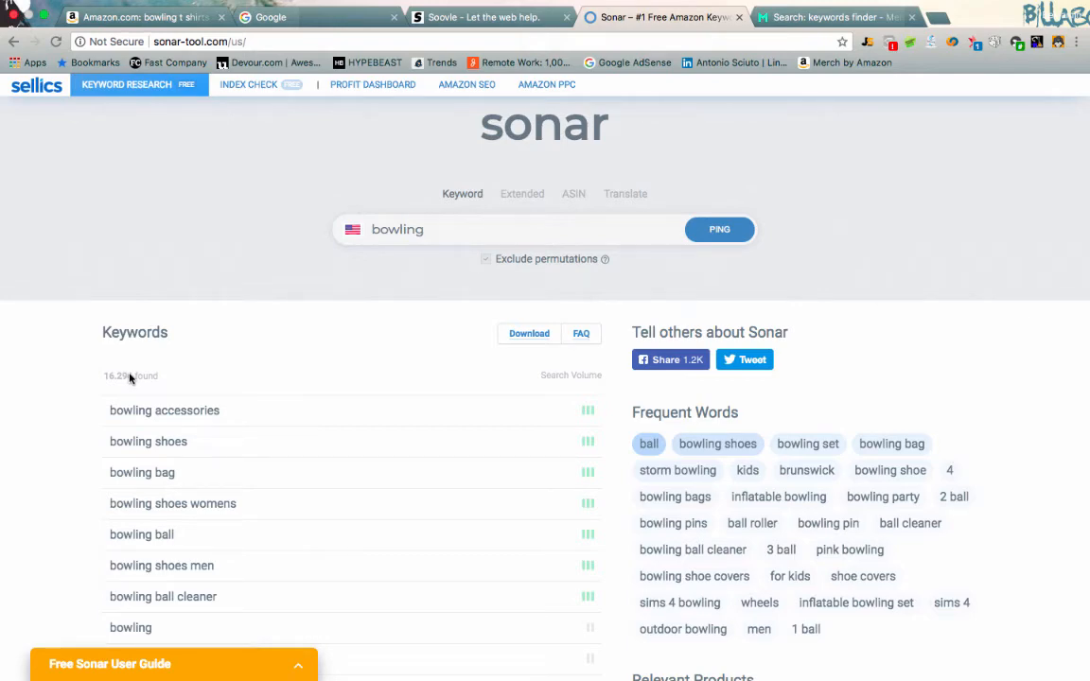
scroll("down", 3)
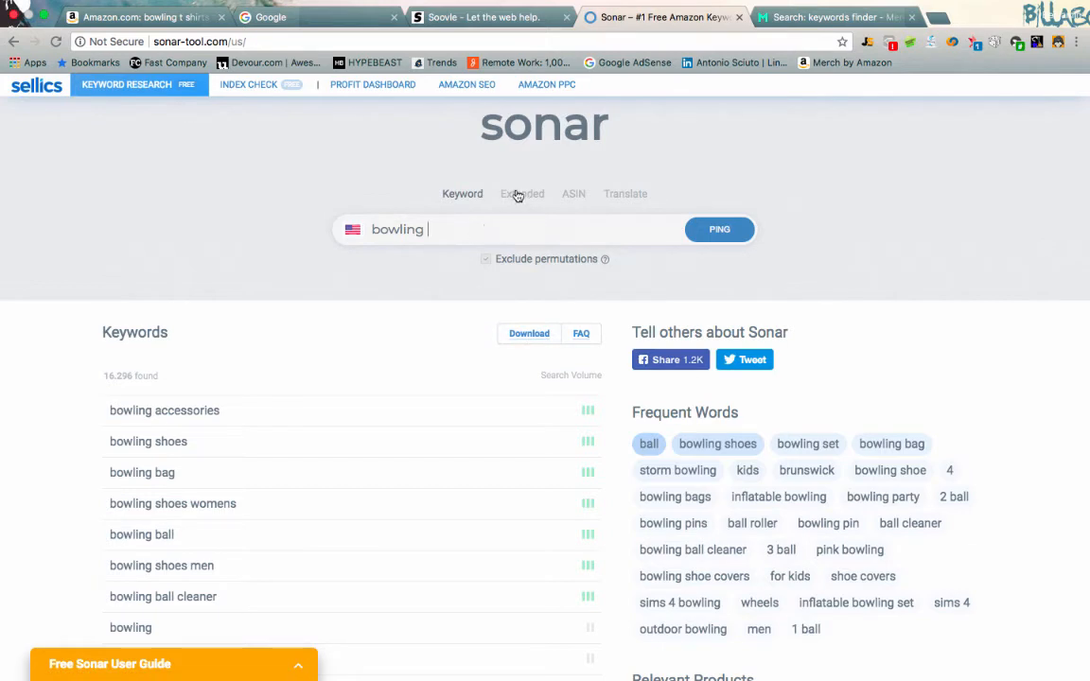
left_click(522, 194)
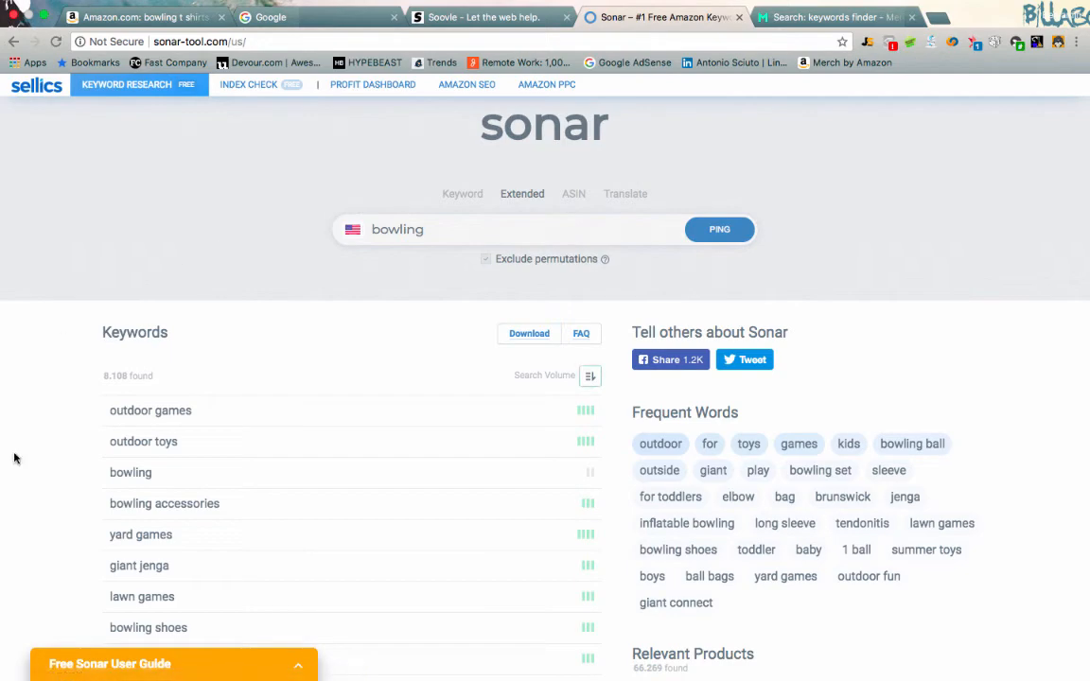
Scroll through the 8,108 Sonar keyword ideas for bowling.
scroll("down", 3)
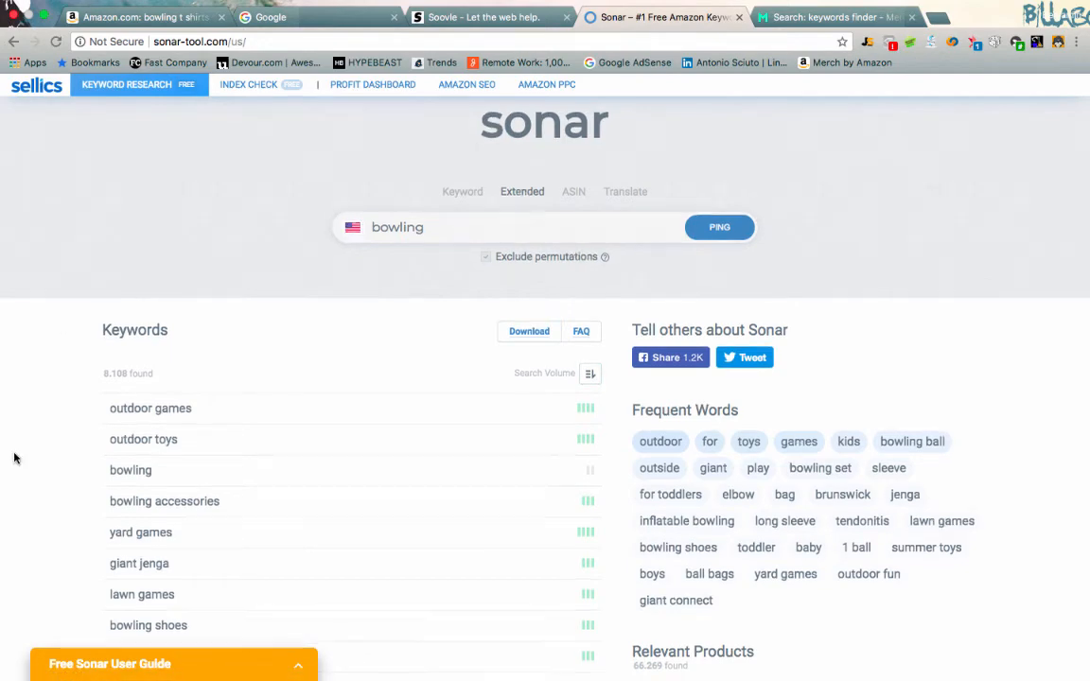
scroll("down", 3)
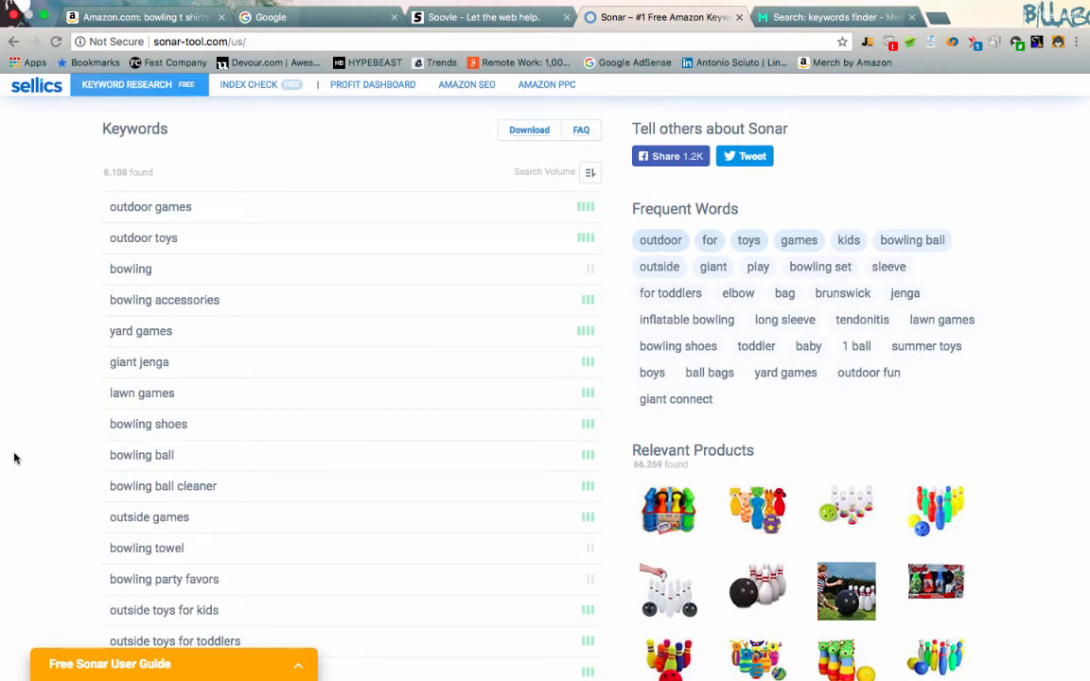
scroll("down", 3)
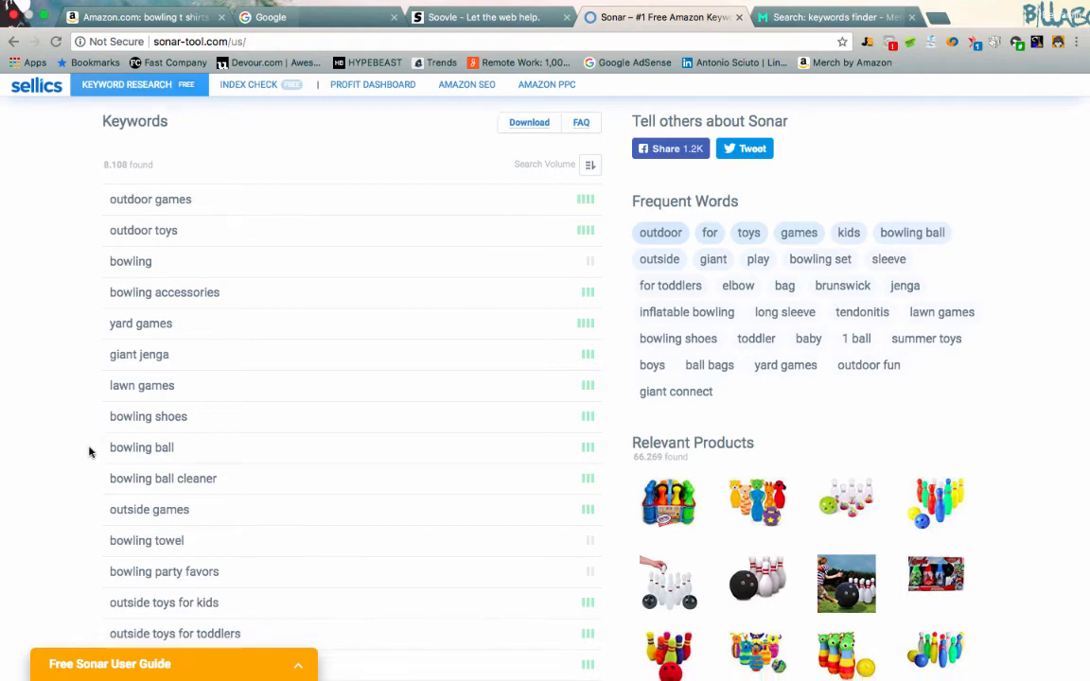
scroll("down", 3)
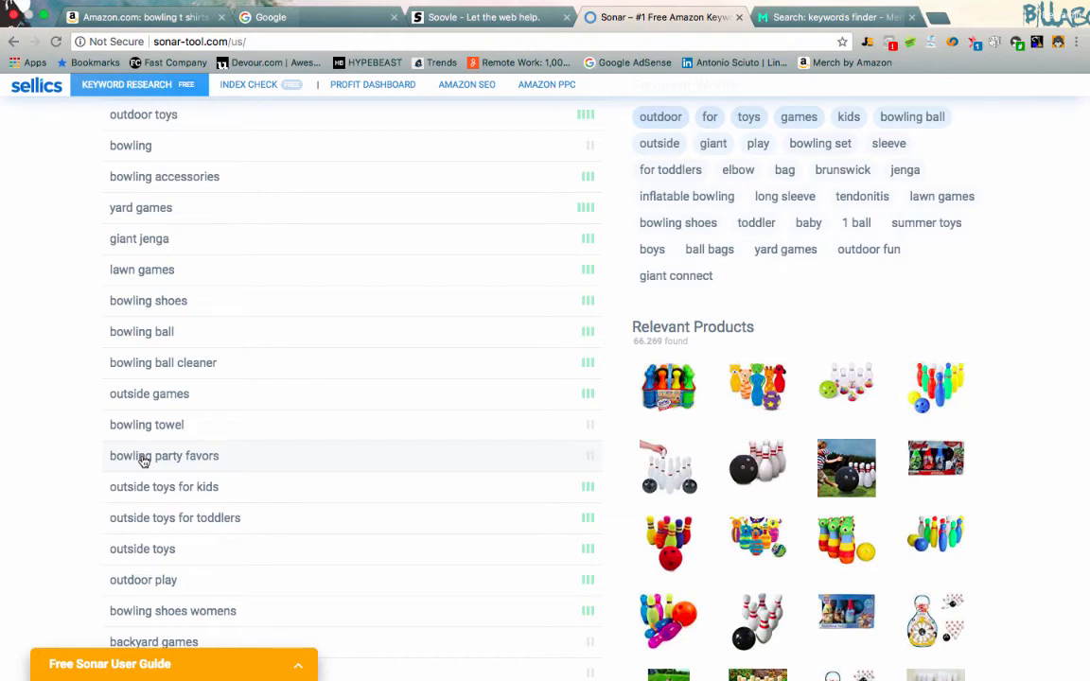
scroll("down", 3)
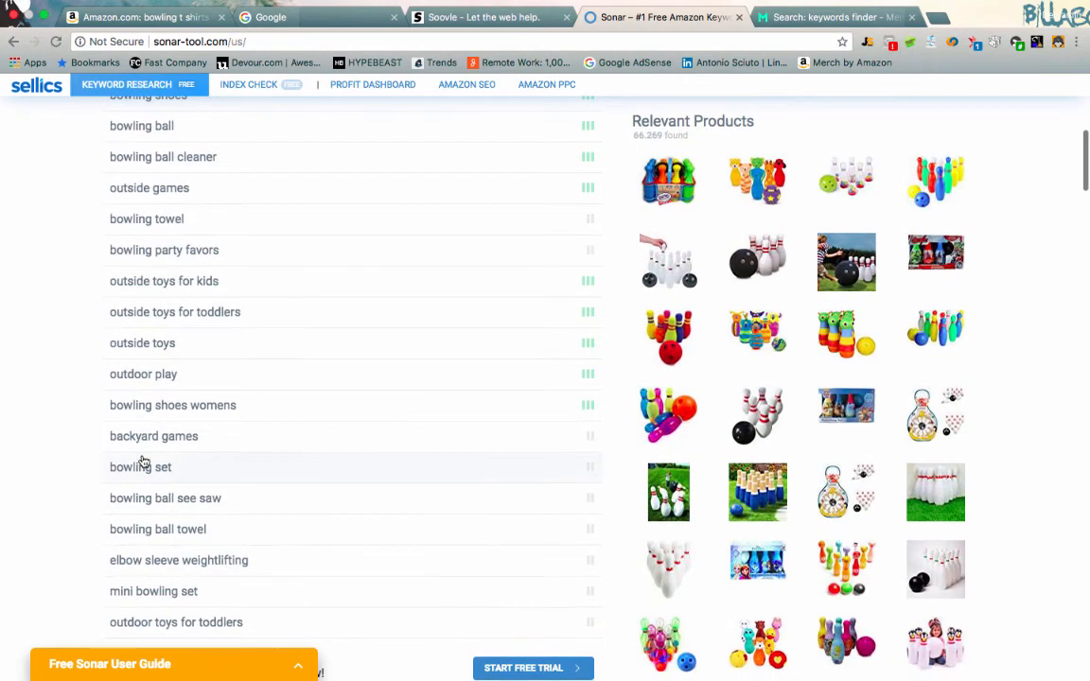
scroll("down", 3)
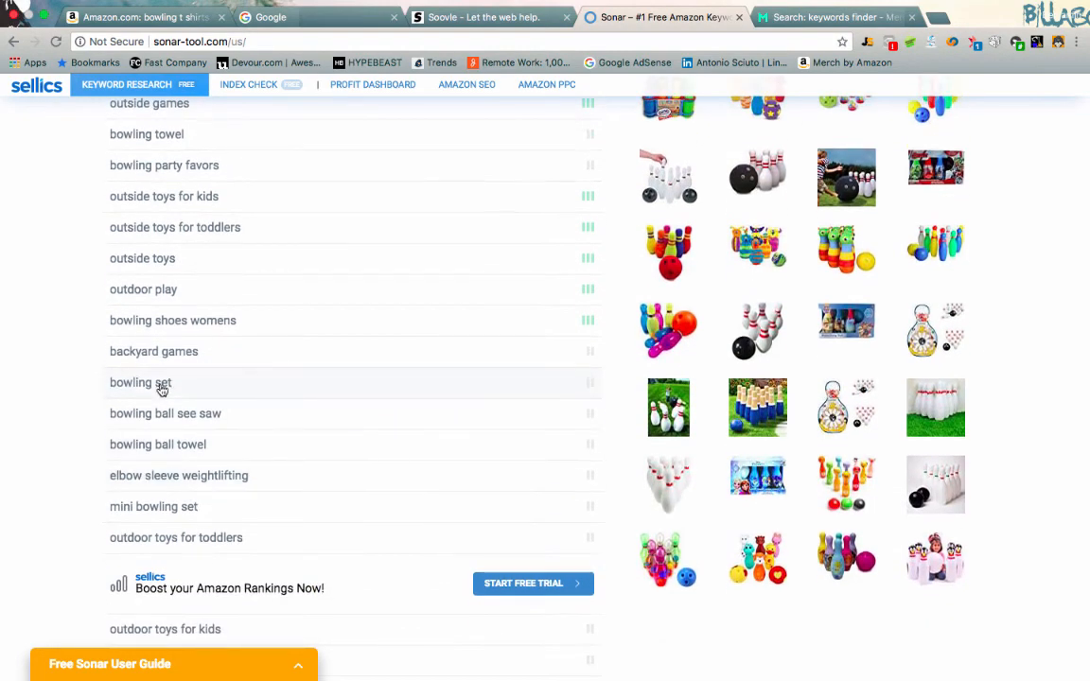
scroll("down", 3)
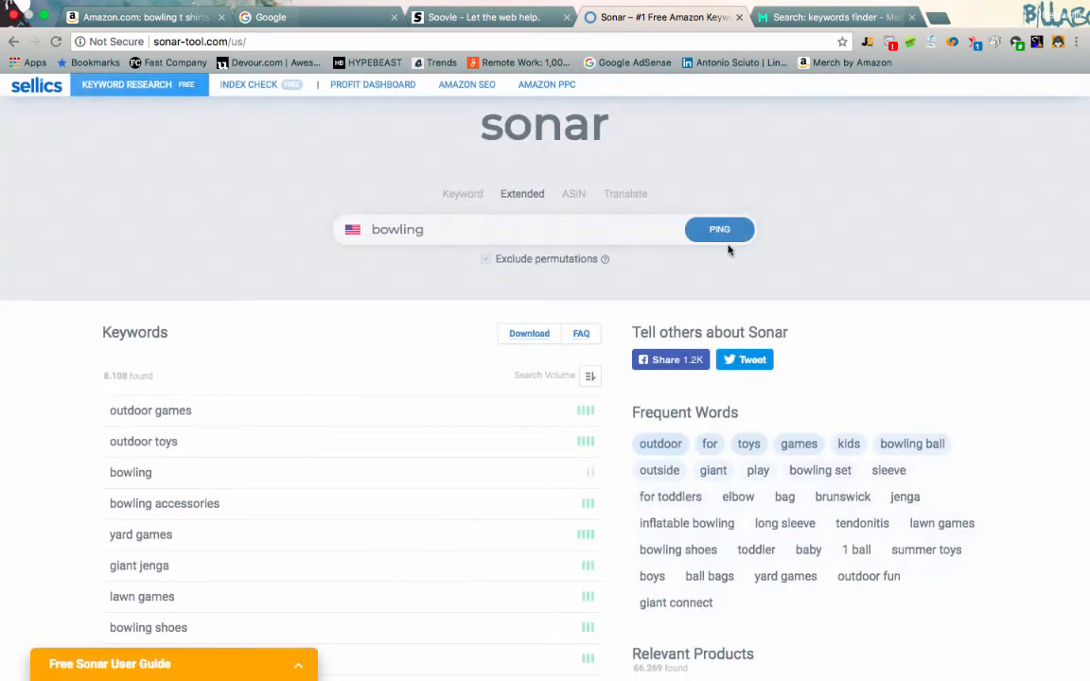
mouse_move(917, 125)
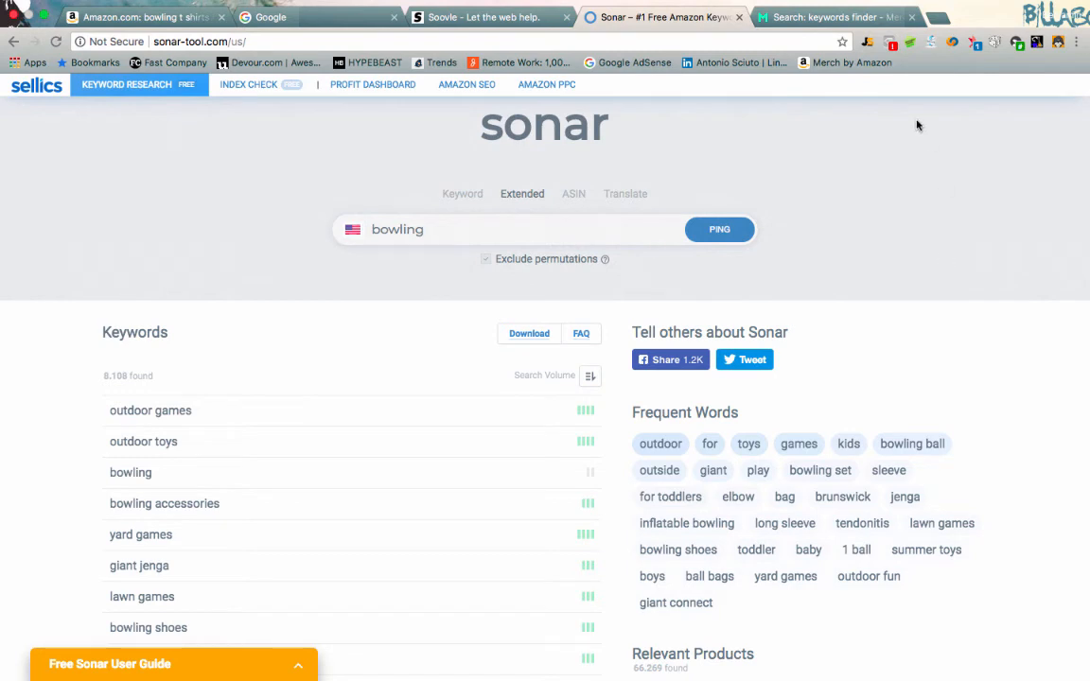
left_click(833, 16)
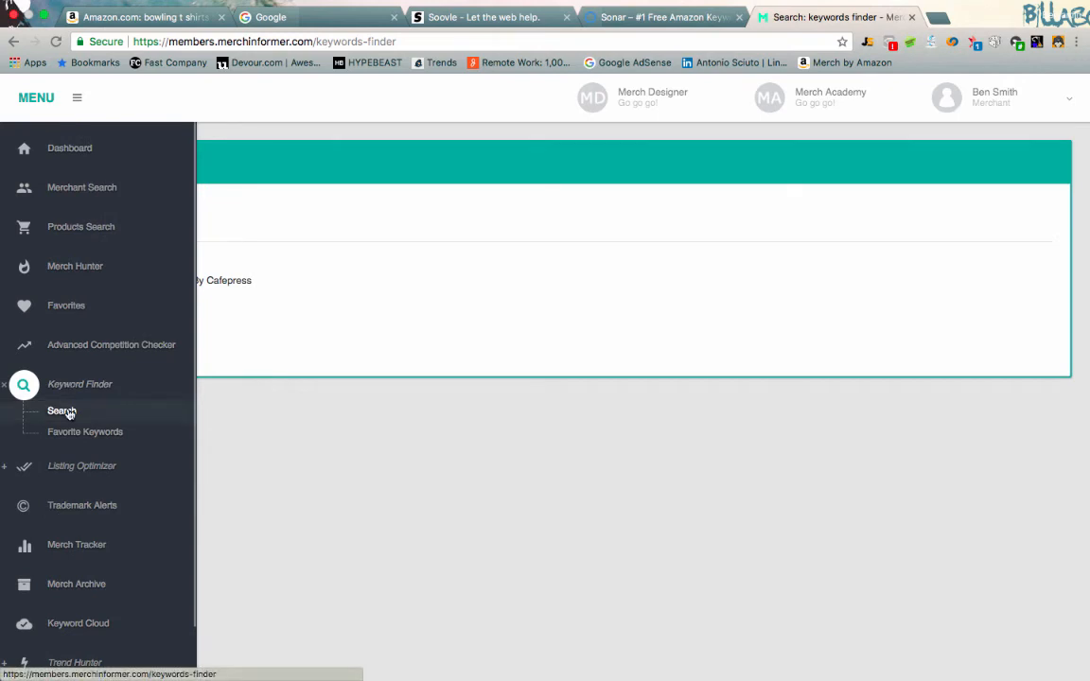
Search 'bowling' in Merch Informer's Keyword Finder, returning 105 results across Amazon and Cafepress.
left_click(62, 411)
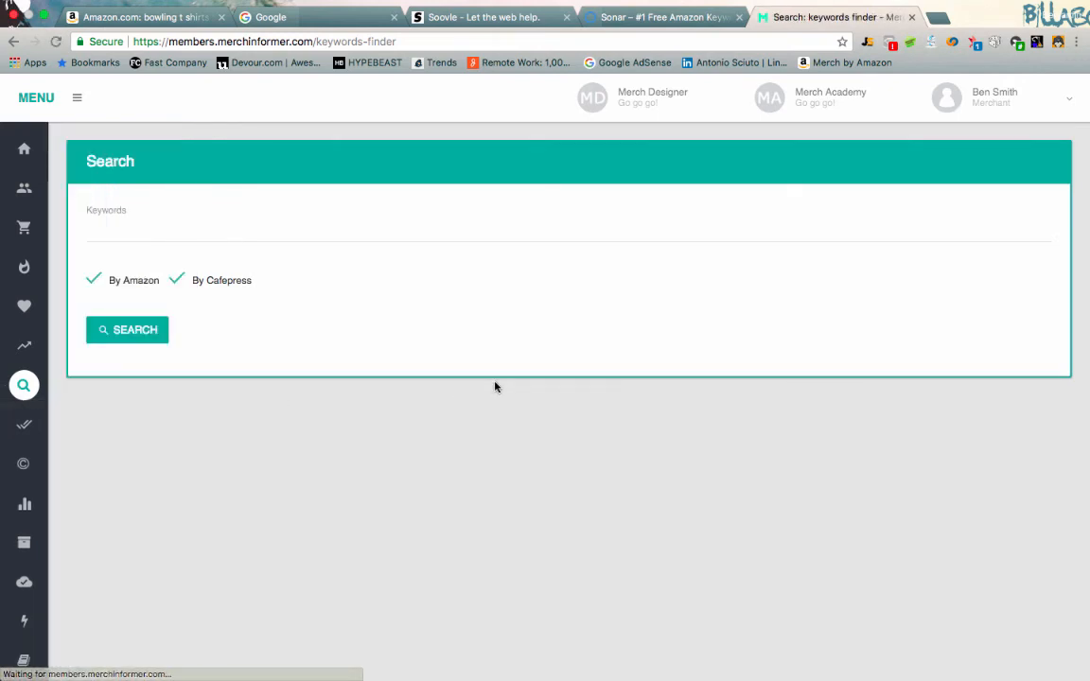
left_click(568, 213)
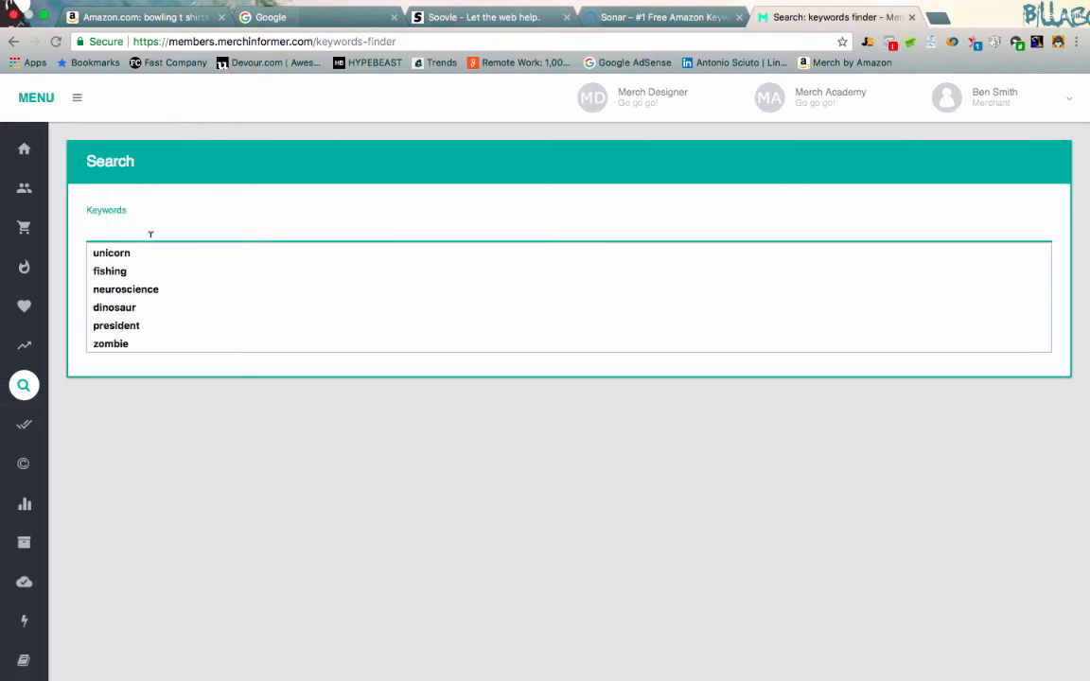
type("bowl")
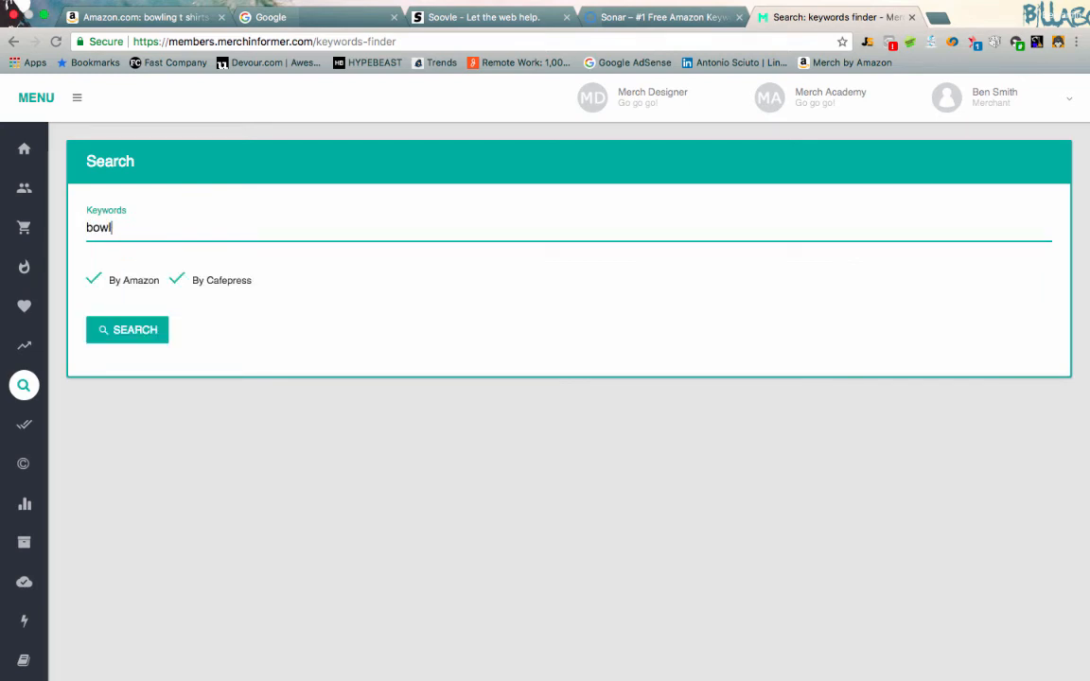
left_click(127, 330)
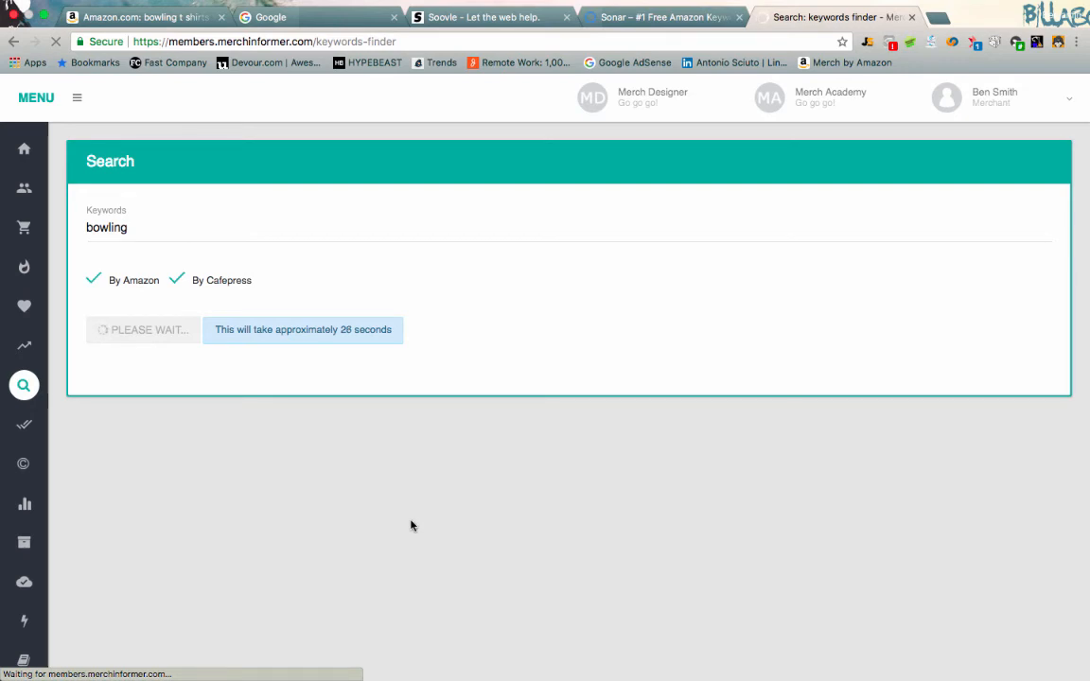
left_click(149, 329)
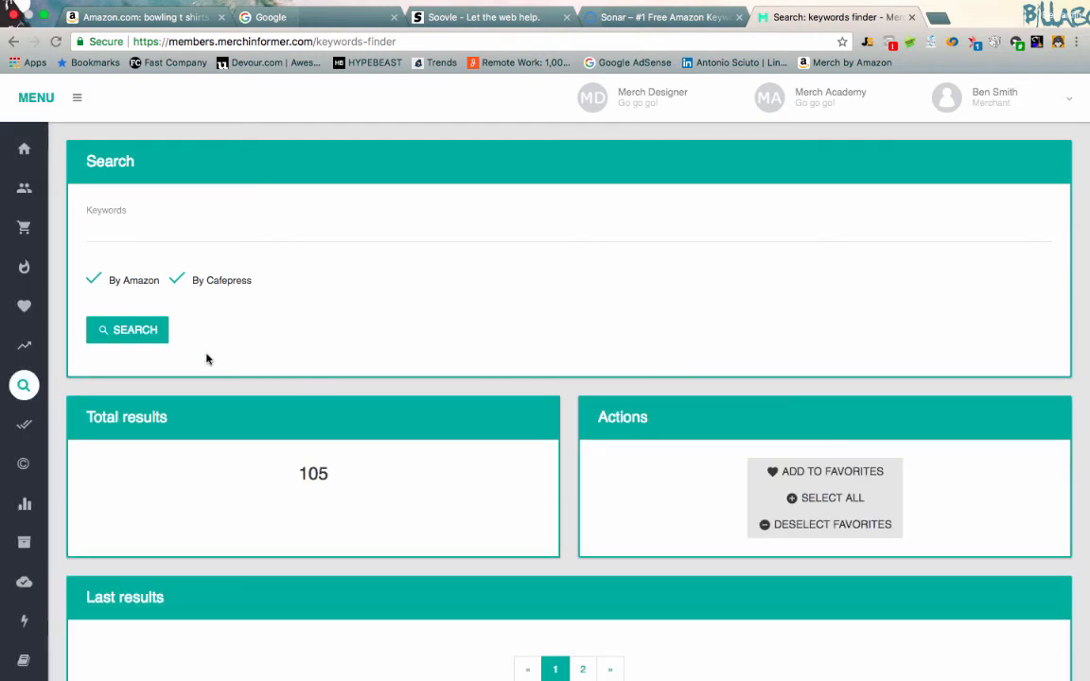
left_click(24, 385)
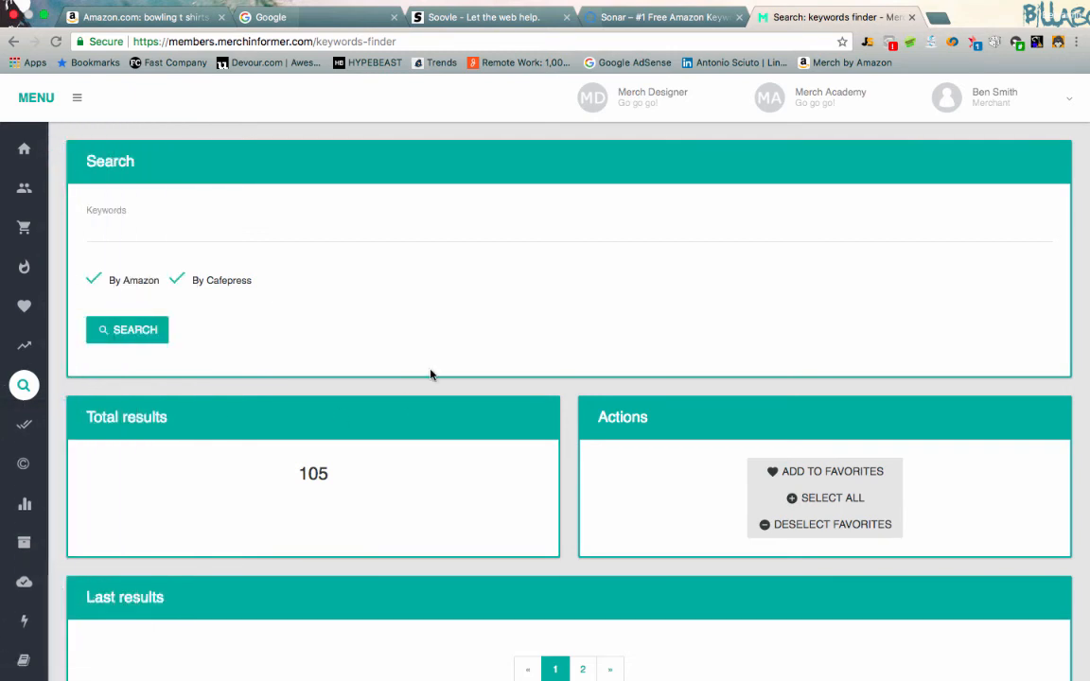
scroll("down", 3)
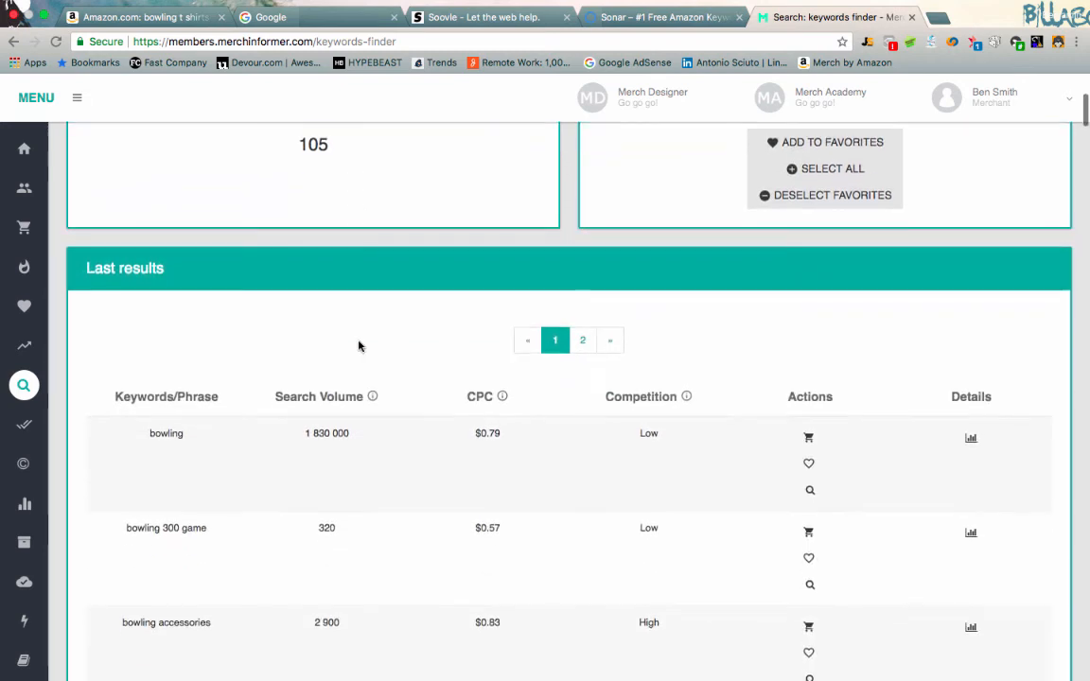
scroll("down", 3)
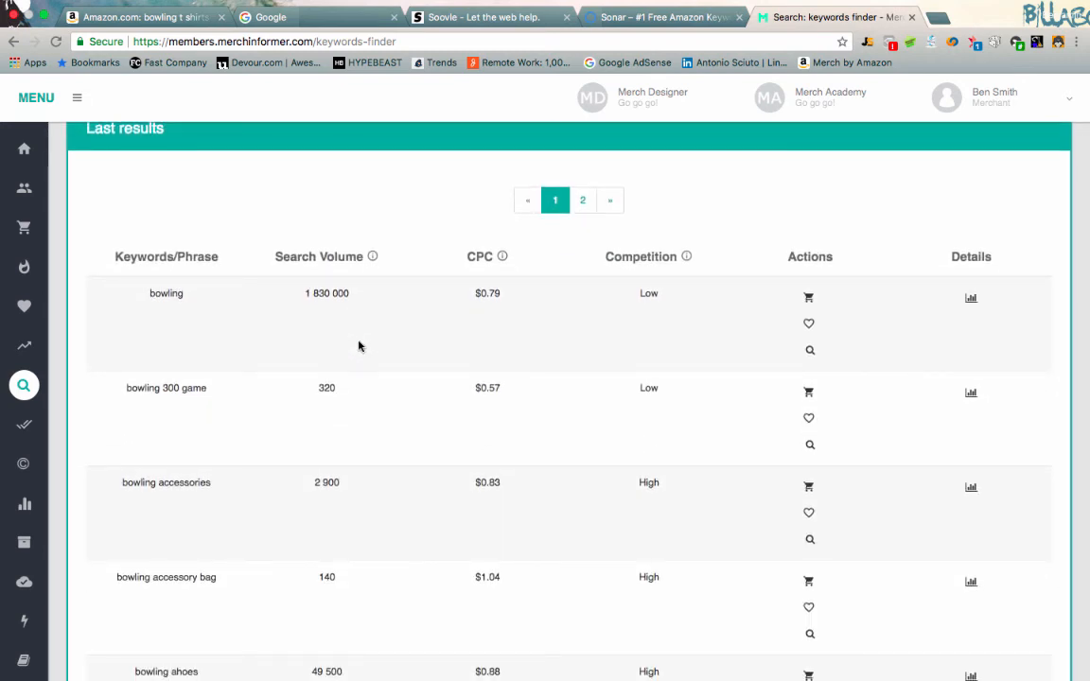
mouse_move(272, 331)
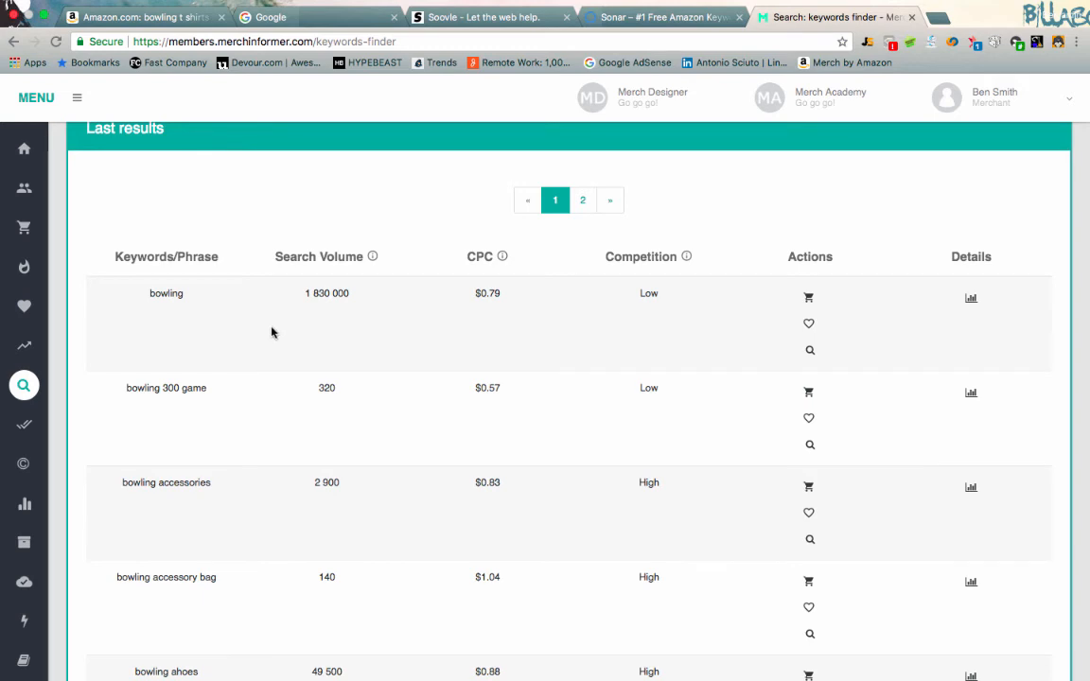
double_click(318, 256)
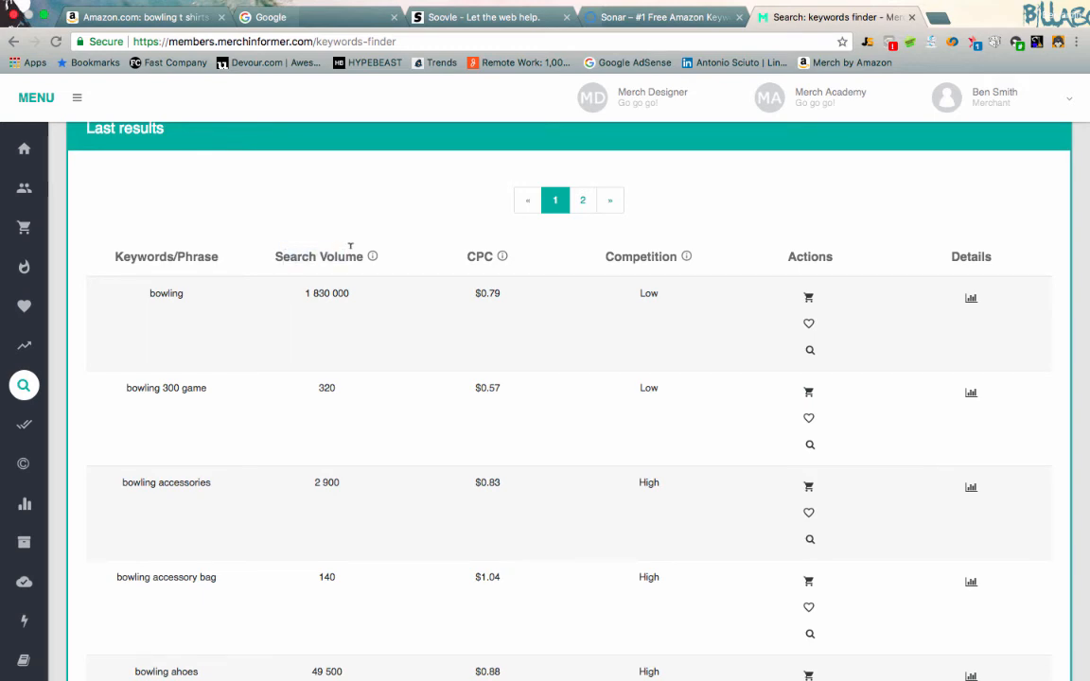
scroll("down", 3)
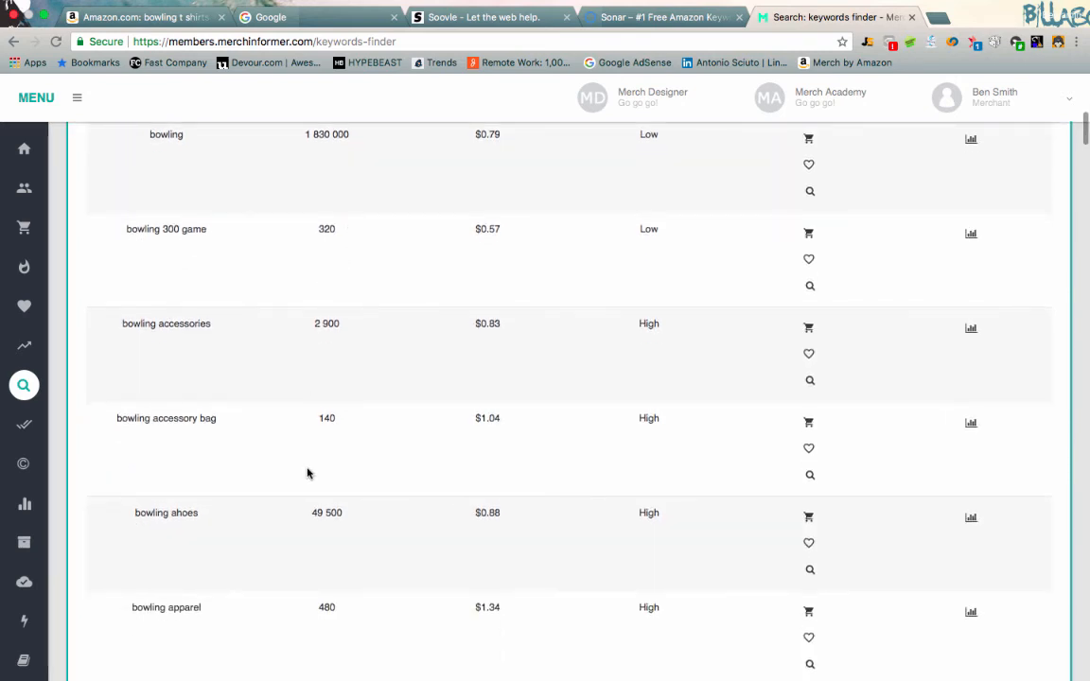
mouse_move(467, 273)
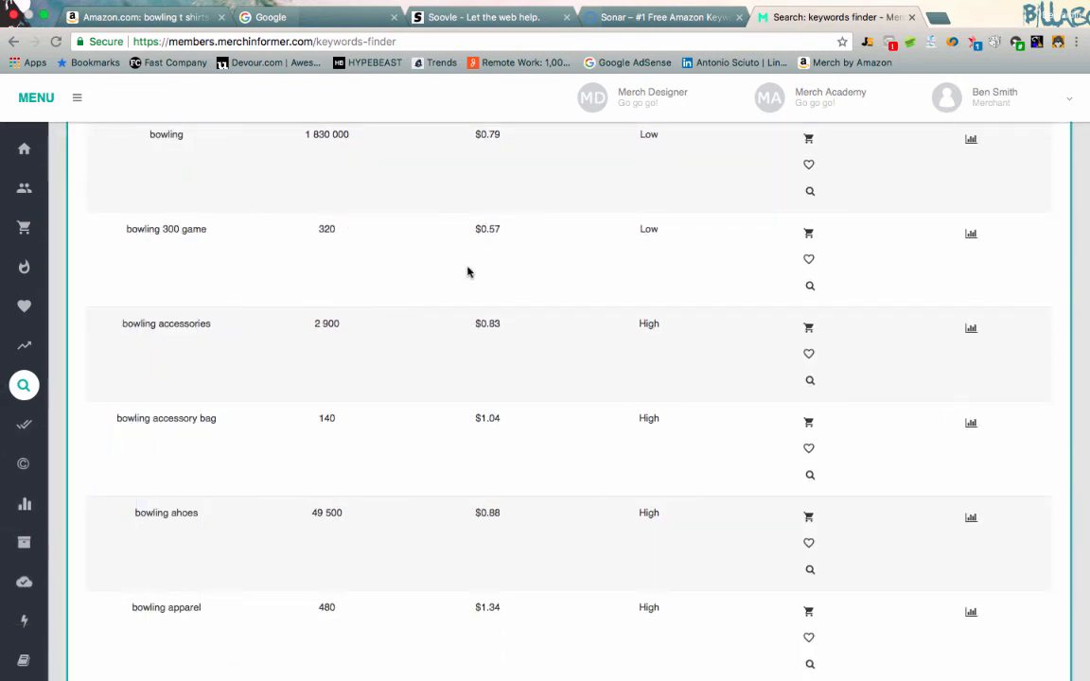
left_click(142, 17)
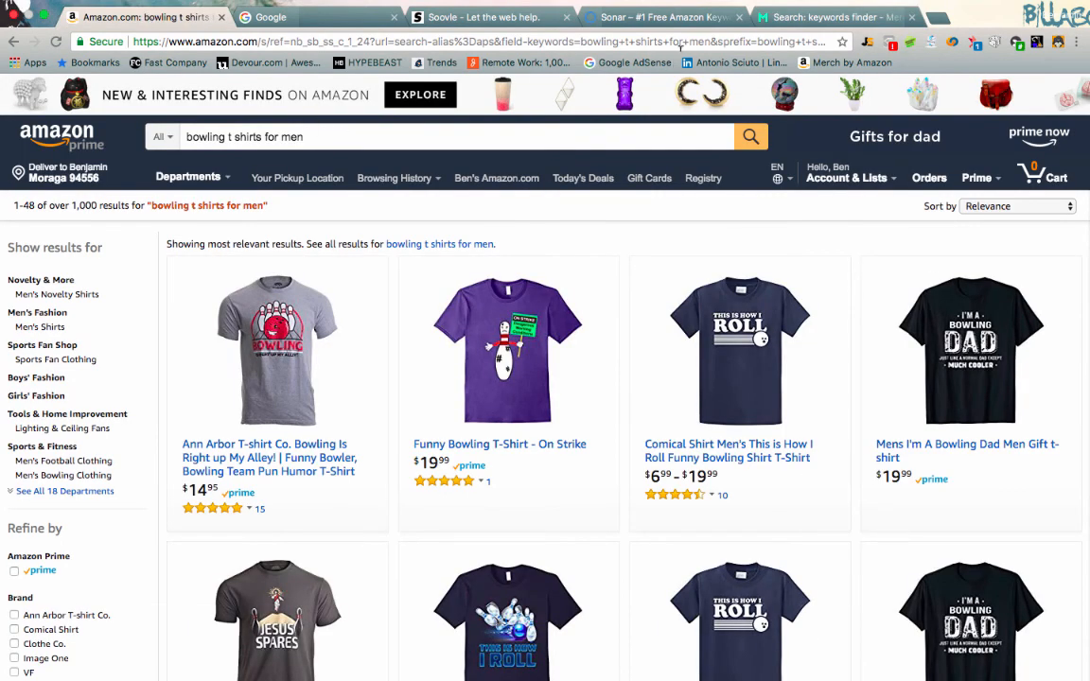
left_click(828, 17)
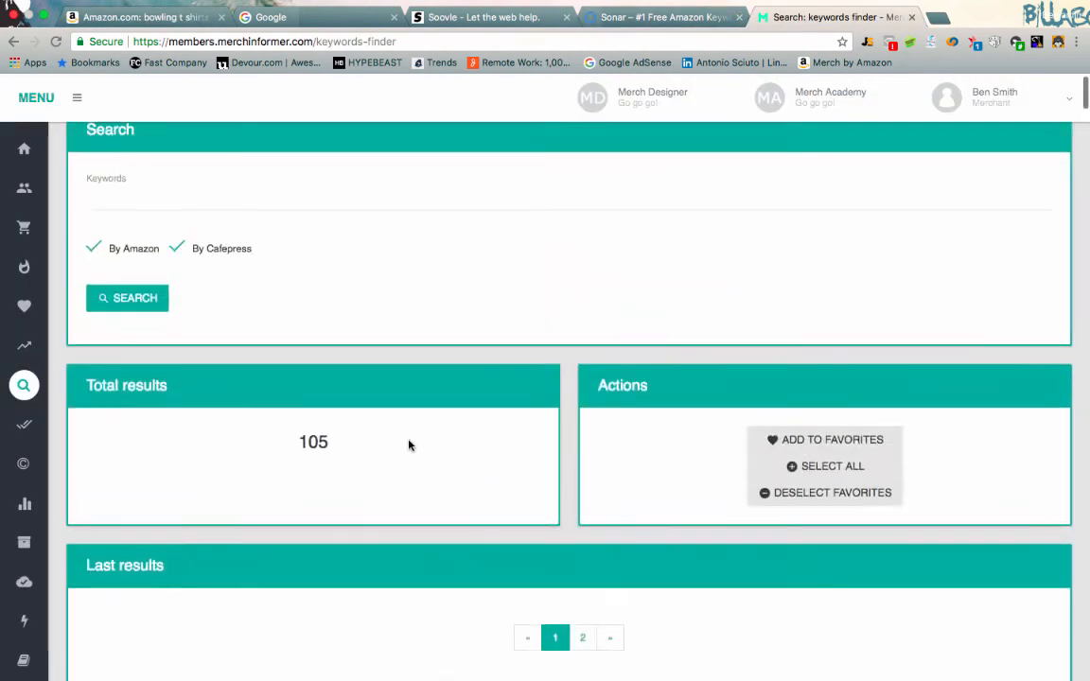
scroll("down", 3)
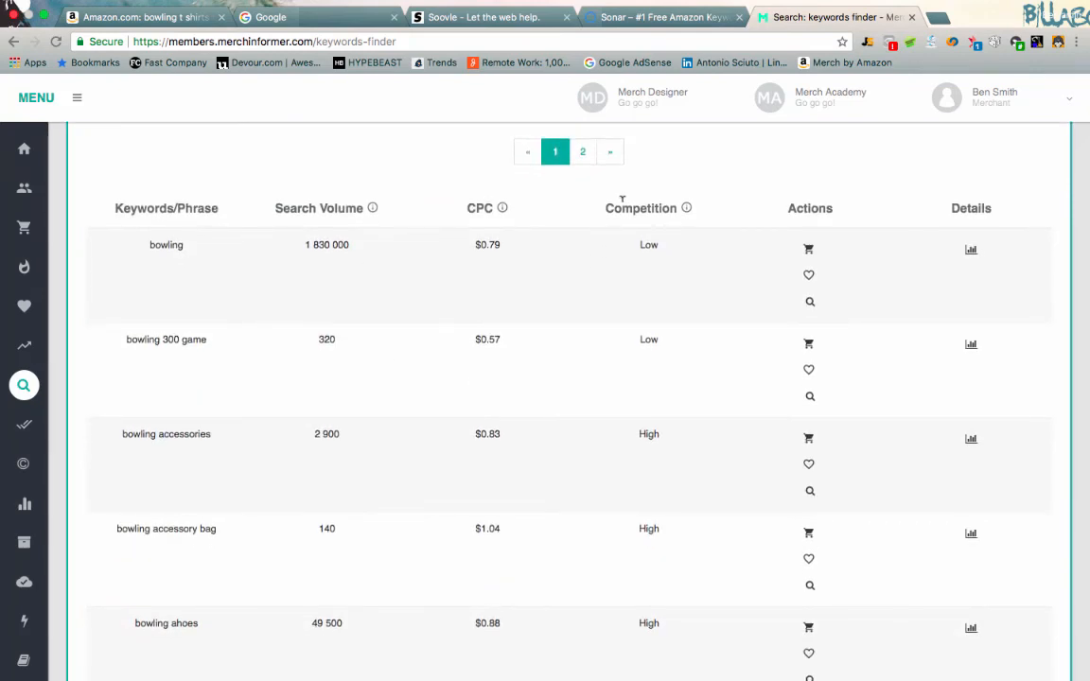
double_click(479, 207)
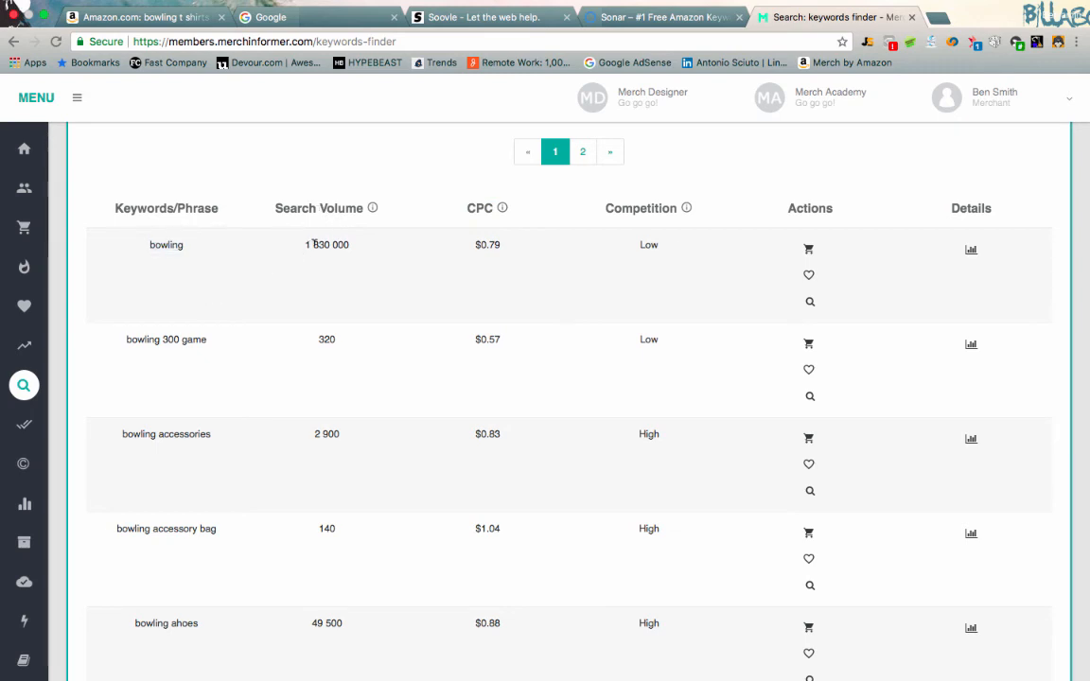
mouse_move(224, 361)
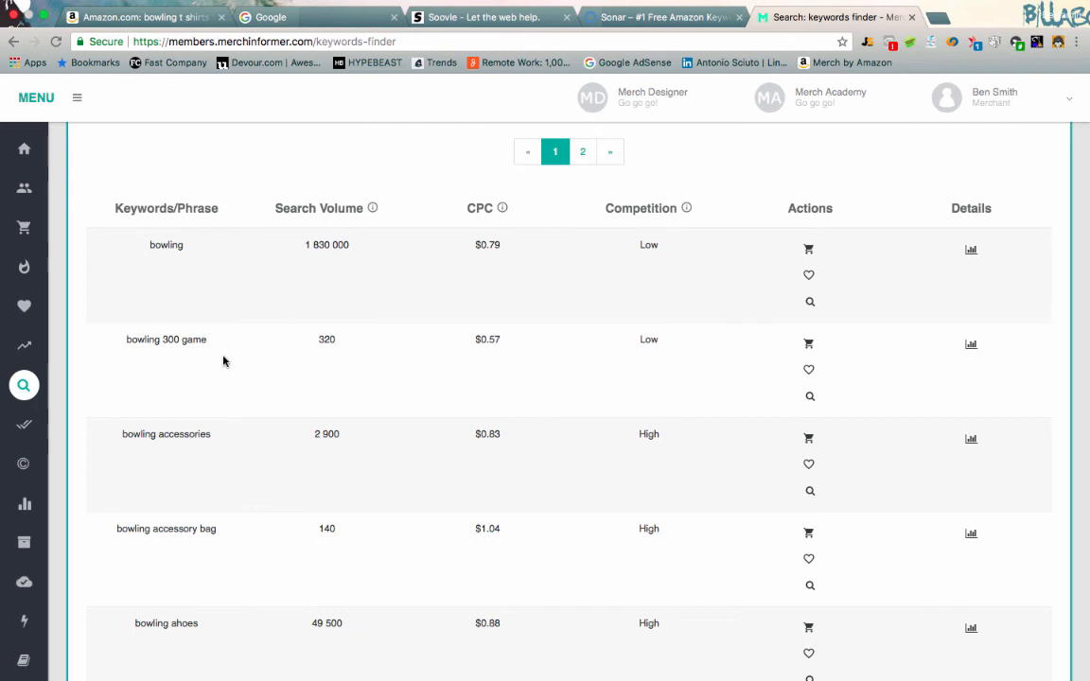
scroll("down", 3)
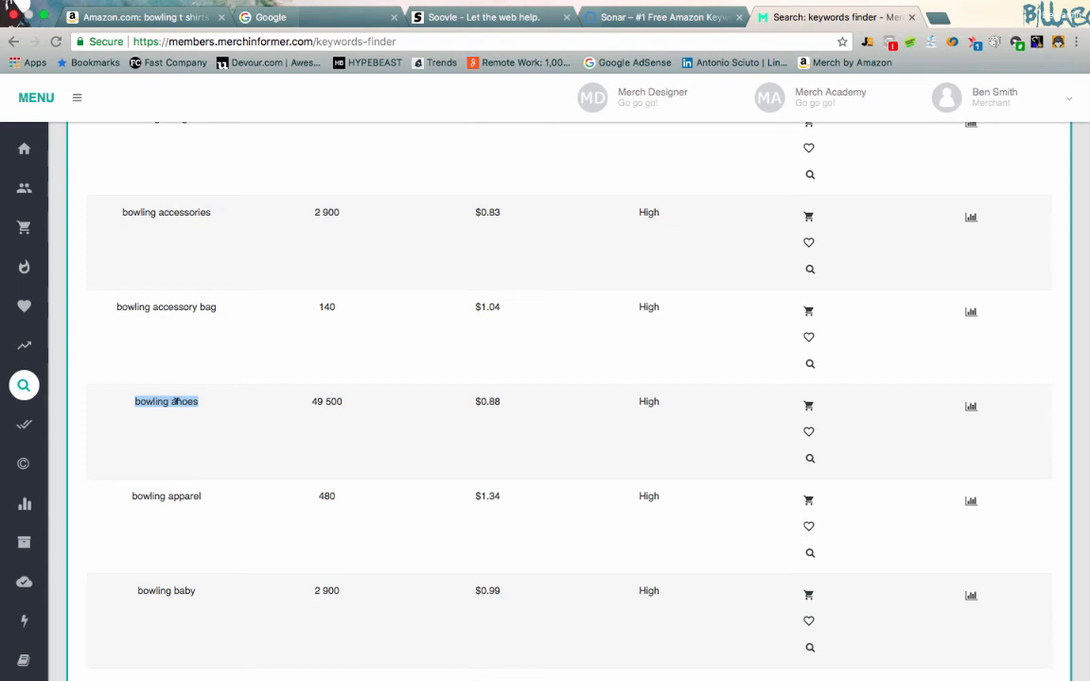
left_click(165, 401)
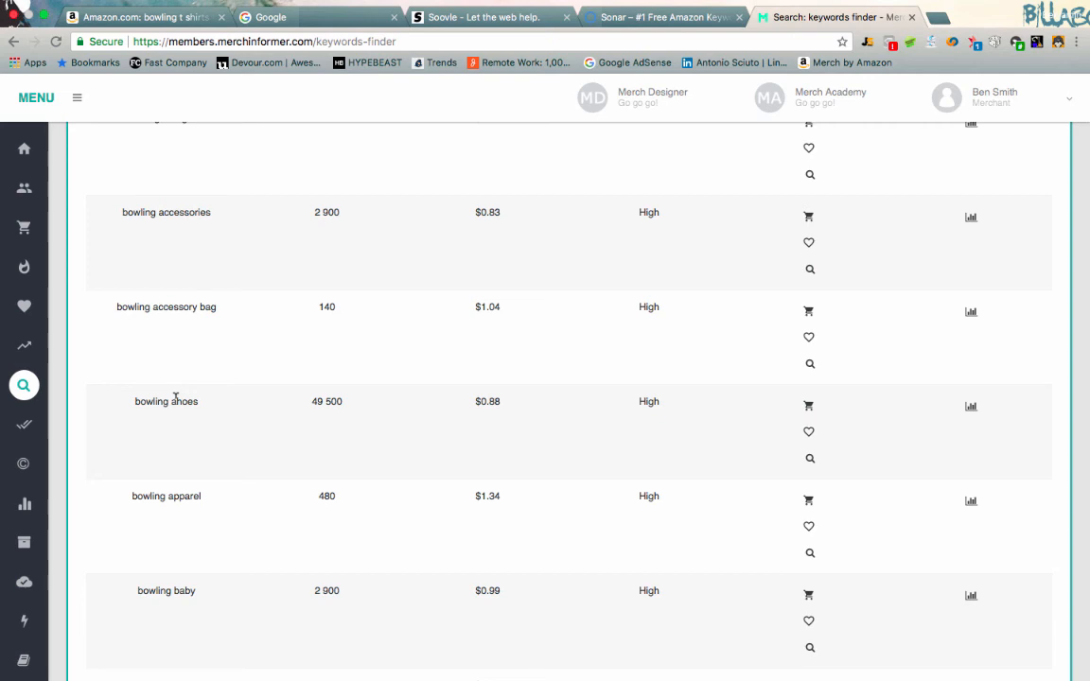
scroll("down", 3)
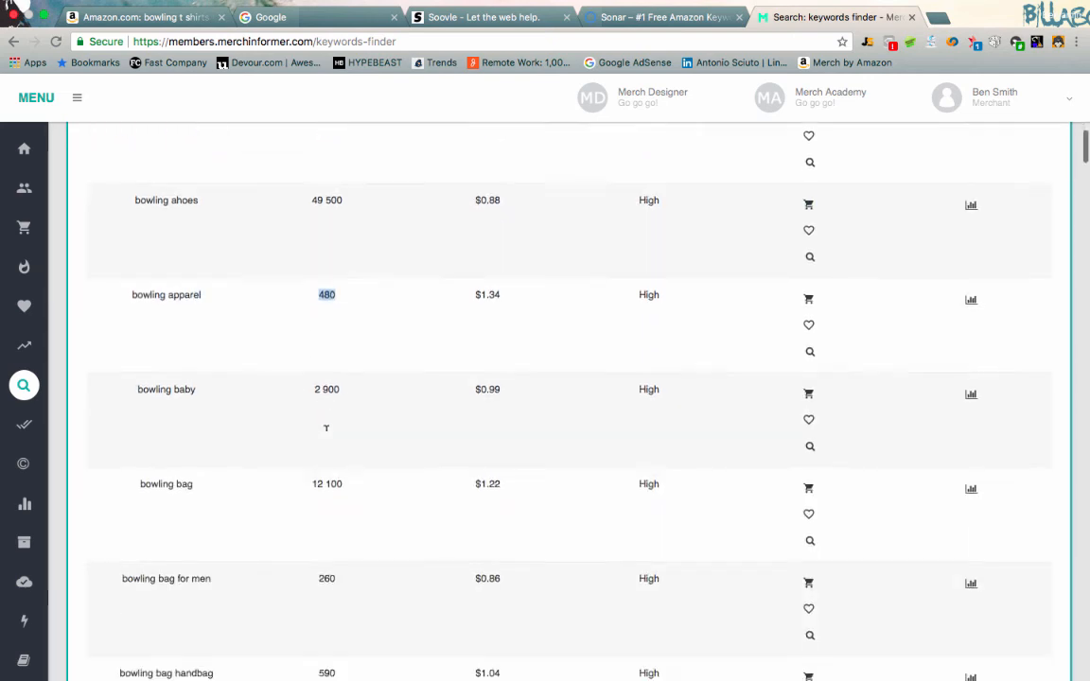
scroll("down", 3)
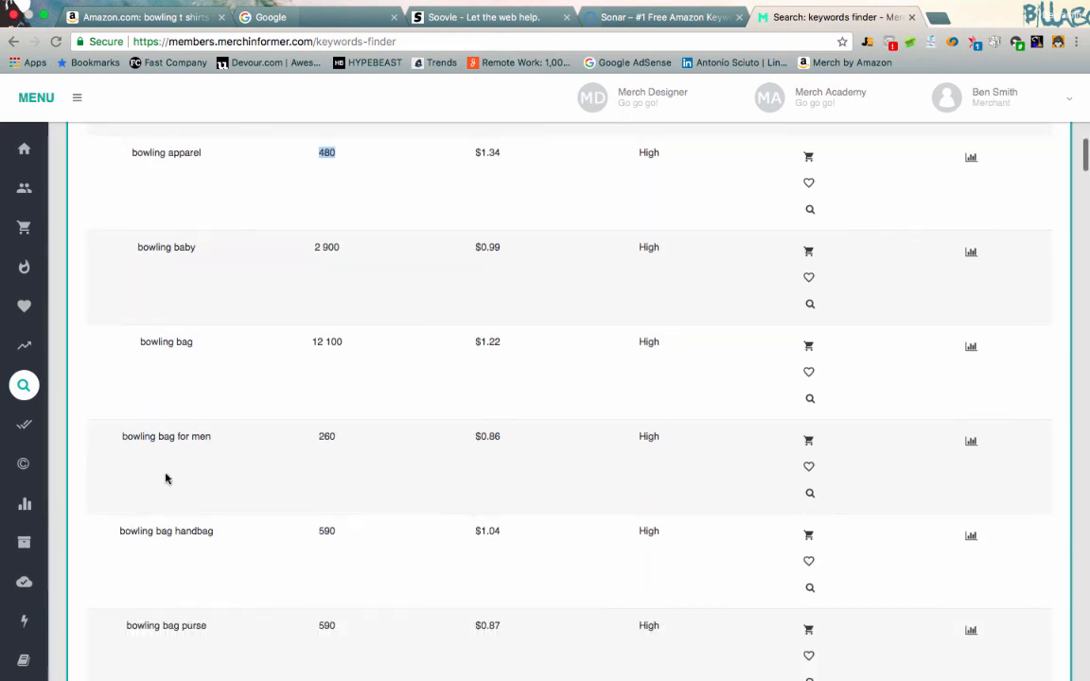
scroll("down", 3)
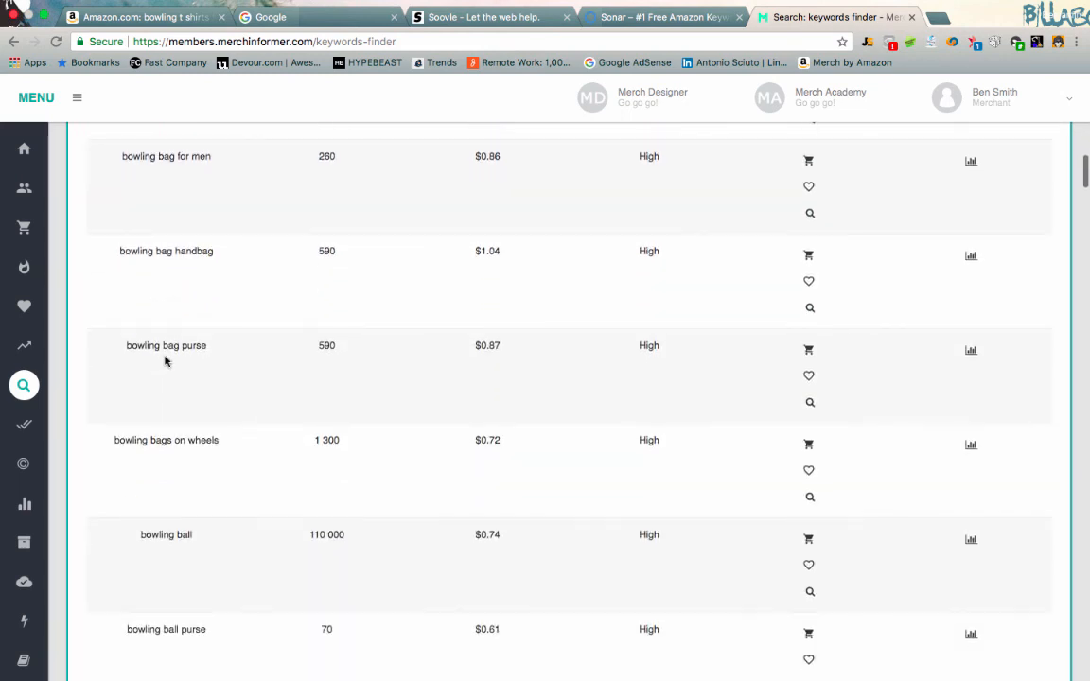
scroll("down", 3)
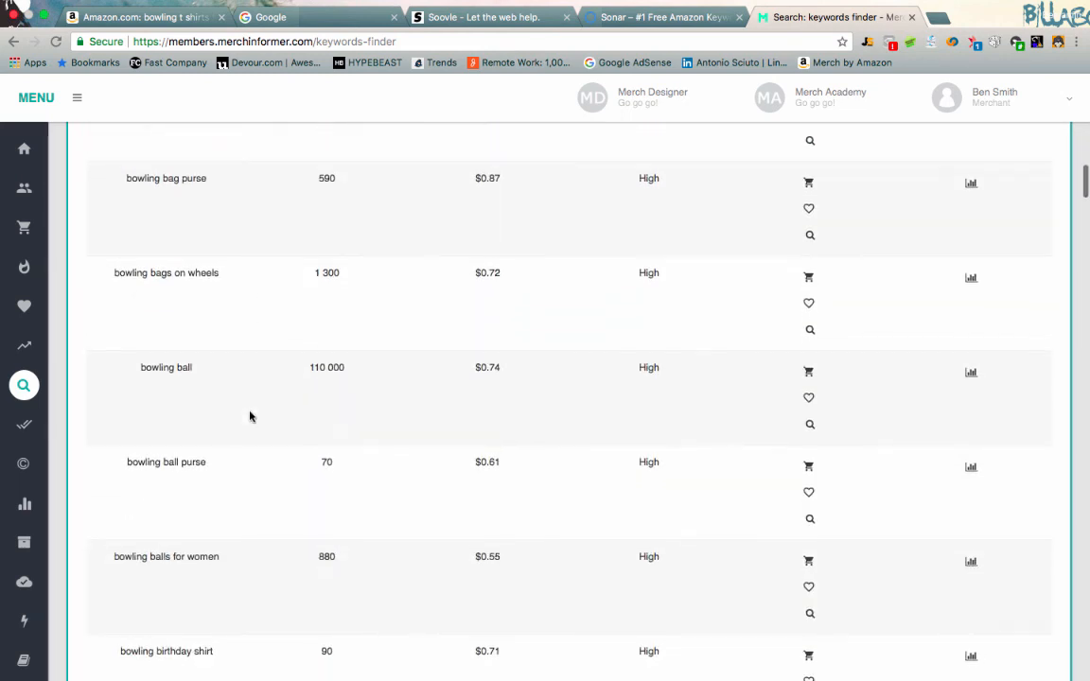
scroll("up", 3)
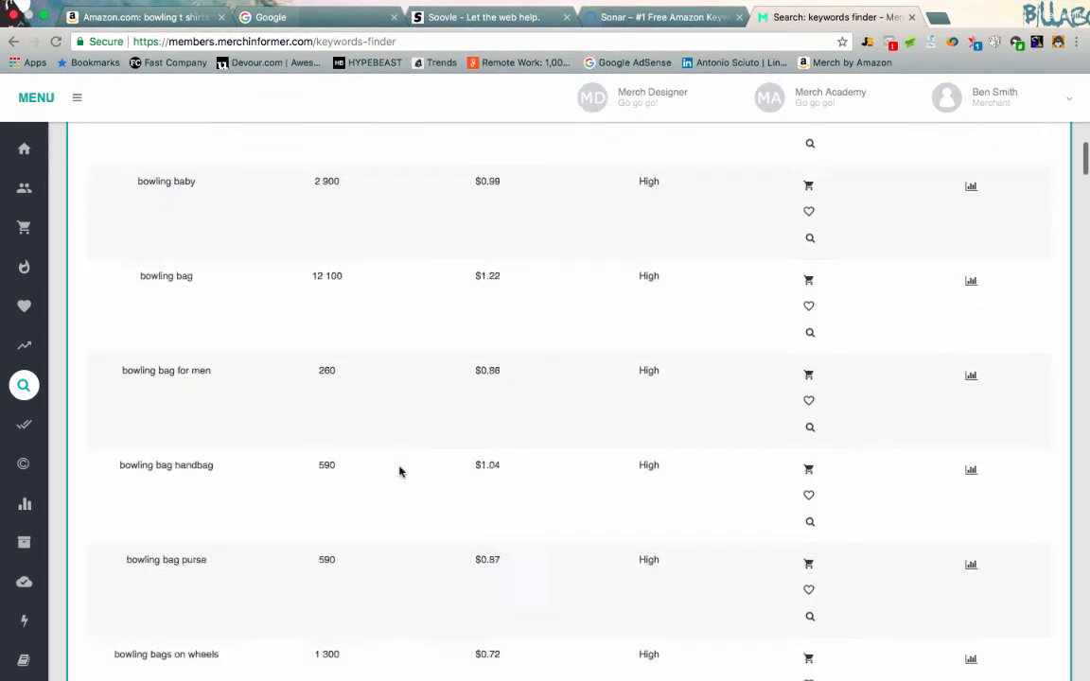
scroll("up", 3)
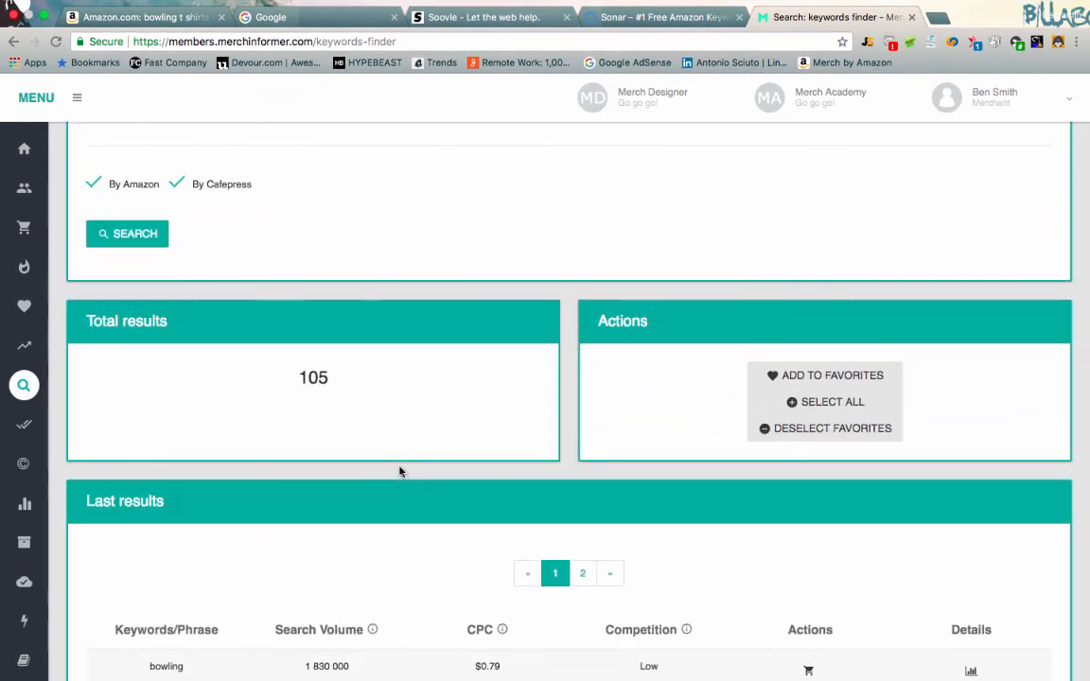